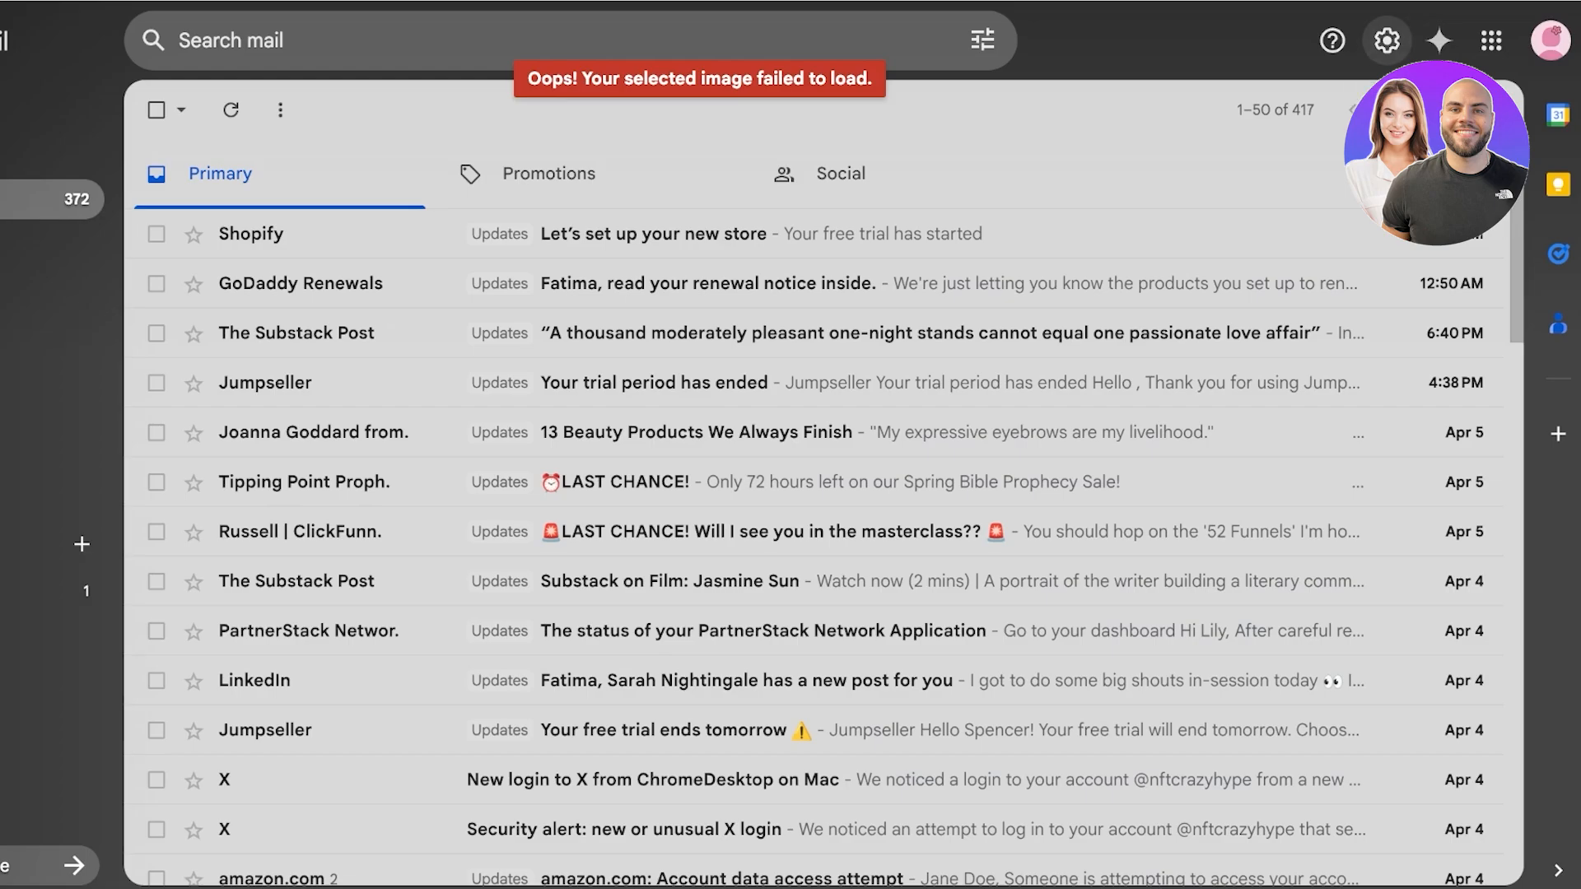
Step: Reach the Accounts and Import section of Gmail's full settings via the gear menu
left_click(1385, 39)
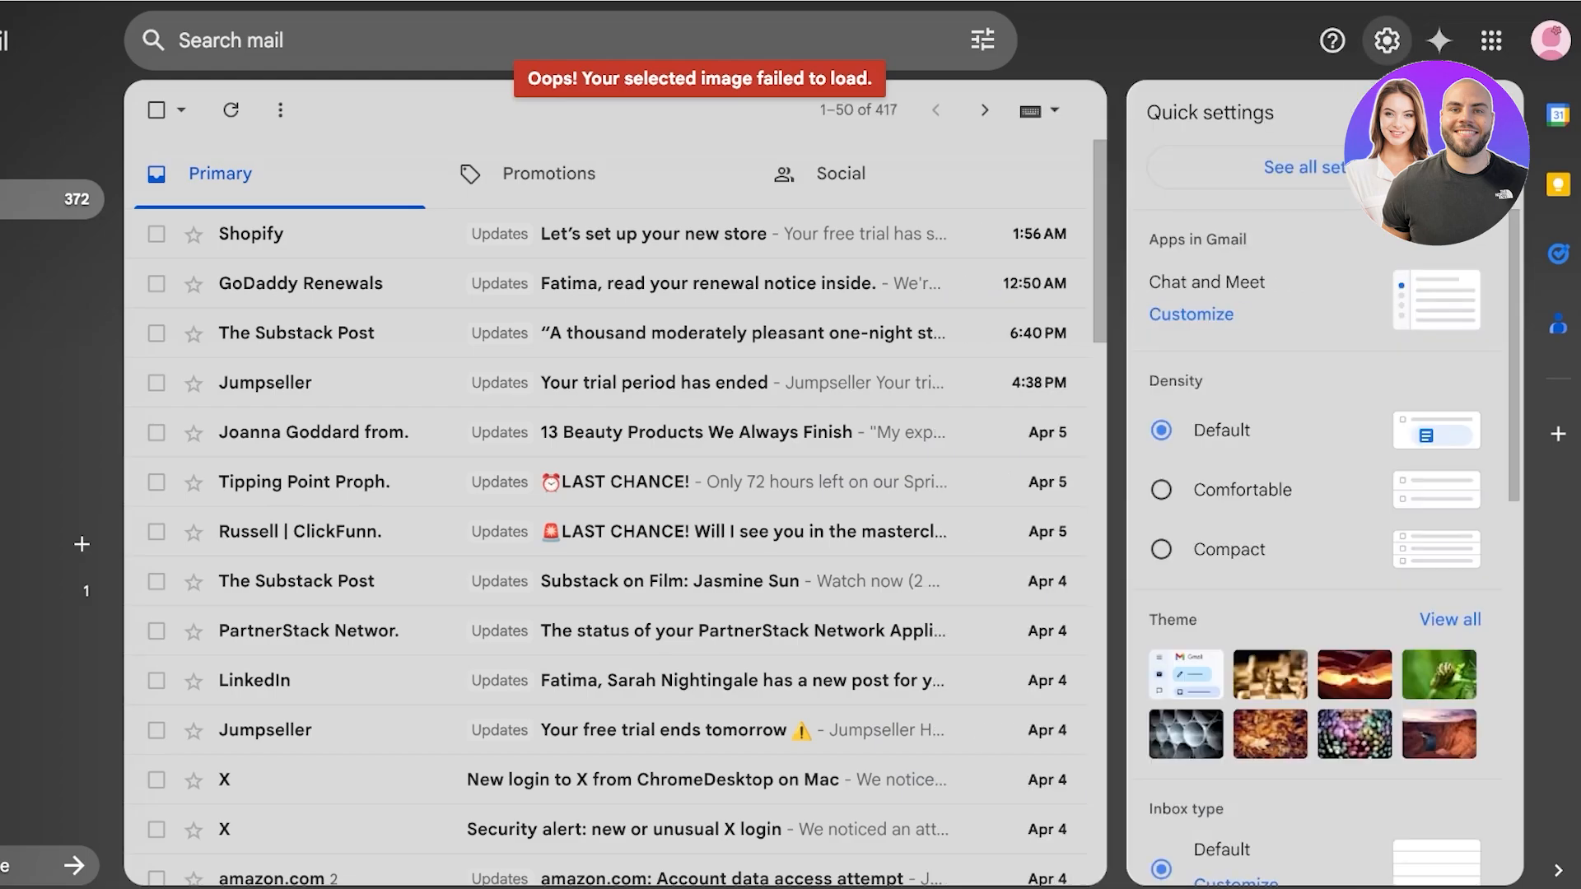
left_click(1275, 167)
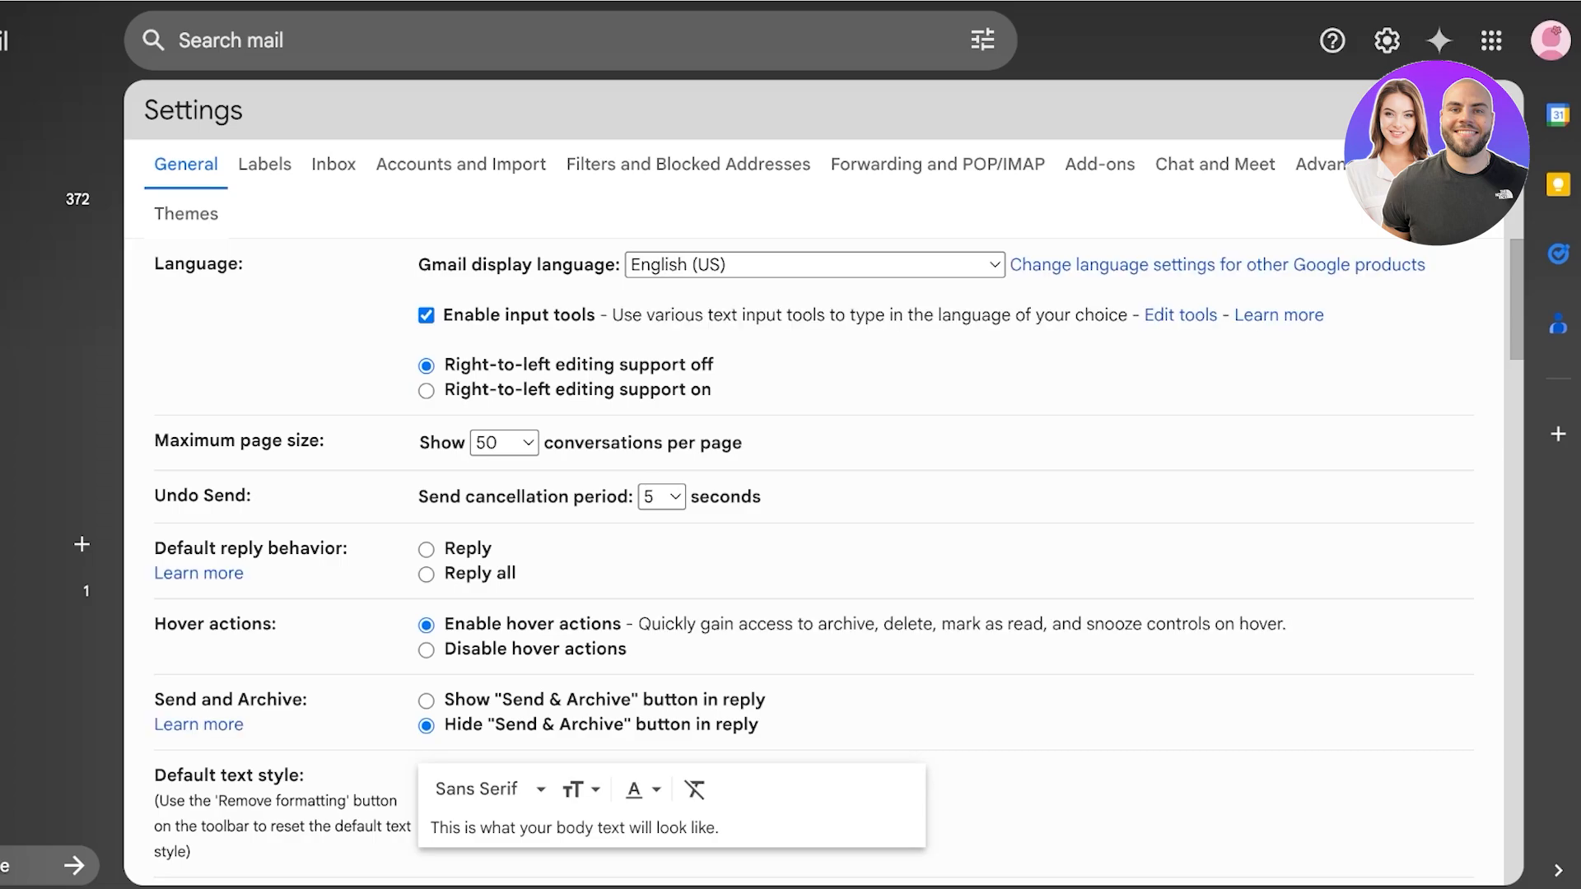
scroll("down", 3)
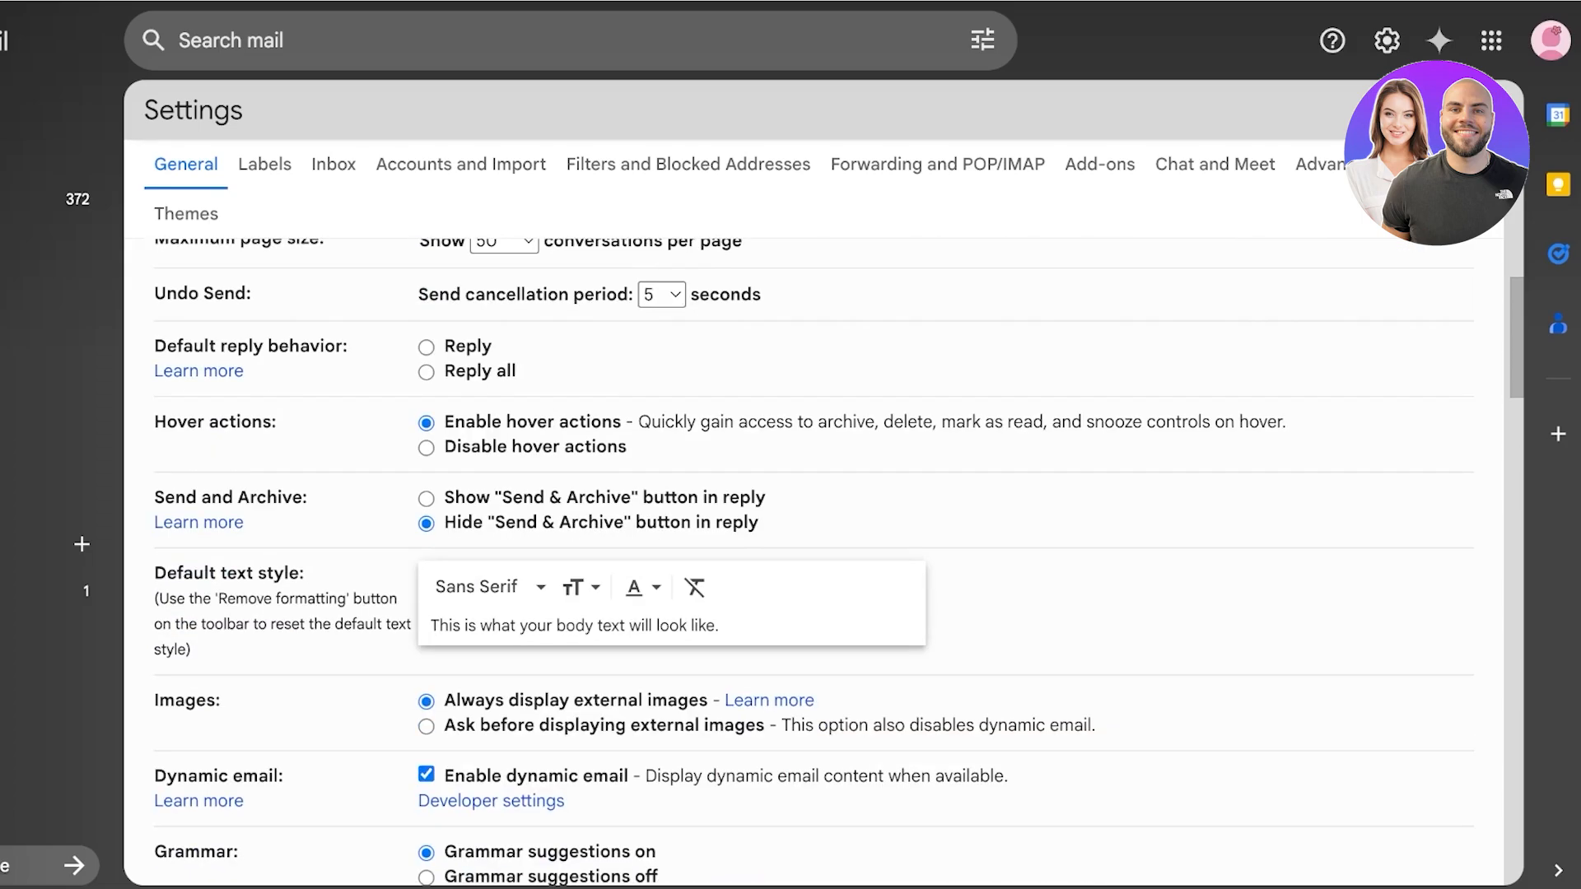
scroll("down", 3)
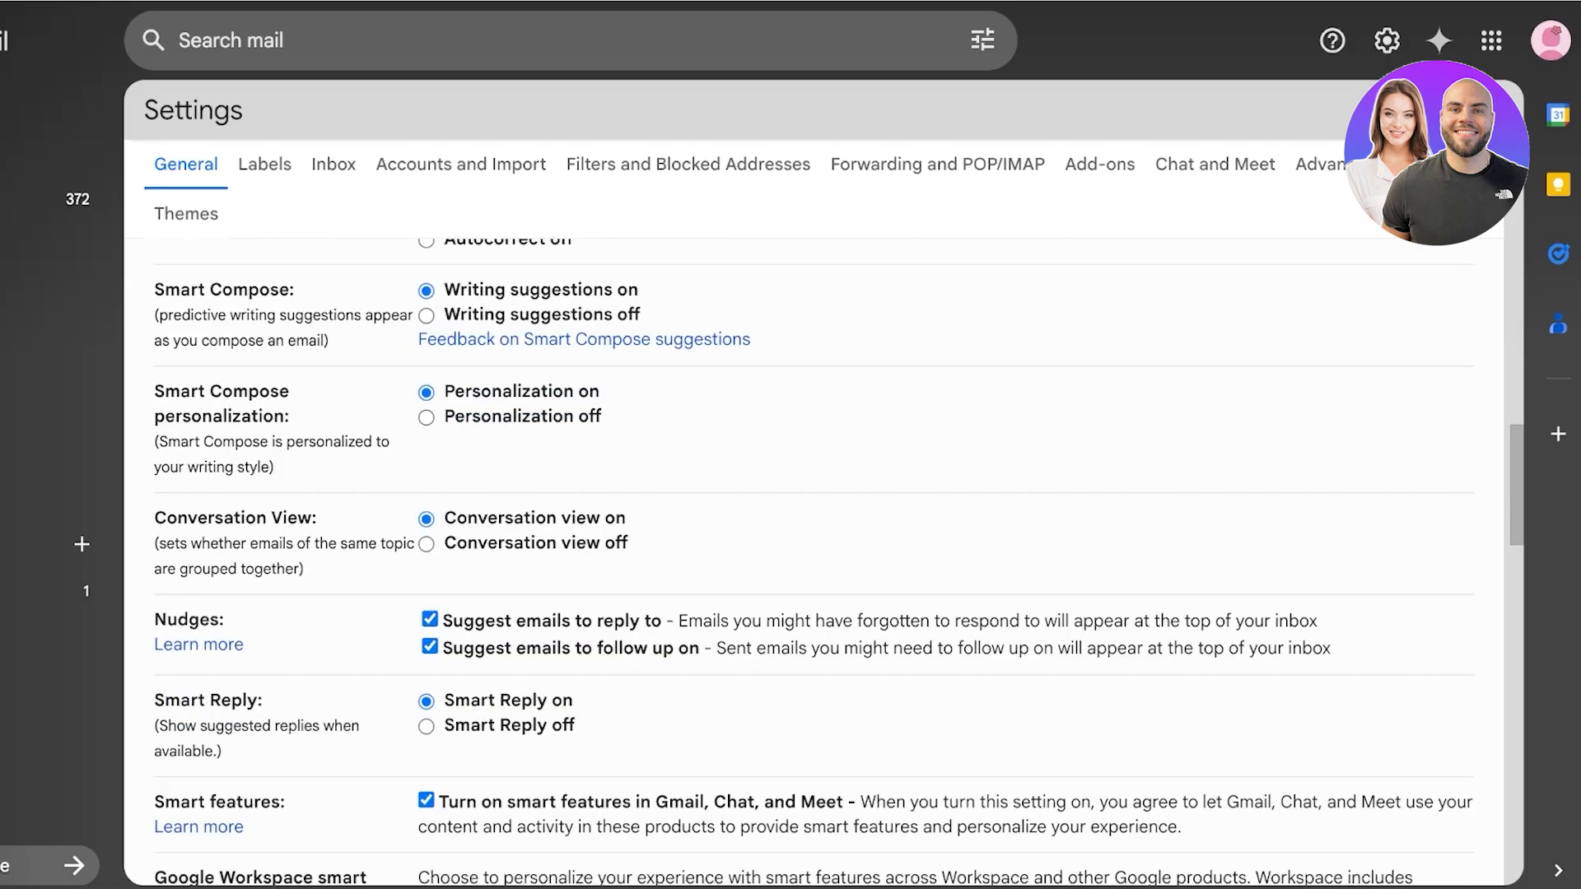
scroll("down", 3)
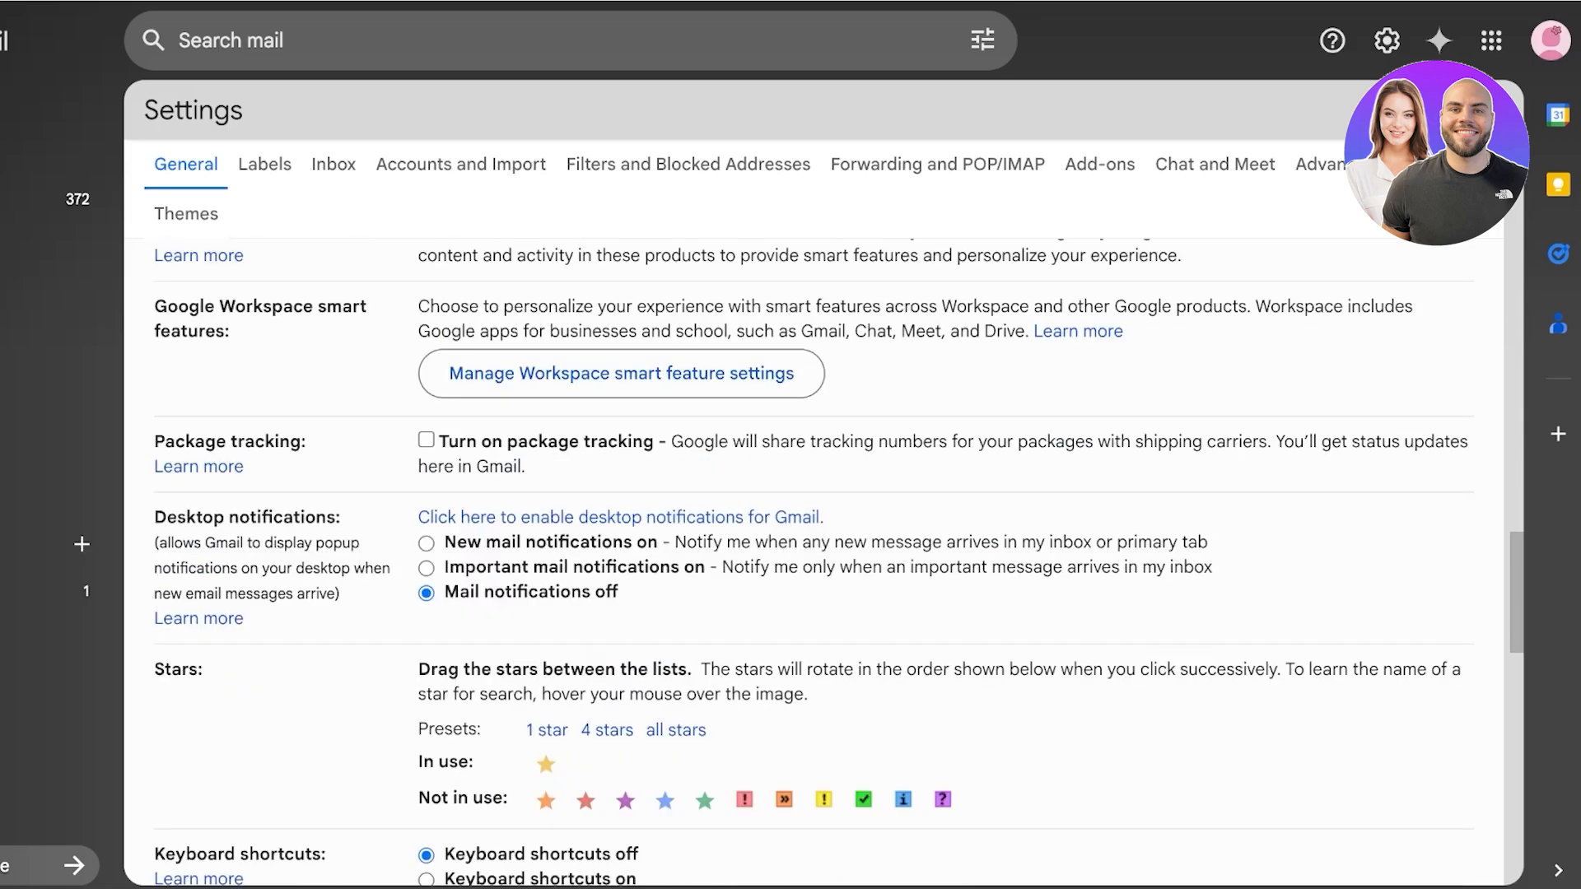
scroll("down", 3)
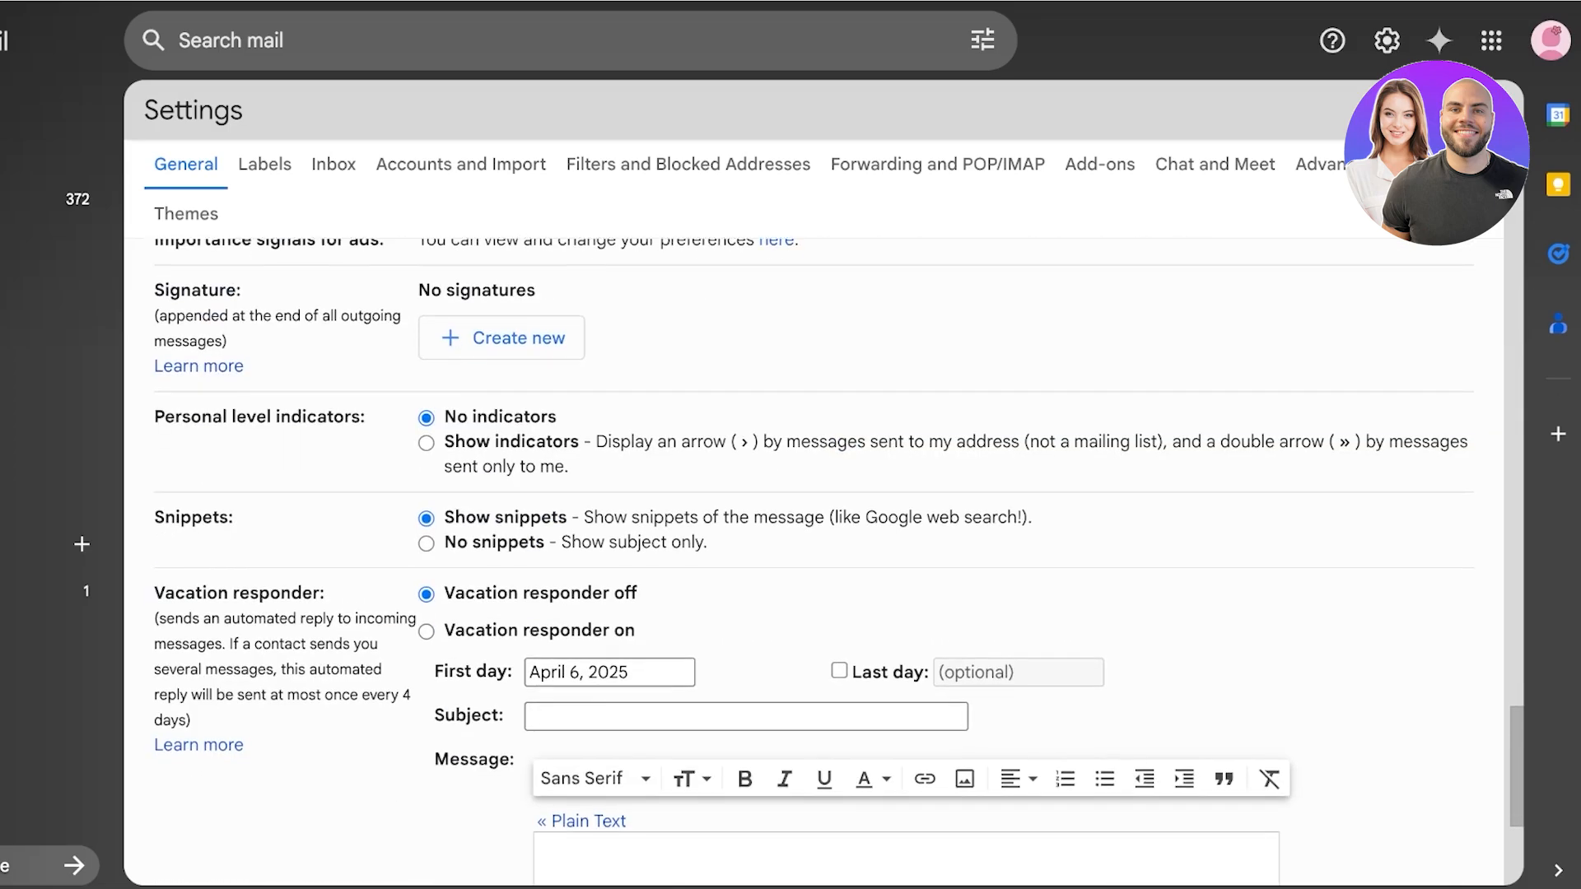
scroll("up", 3)
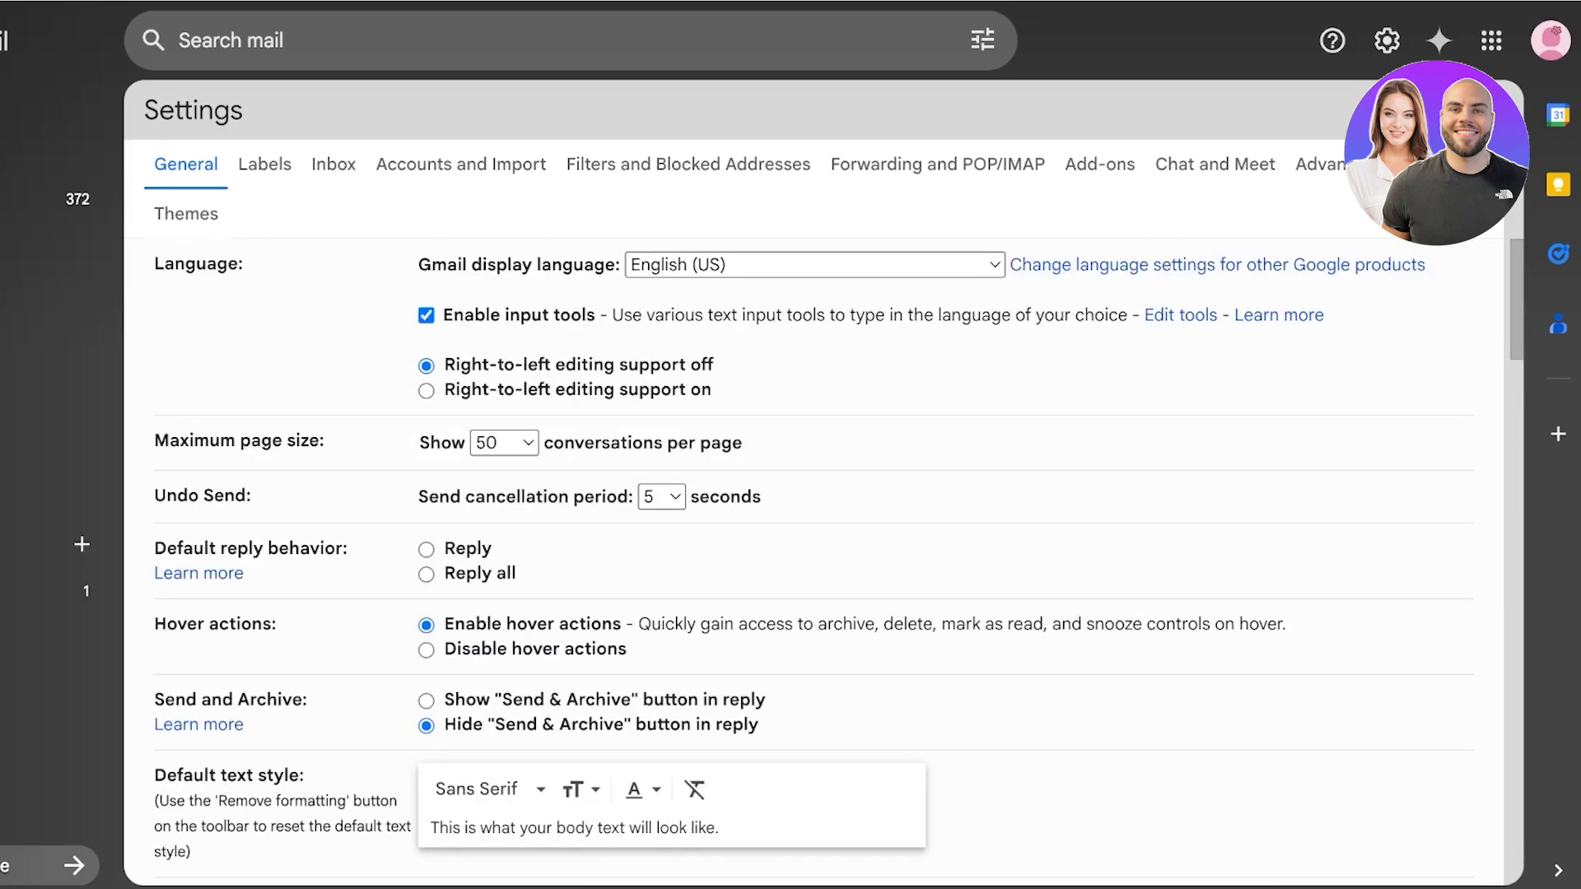
left_click(460, 163)
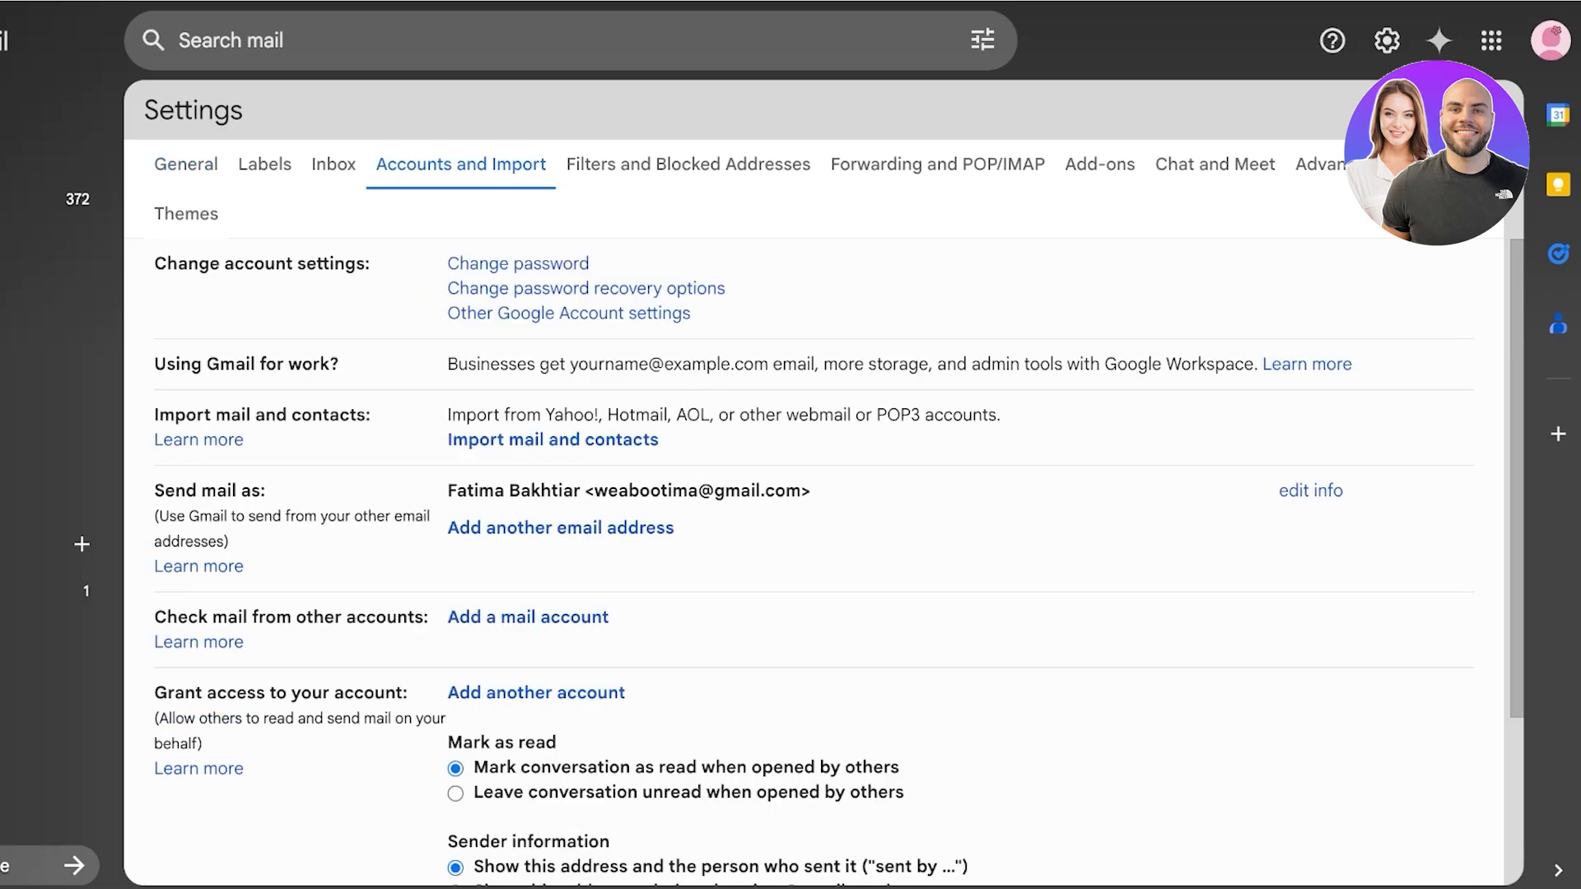
Step: Start adding another email address under 'Send mail as'
scroll("down", 3)
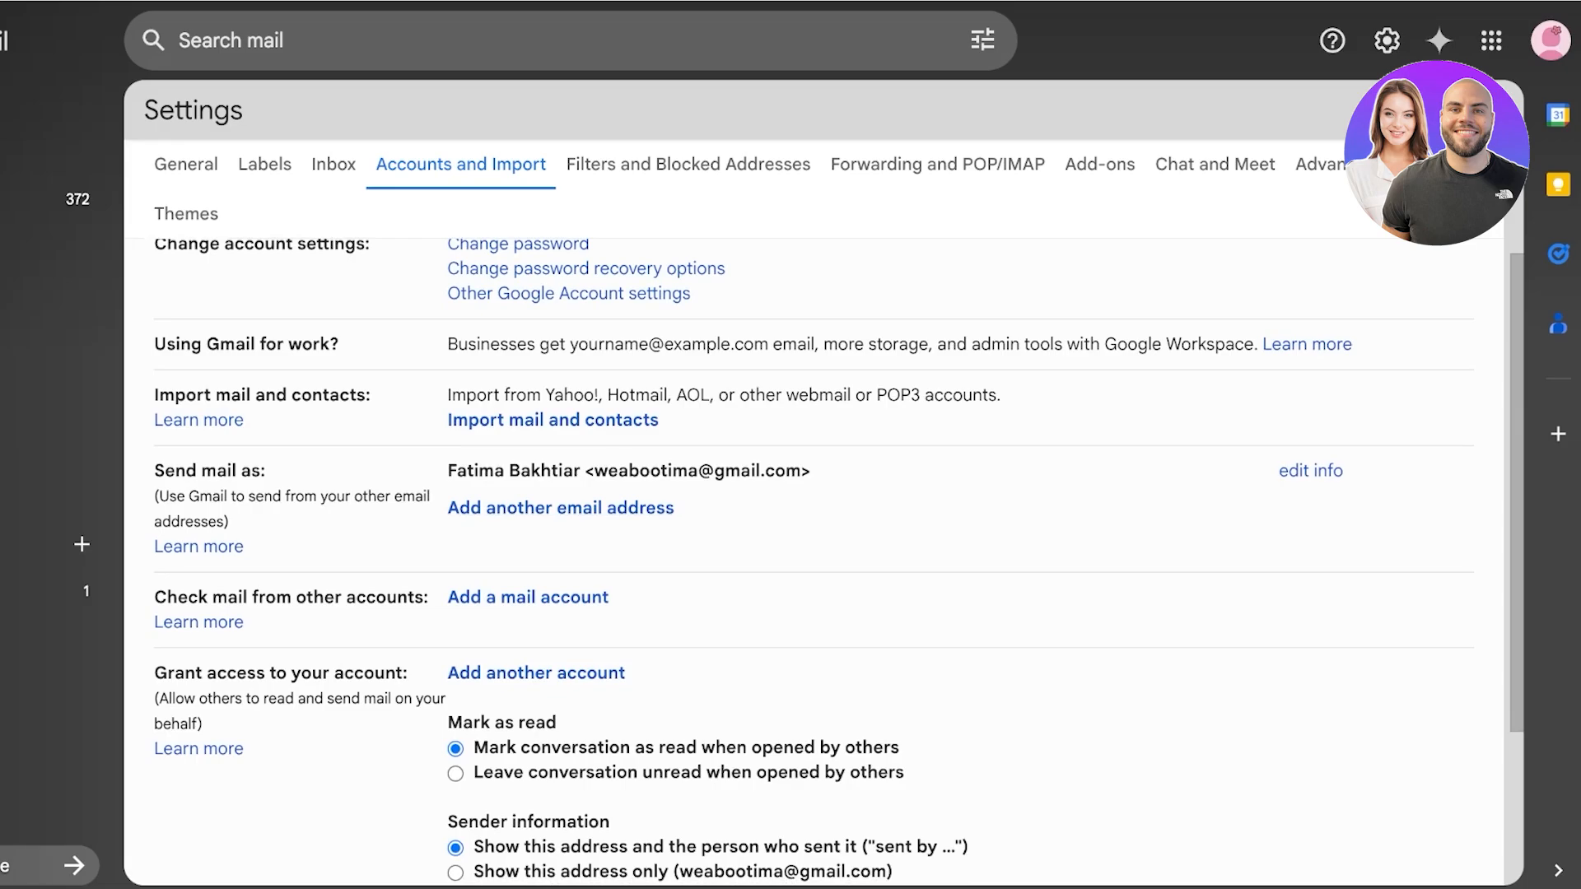
scroll("down", 3)
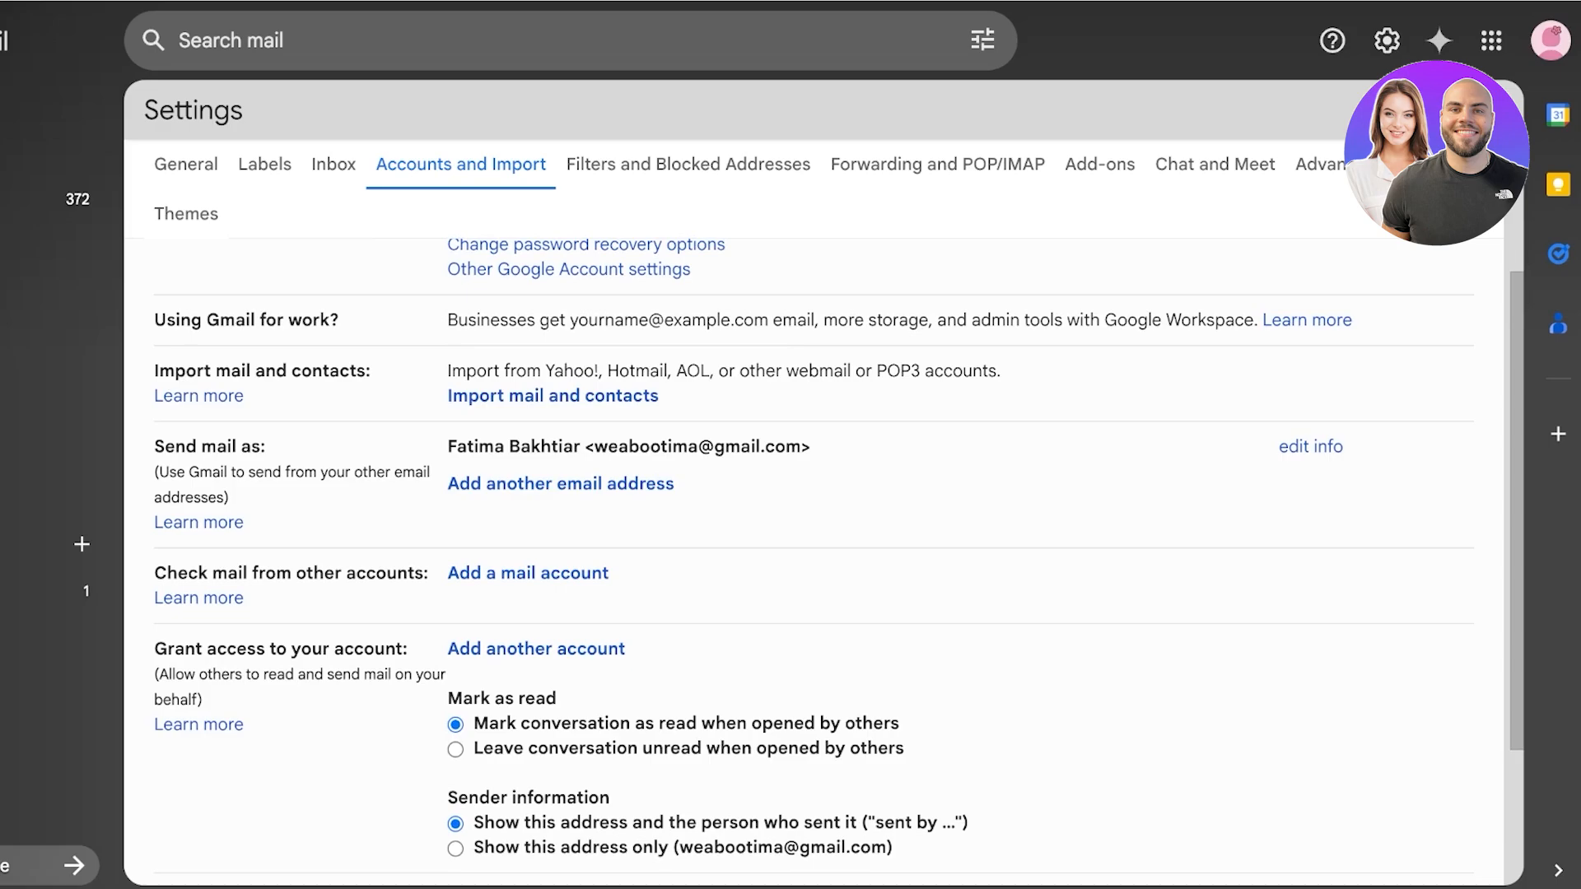
left_click_drag(186, 471, 231, 497)
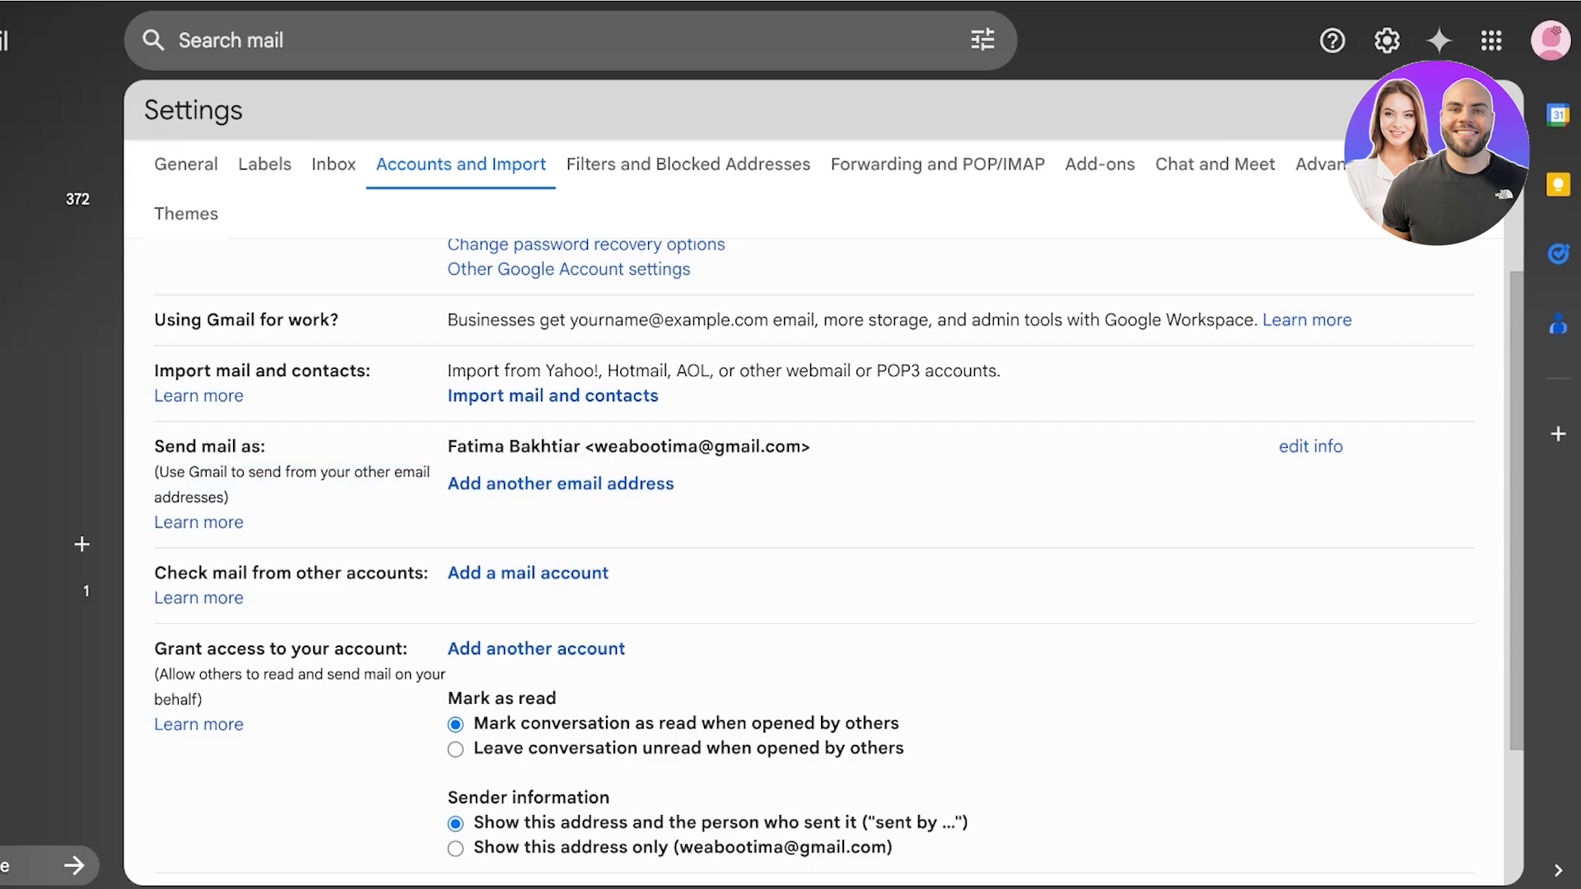
left_click(560, 482)
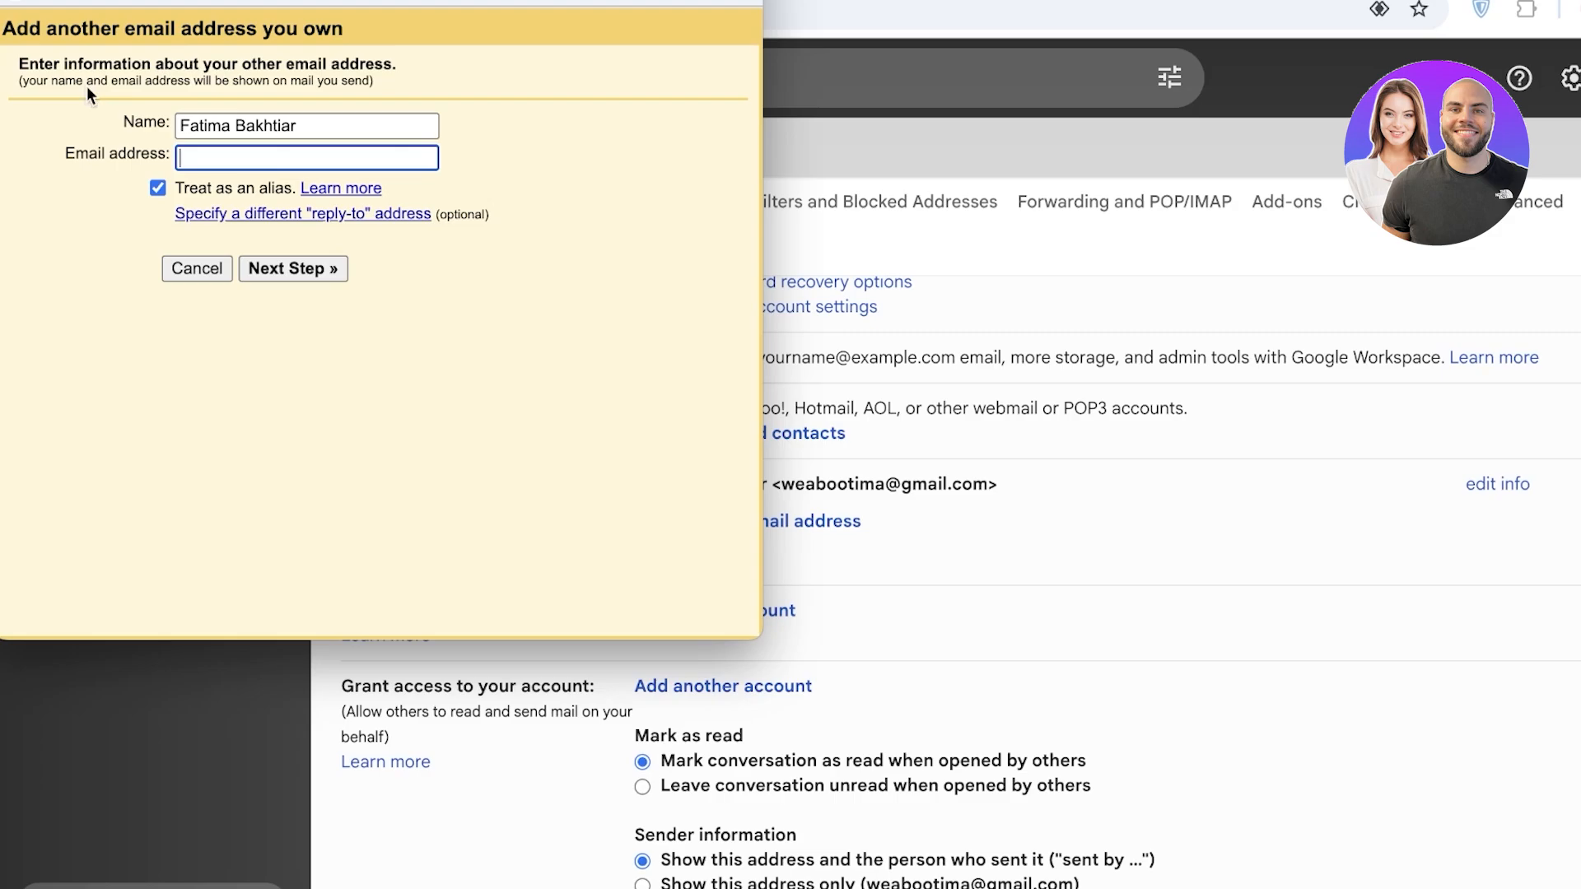
mouse_move(281, 95)
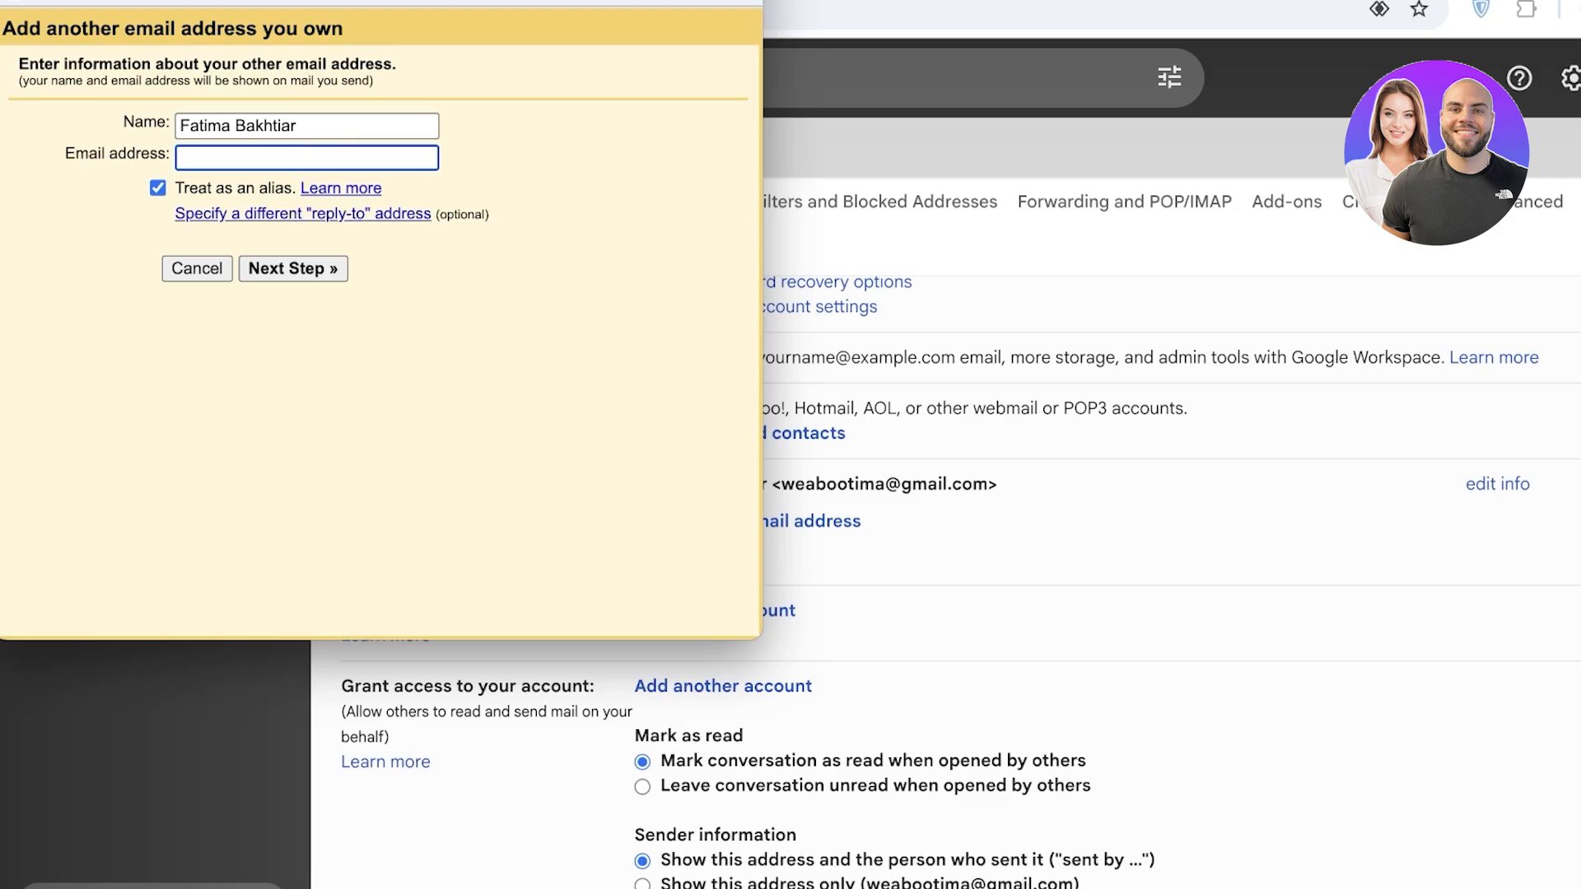
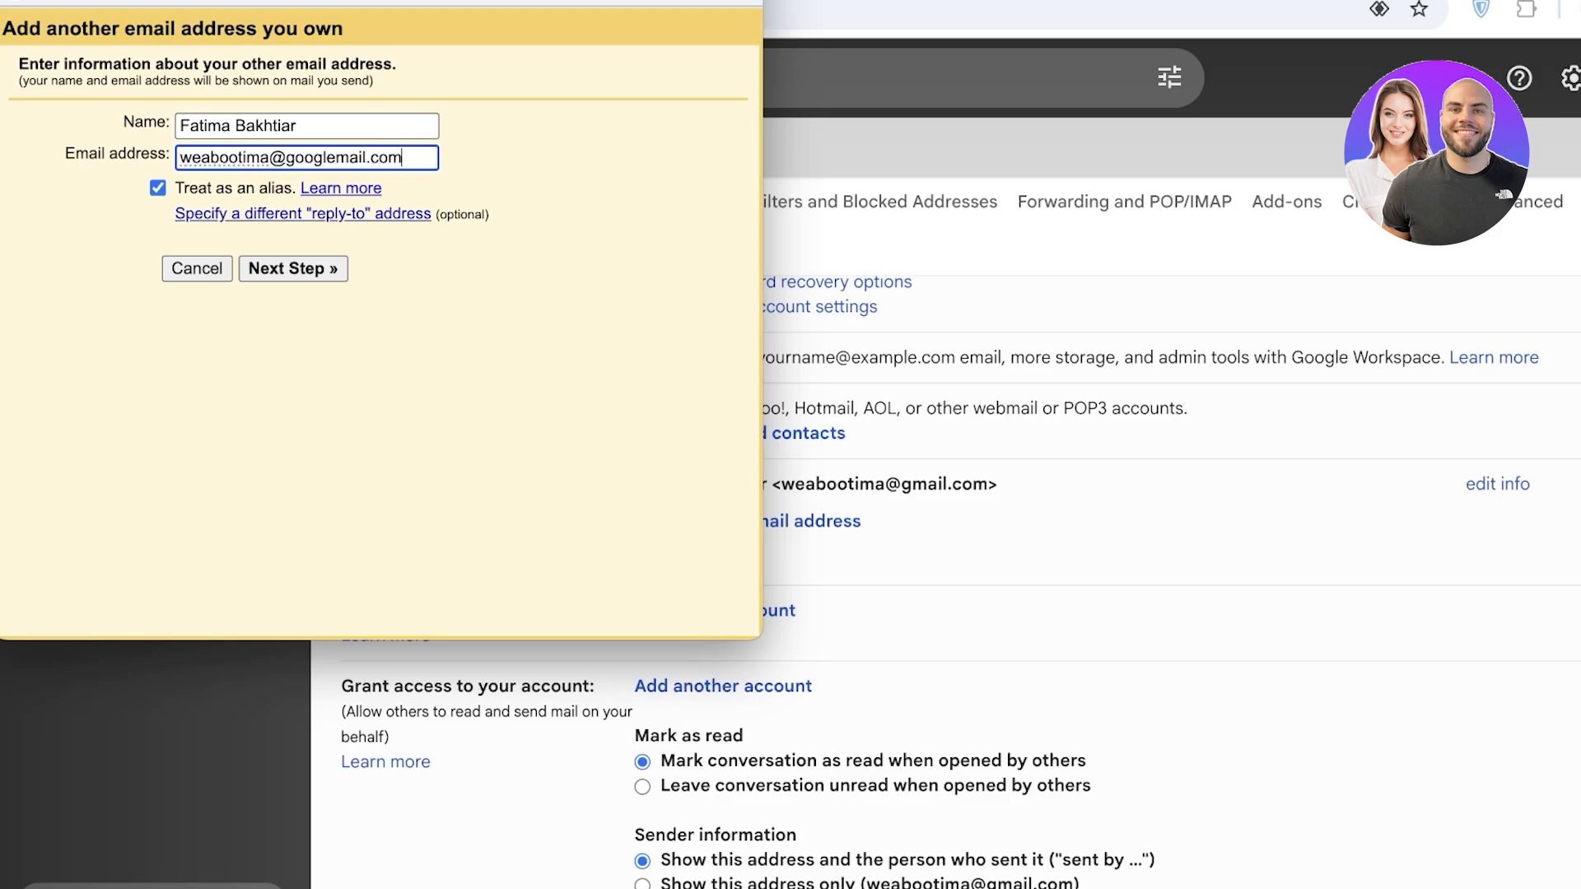
left_click(196, 268)
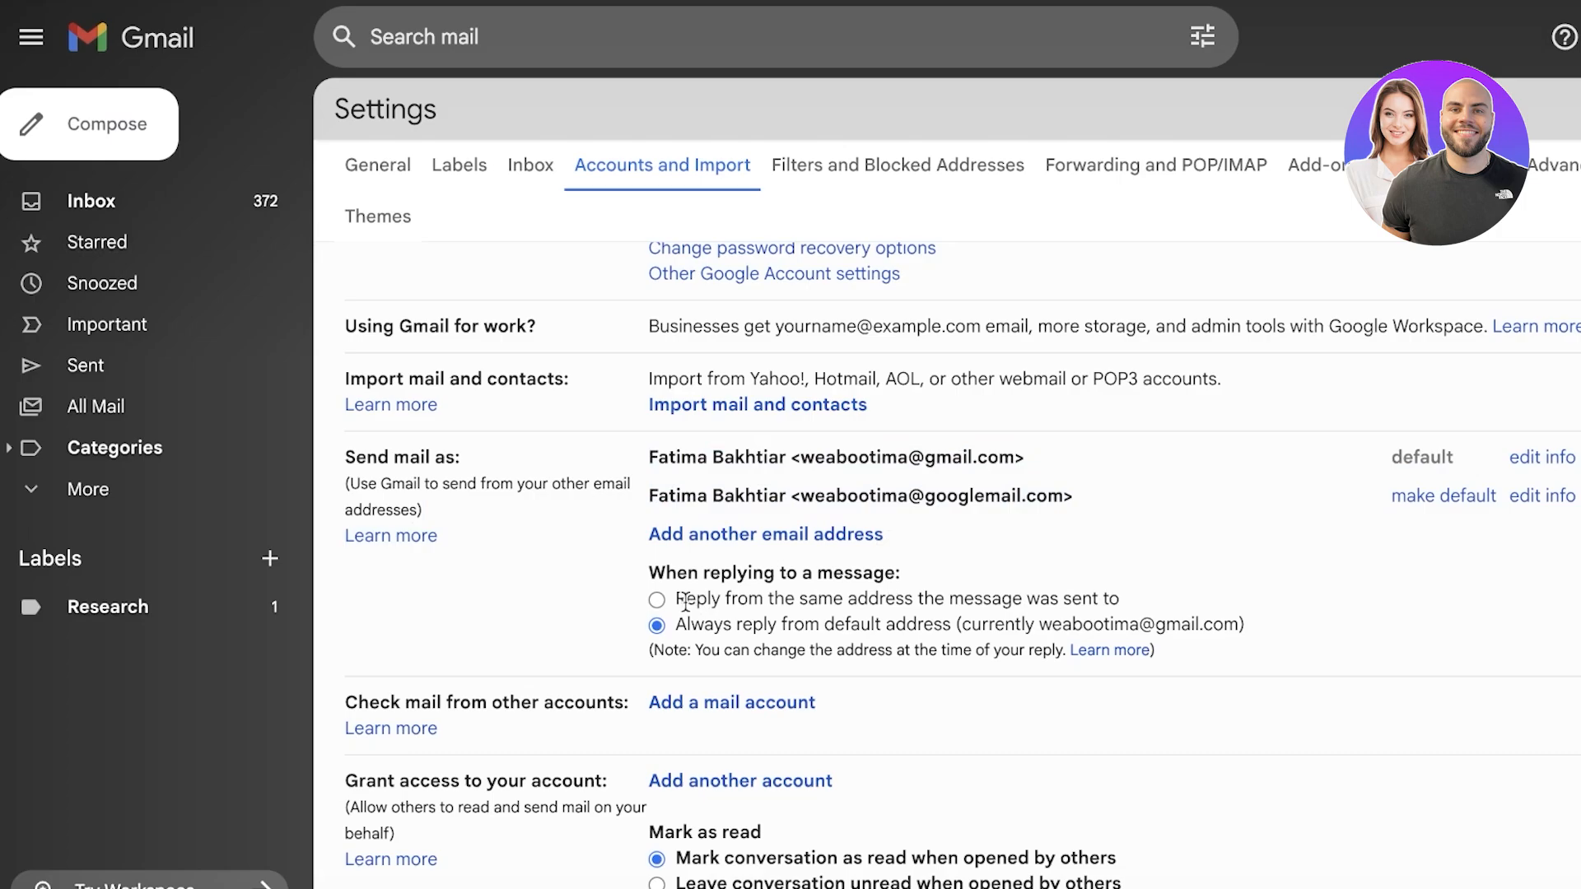
mouse_move(737, 646)
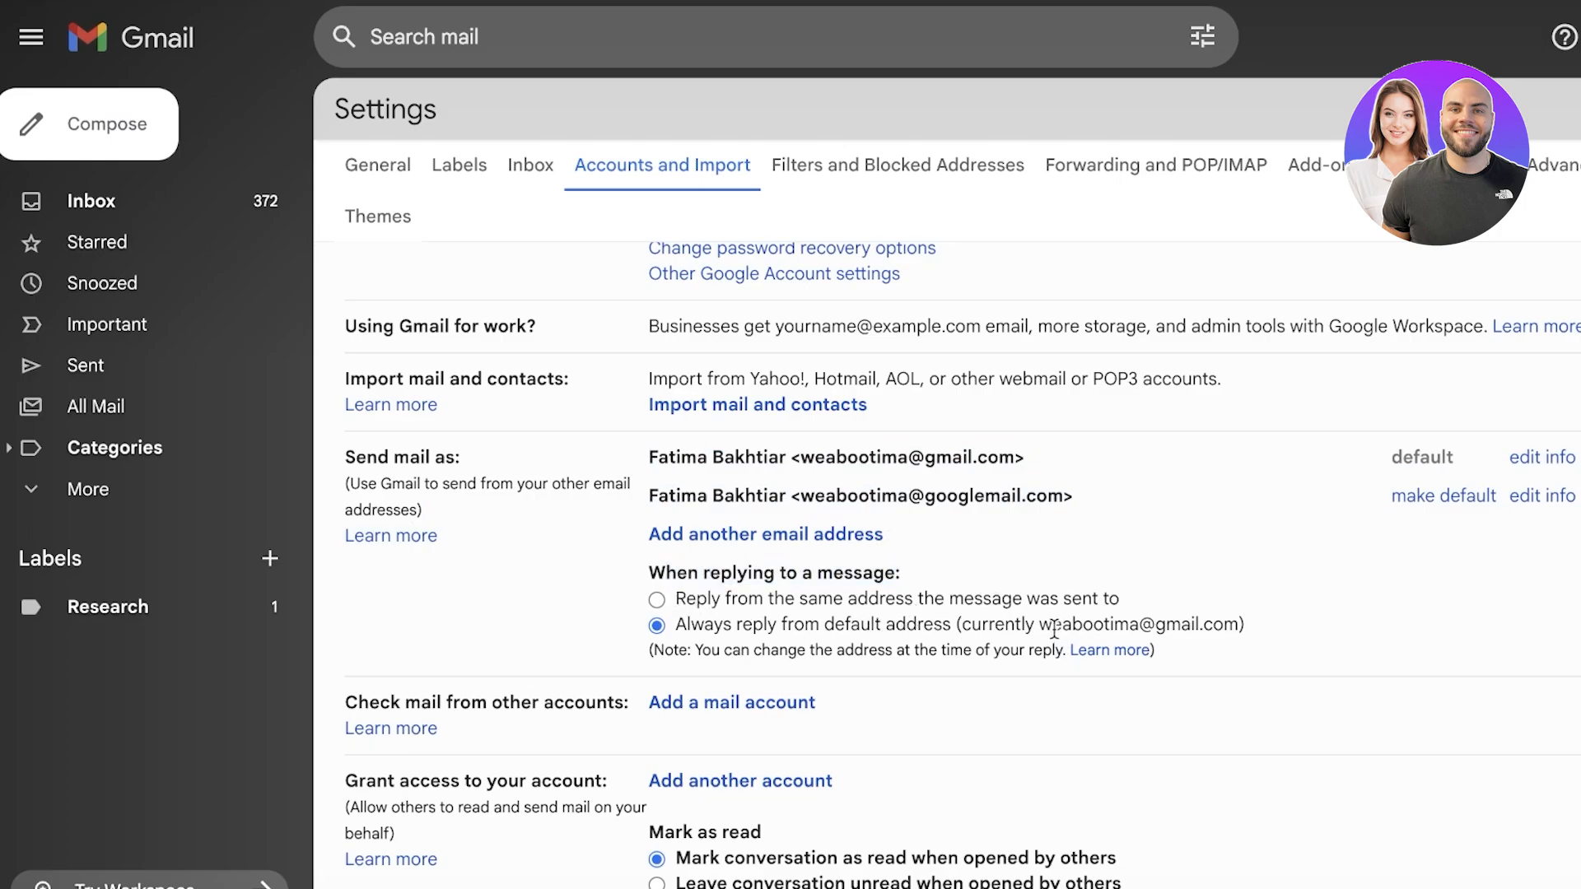
Step: Reply from the address each message was sent to and make the googlemail alias the default sender
left_click(657, 598)
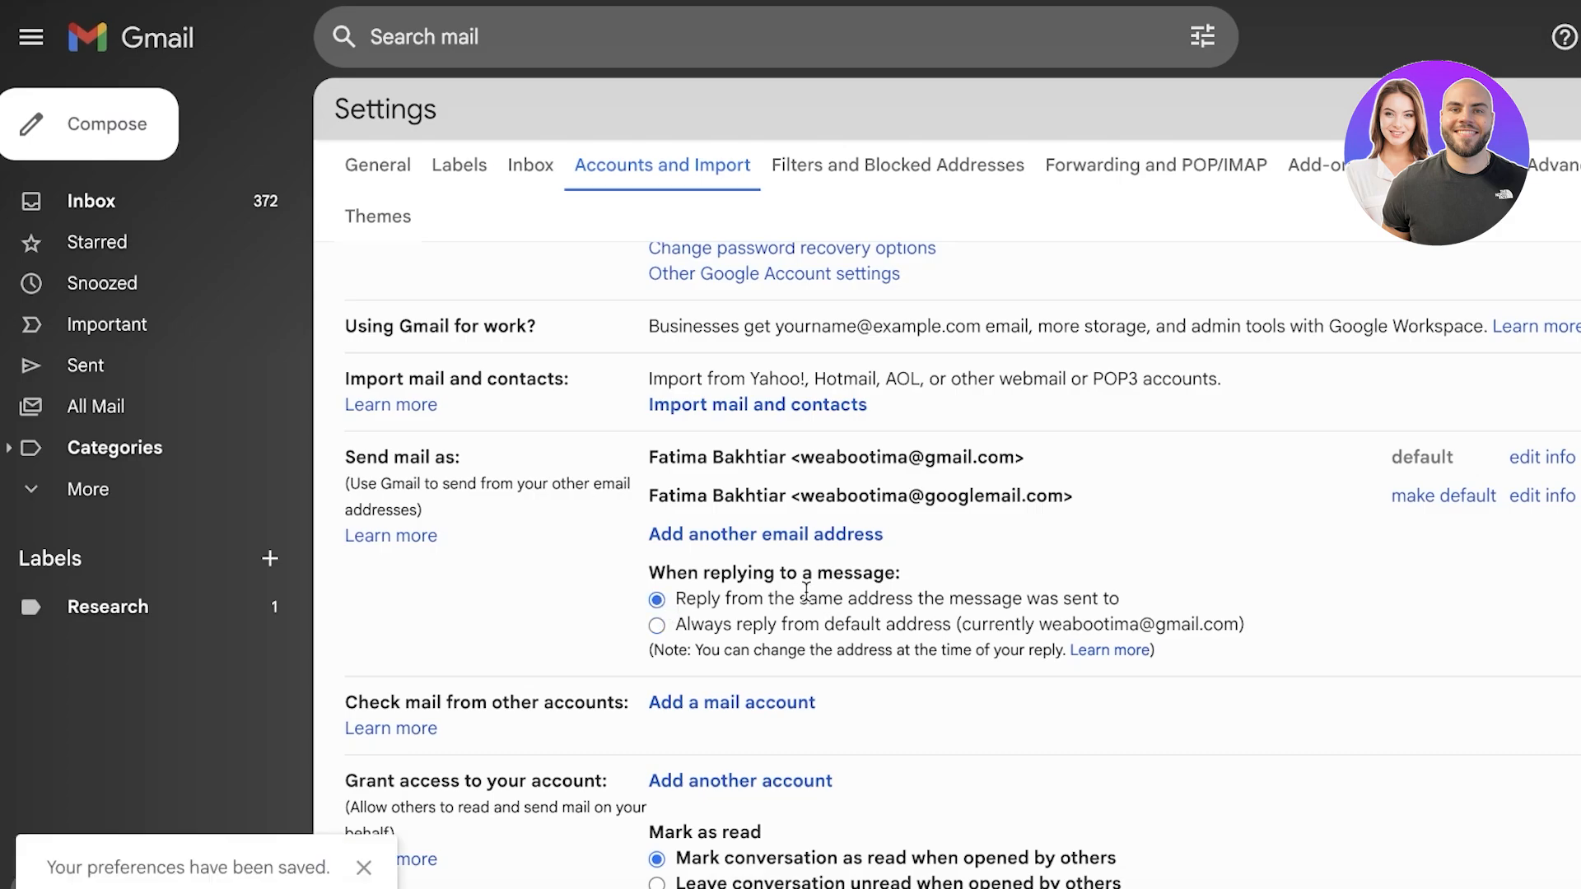
mouse_move(1153, 596)
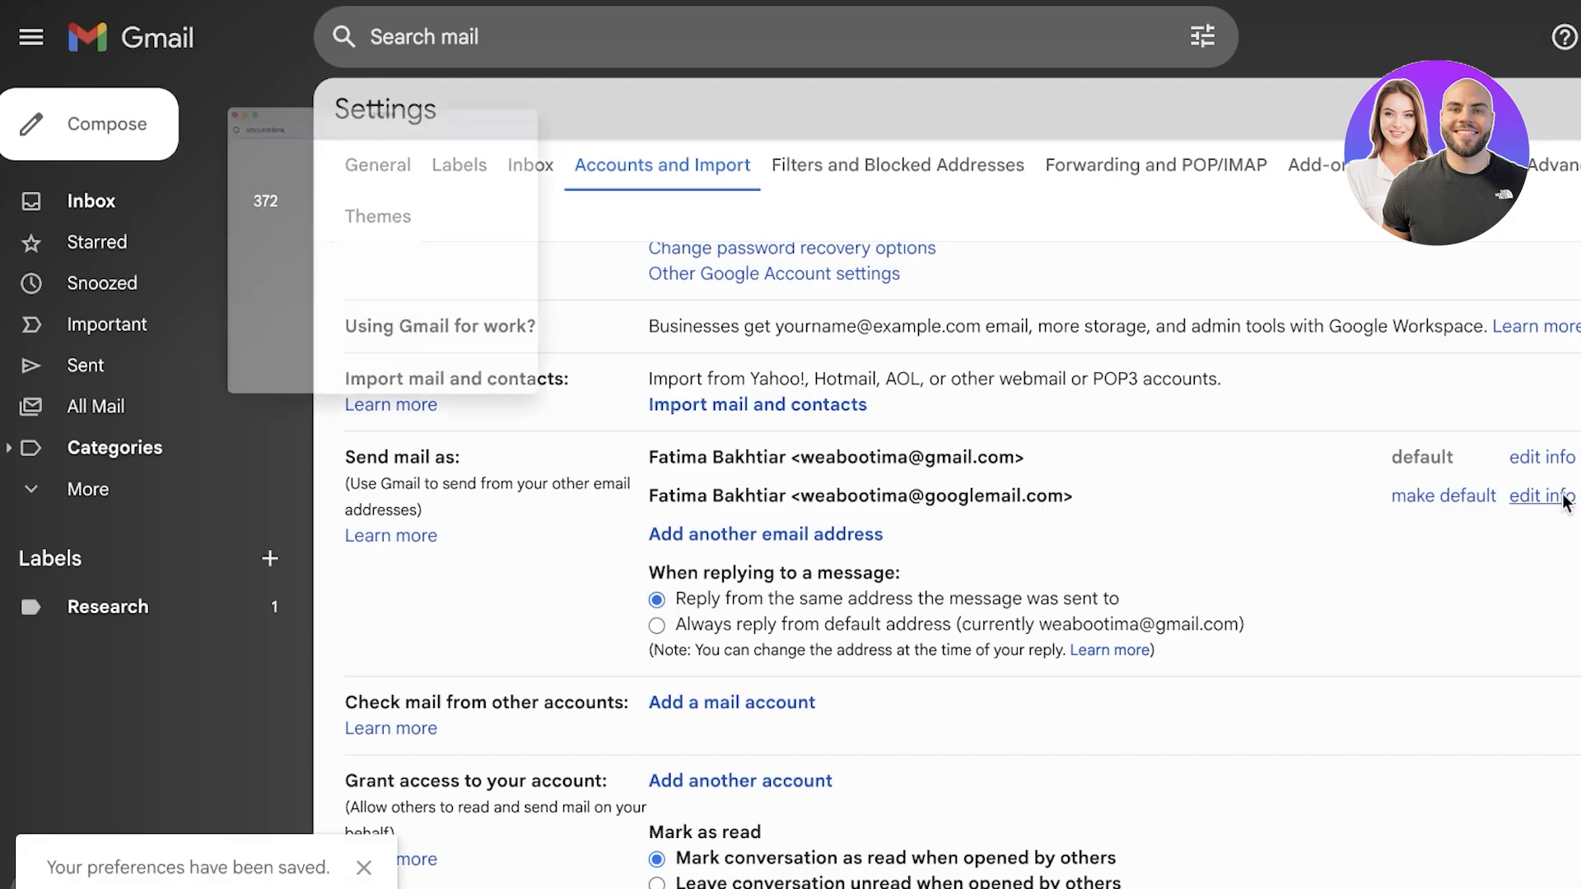
left_click(1542, 496)
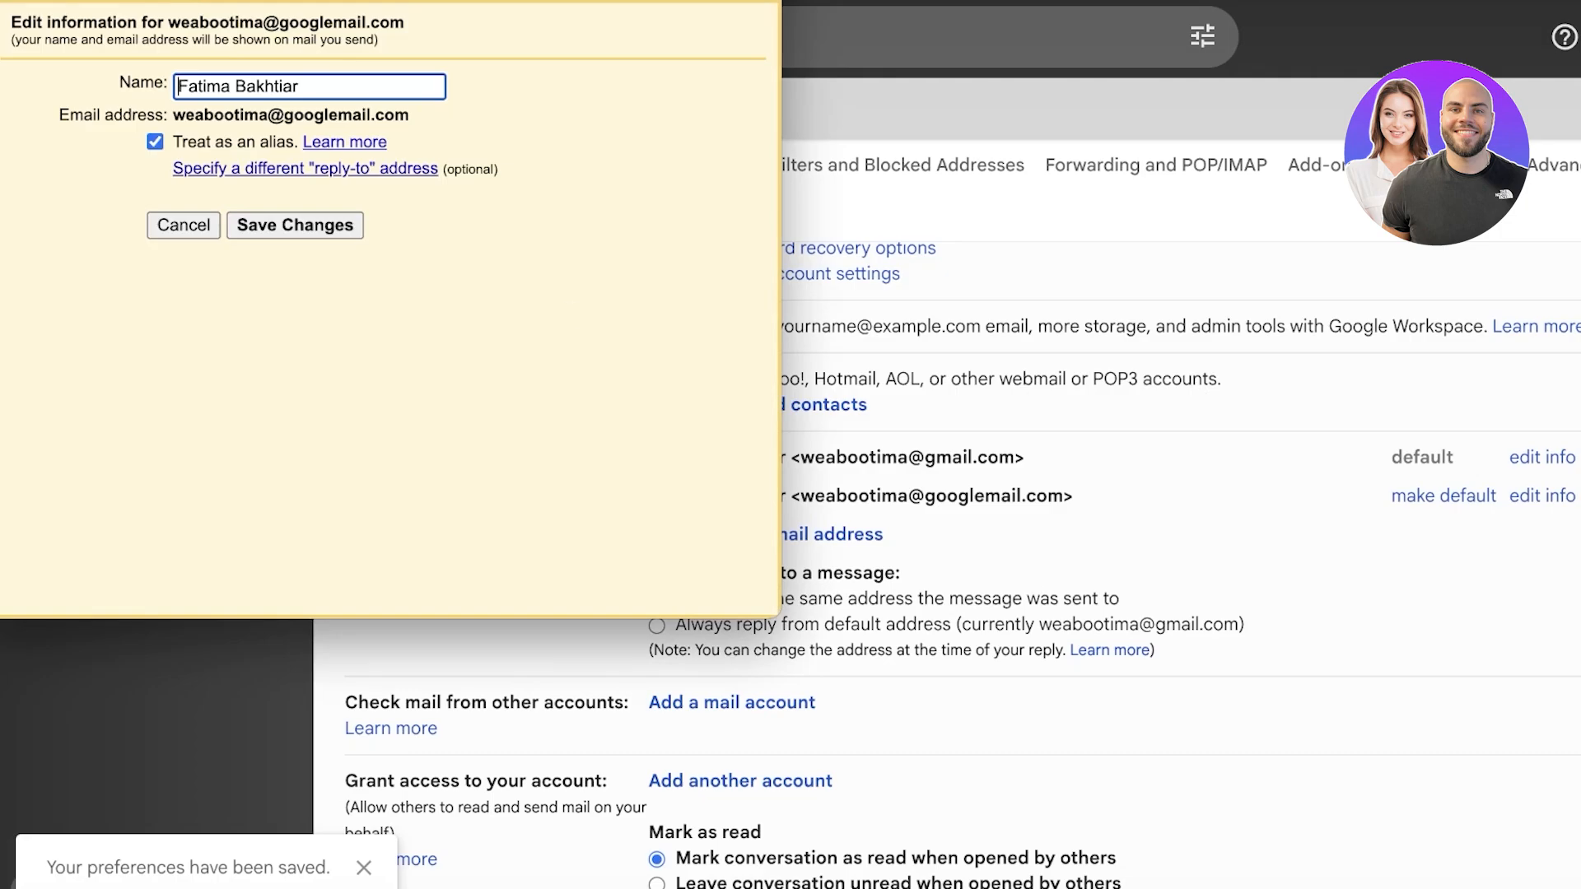
left_click(295, 226)
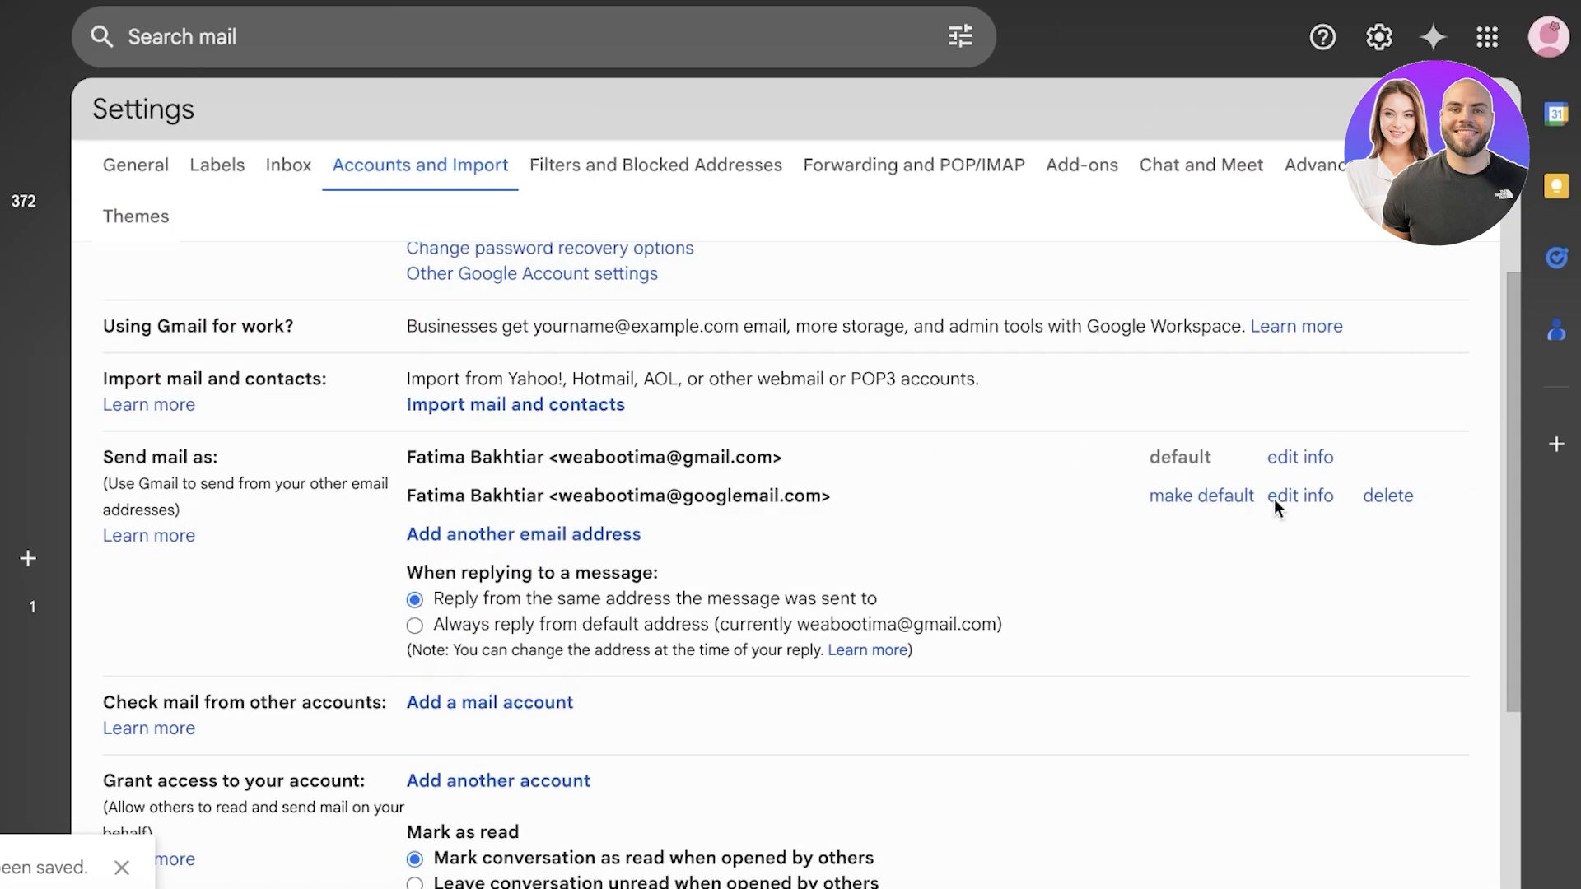
left_click(1201, 496)
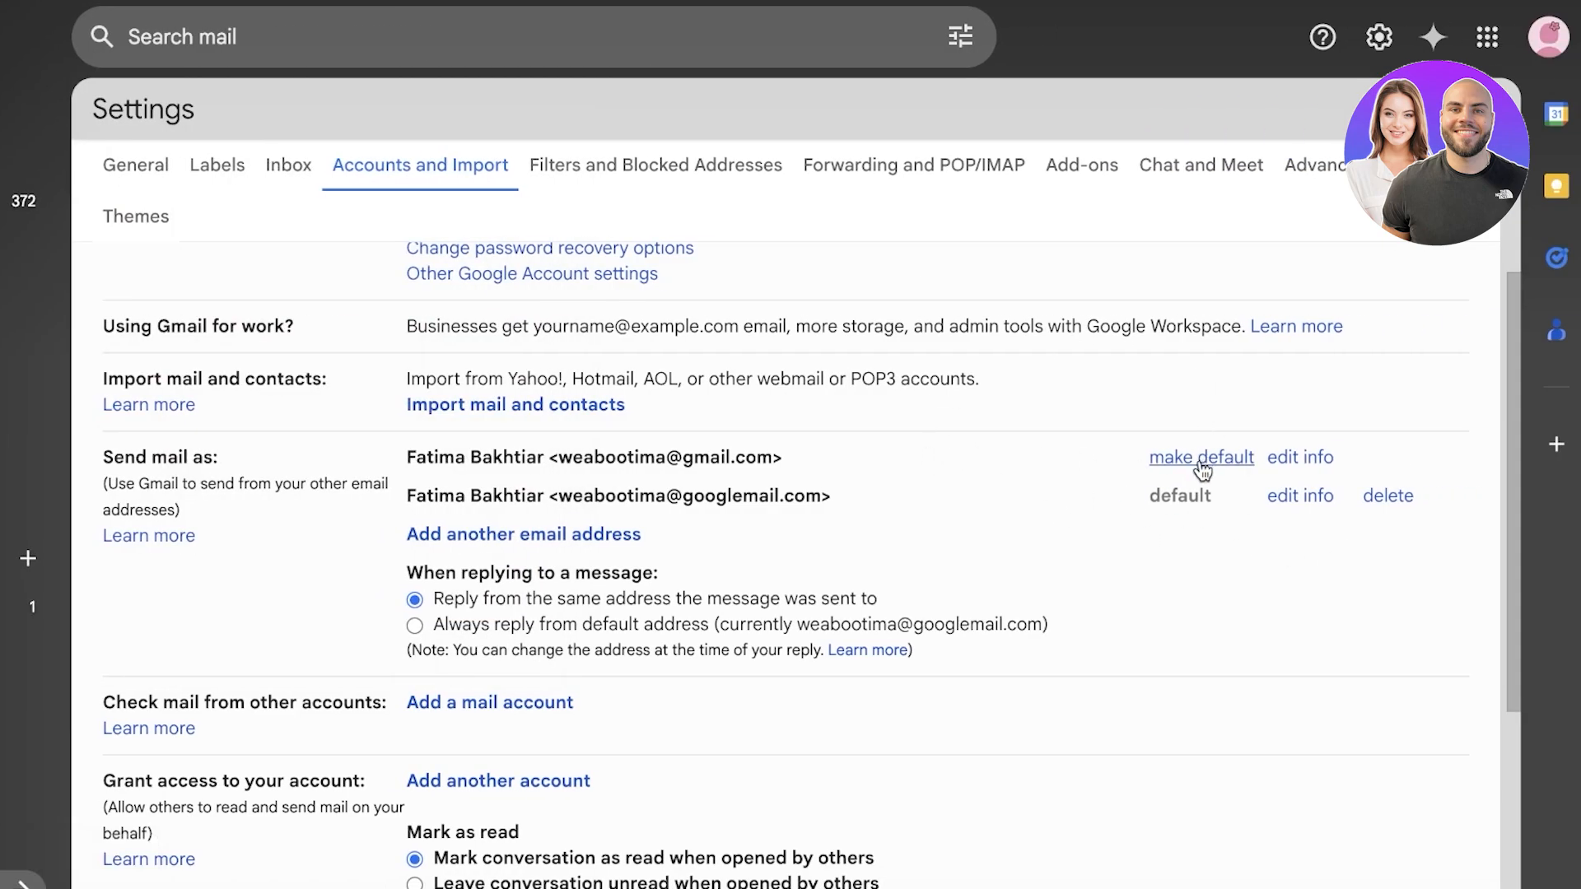
mouse_move(654, 522)
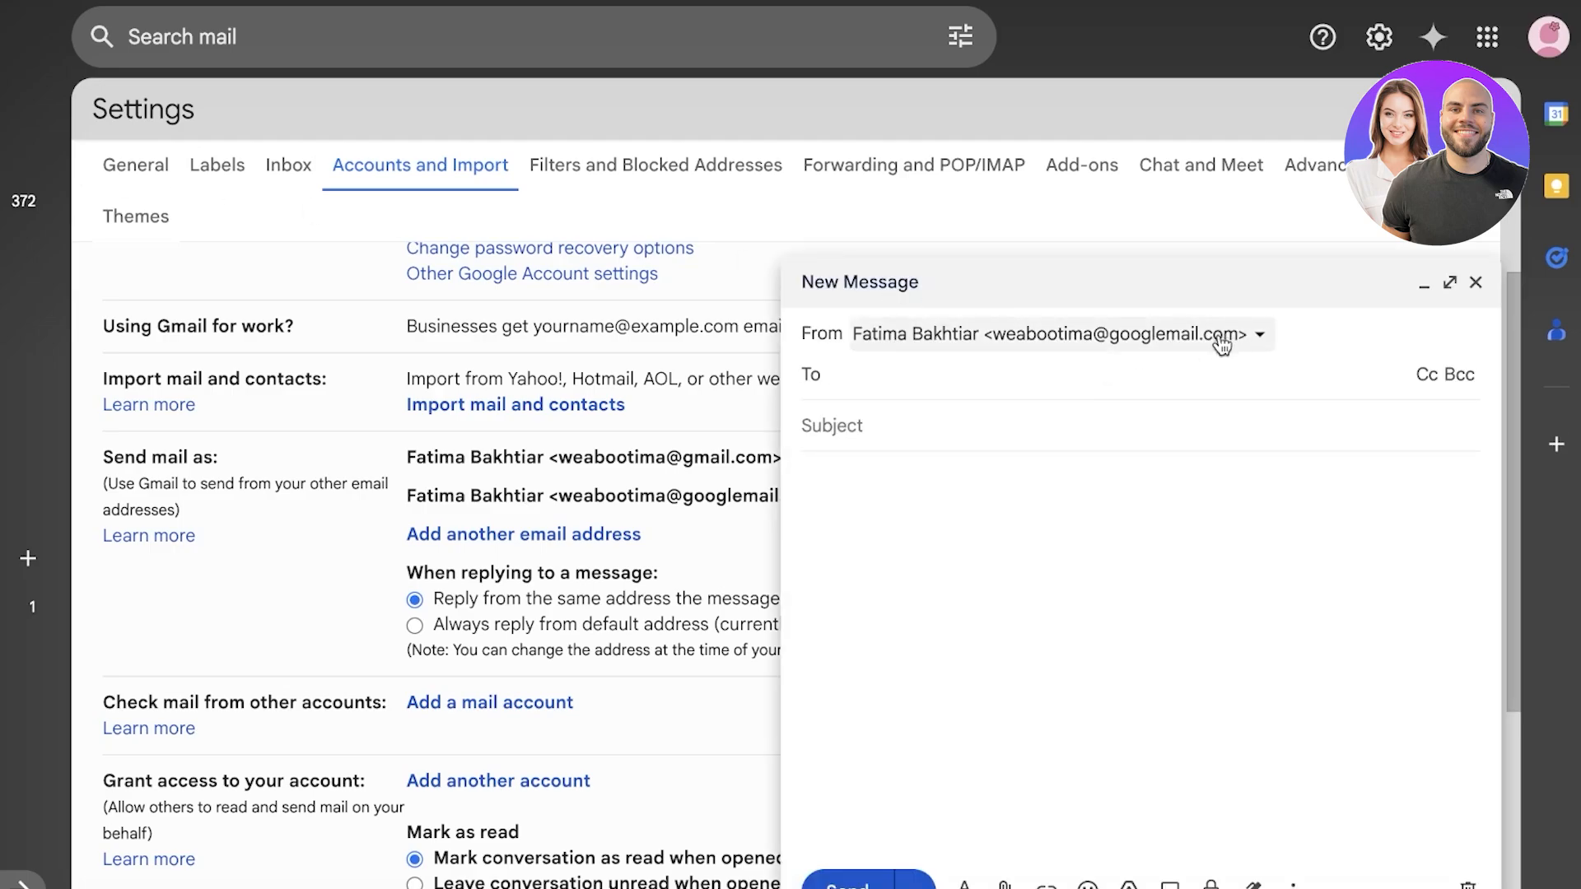
mouse_move(1045, 341)
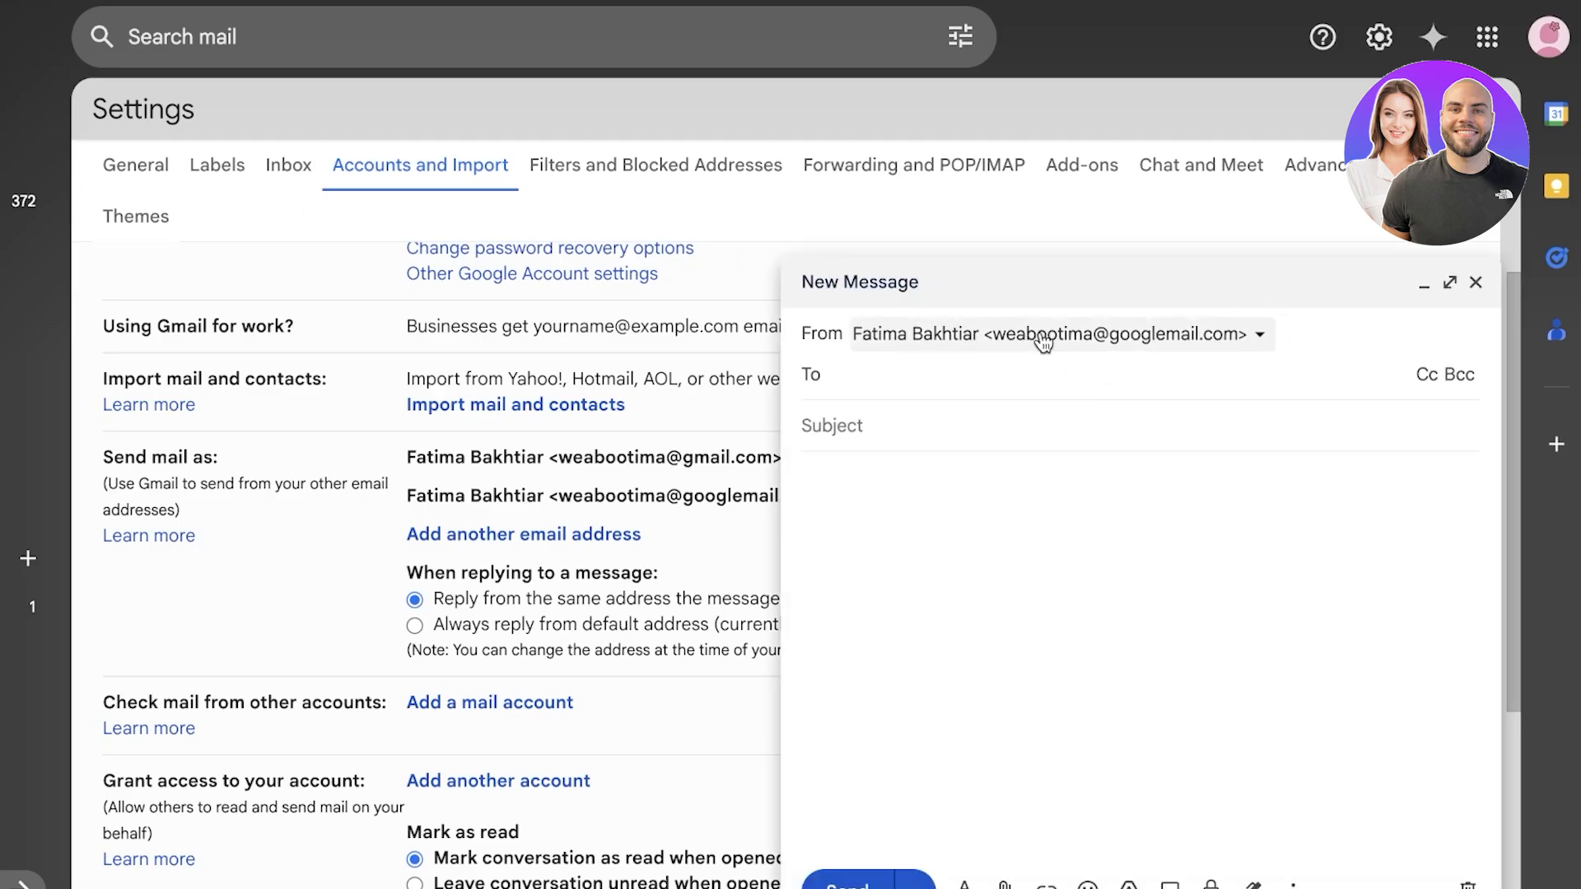
mouse_move(1117, 361)
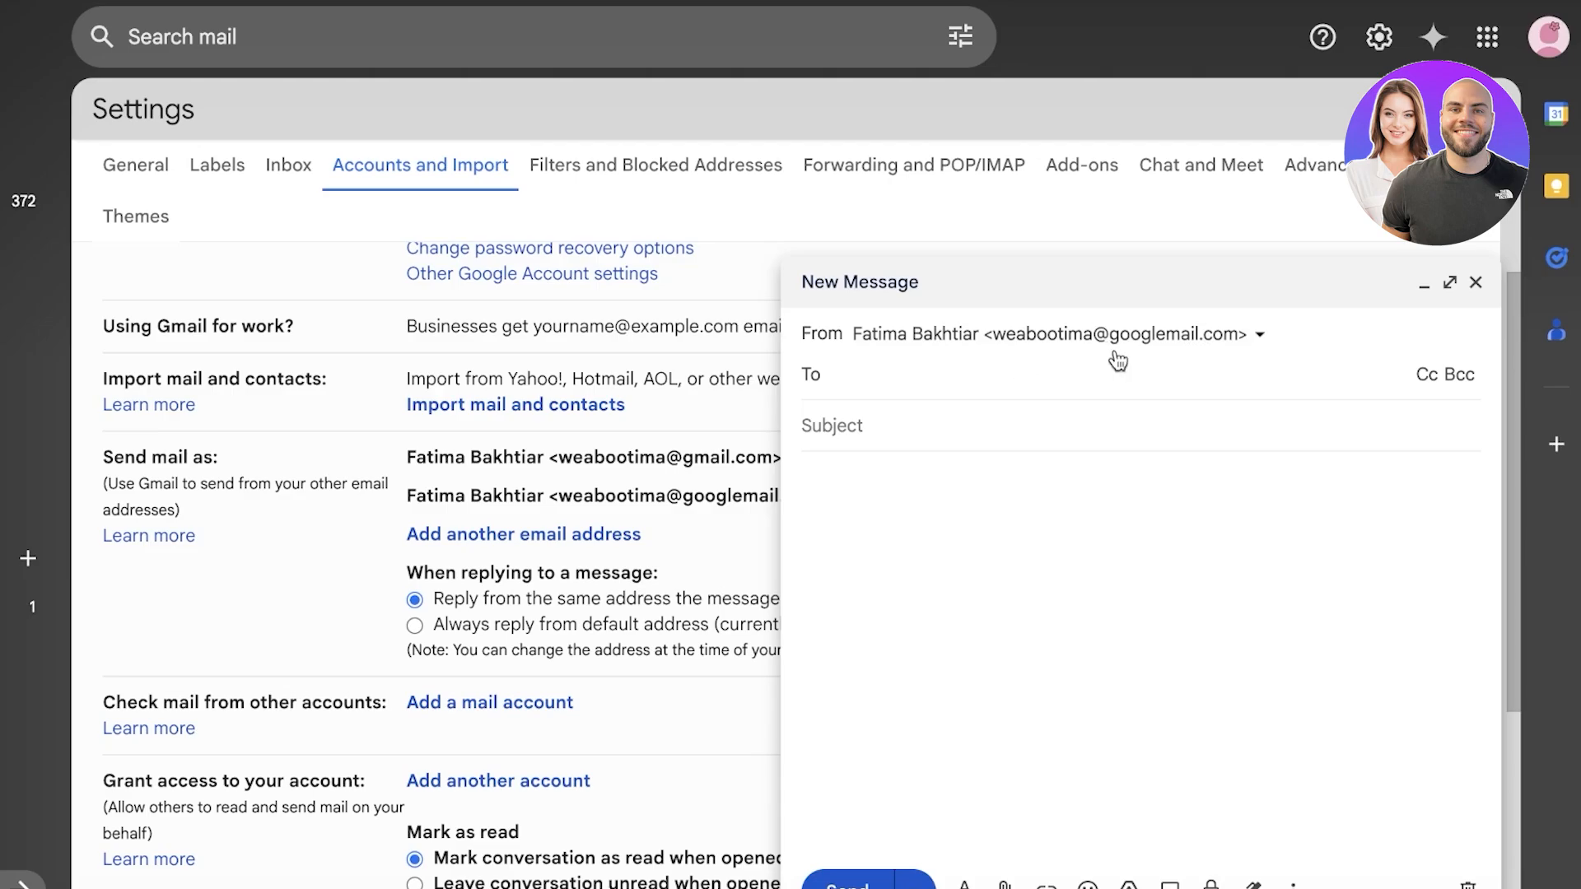
Step: Close the test draft showing the alias as sender and start removing the second alias
left_click(1476, 281)
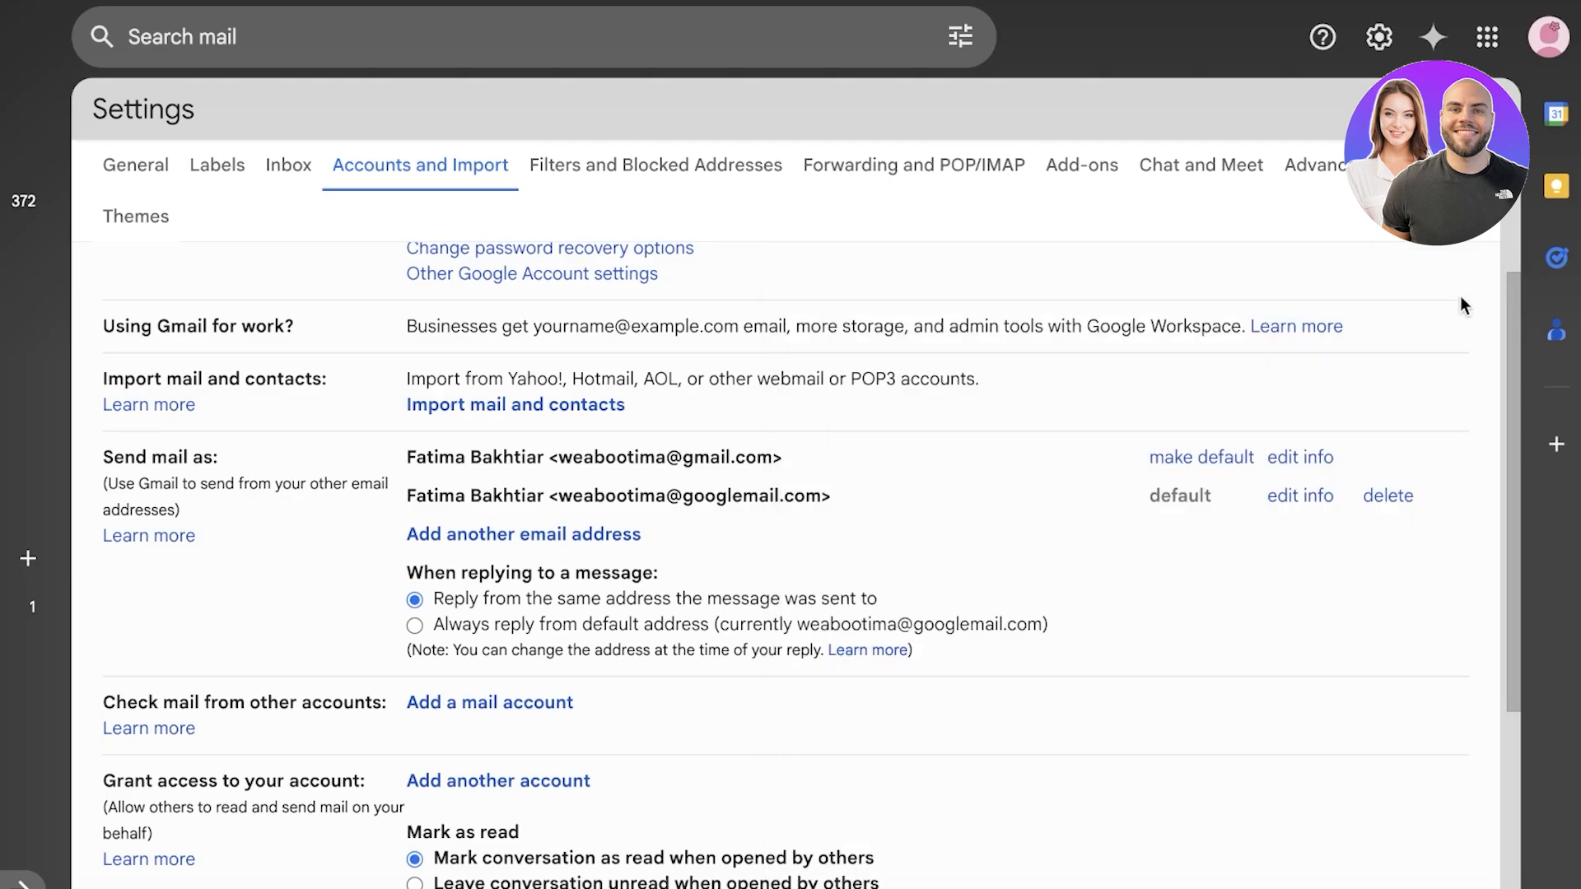
mouse_move(796, 470)
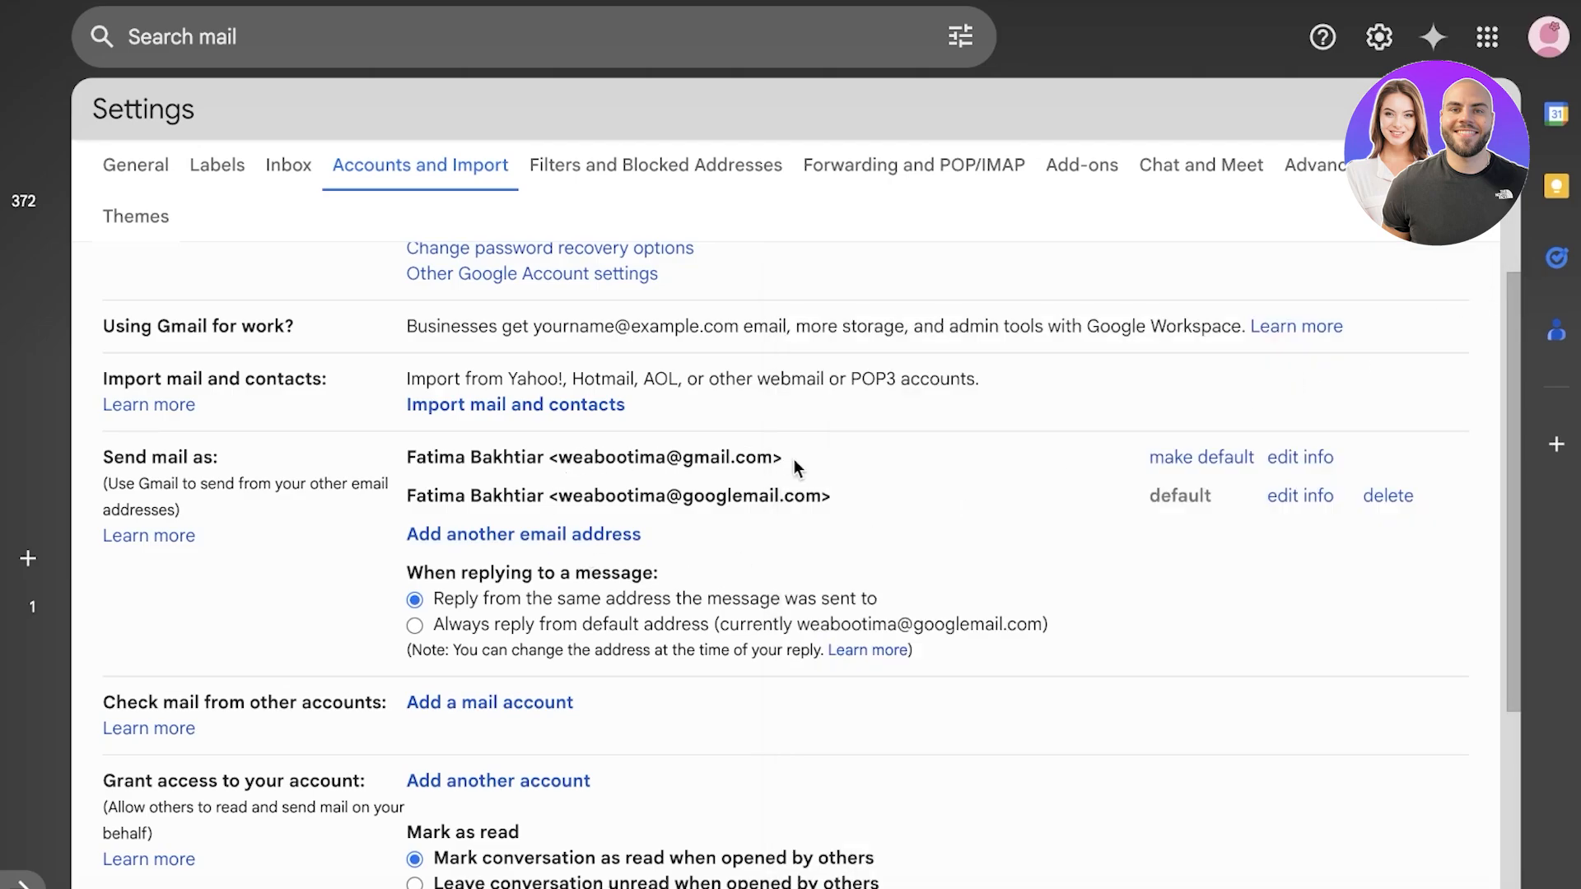
mouse_move(1283, 517)
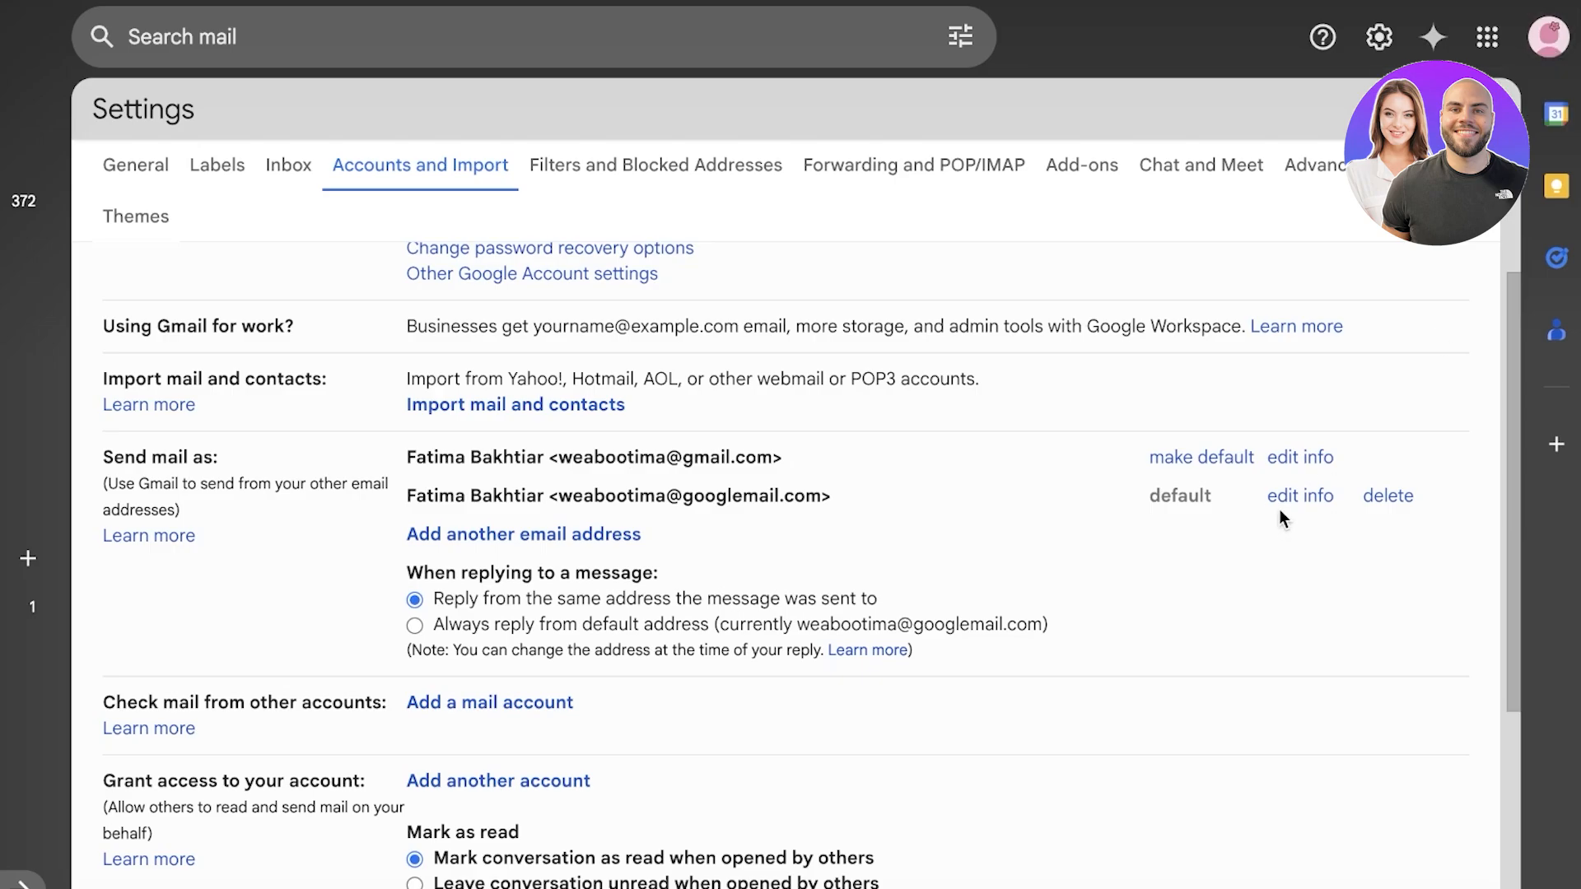
left_click(1301, 495)
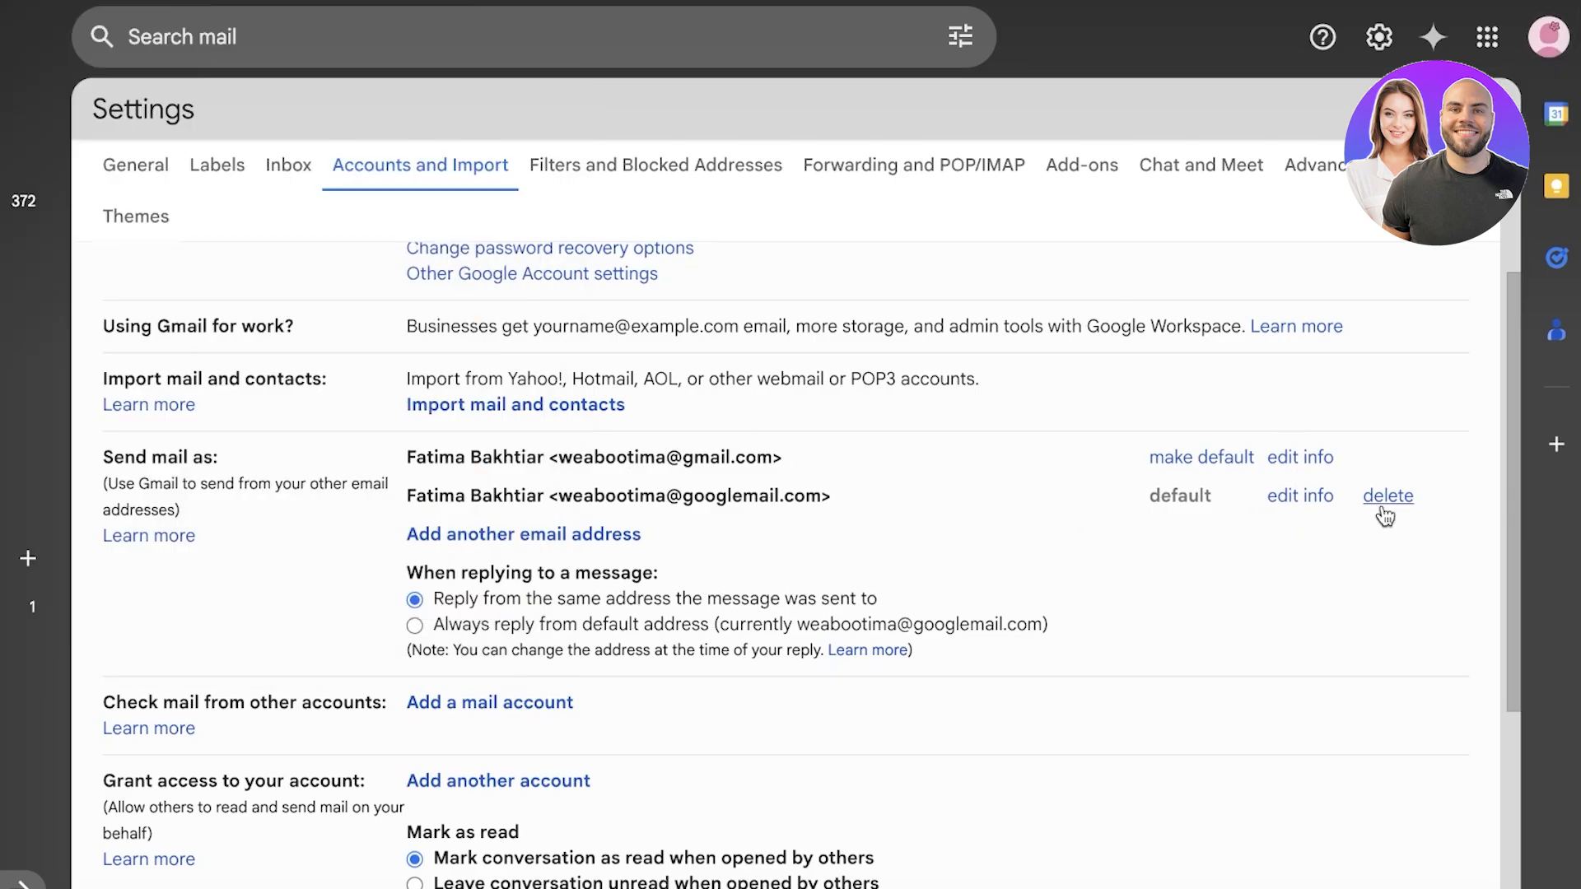
Step: Confirm removing the googlemail.com send-as alias
left_click(1387, 496)
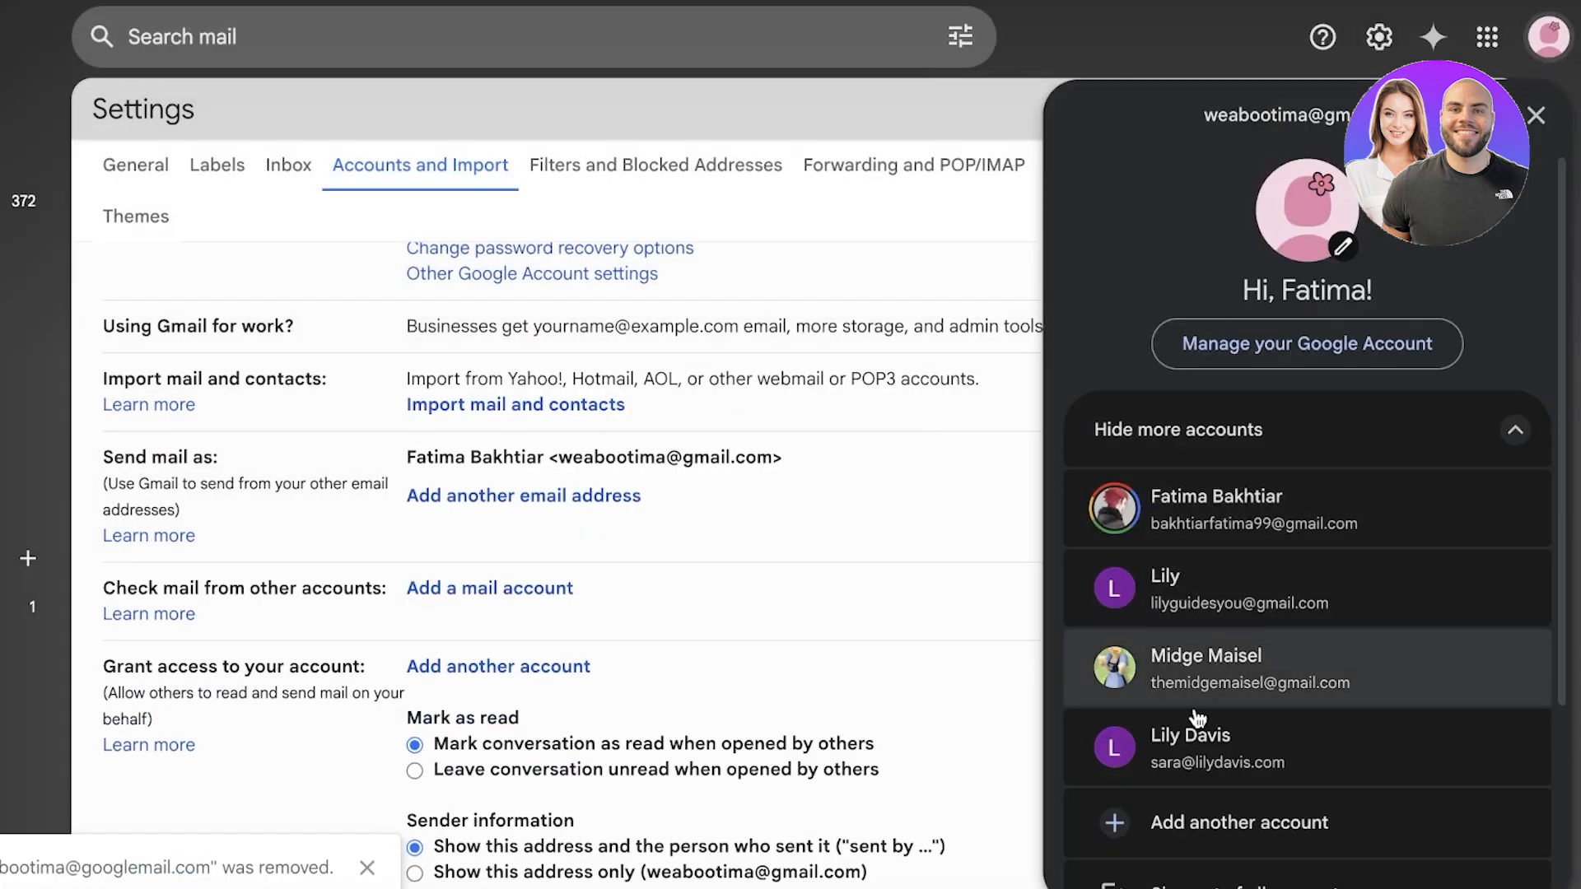
mouse_move(1206, 694)
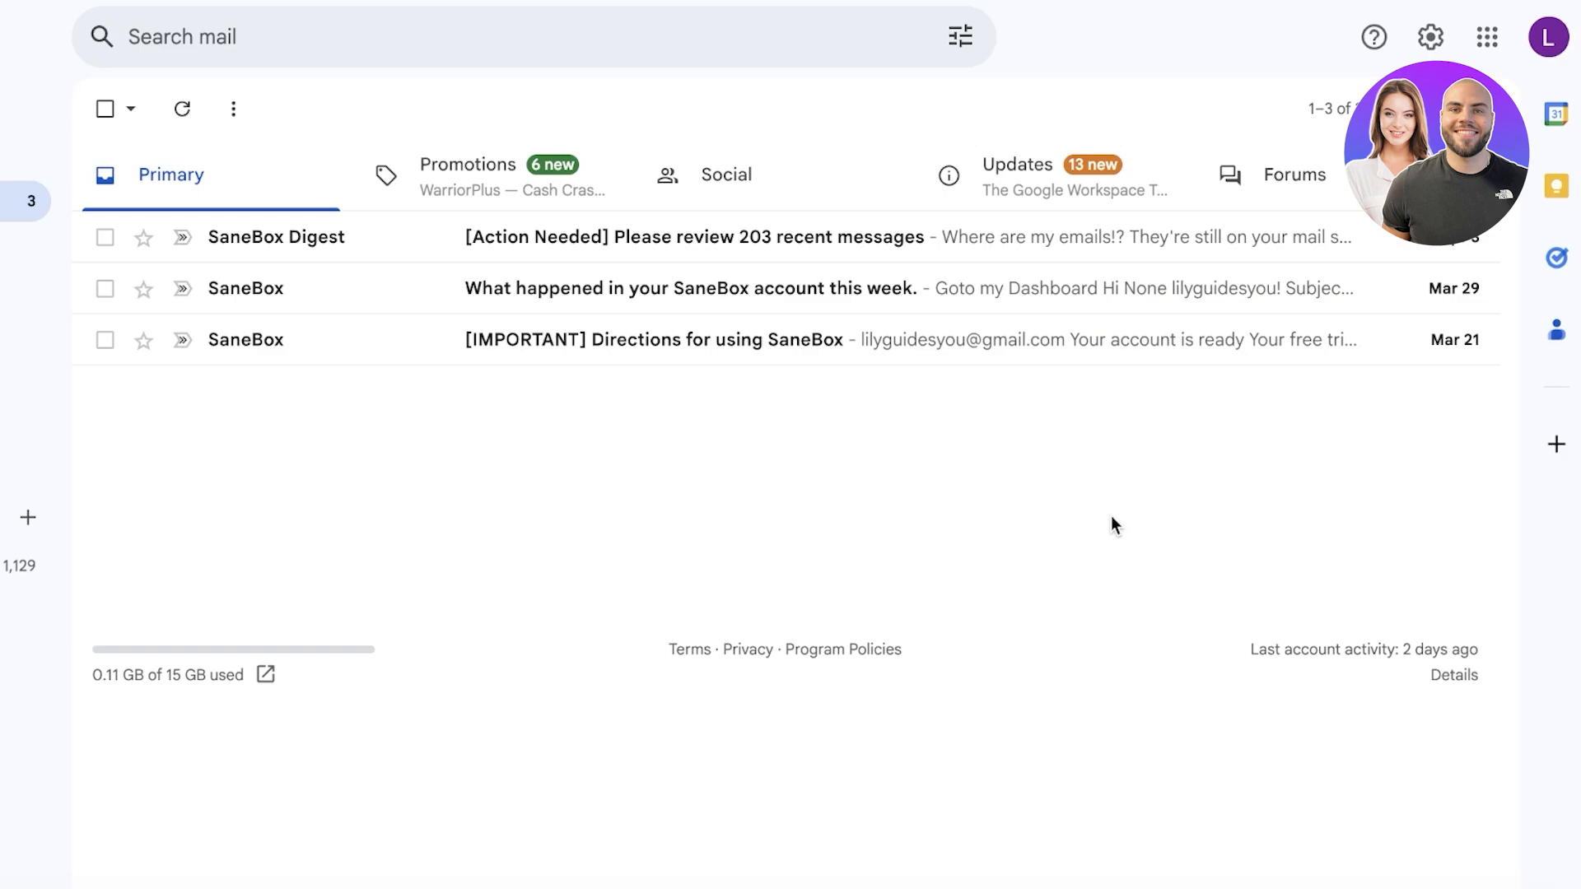
mouse_move(1126, 511)
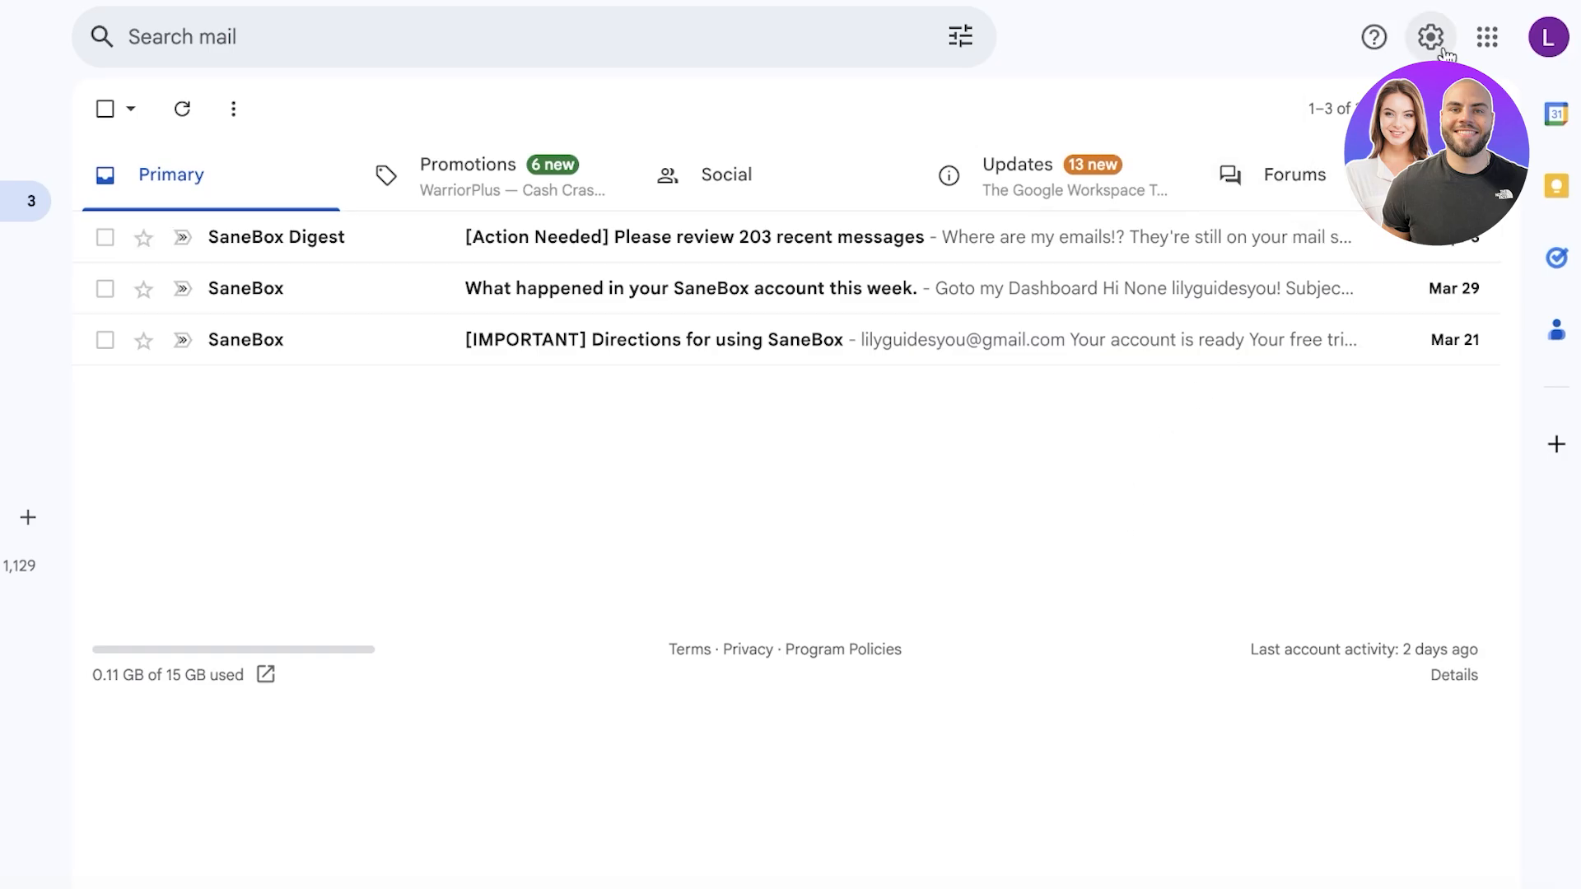
left_click(1430, 37)
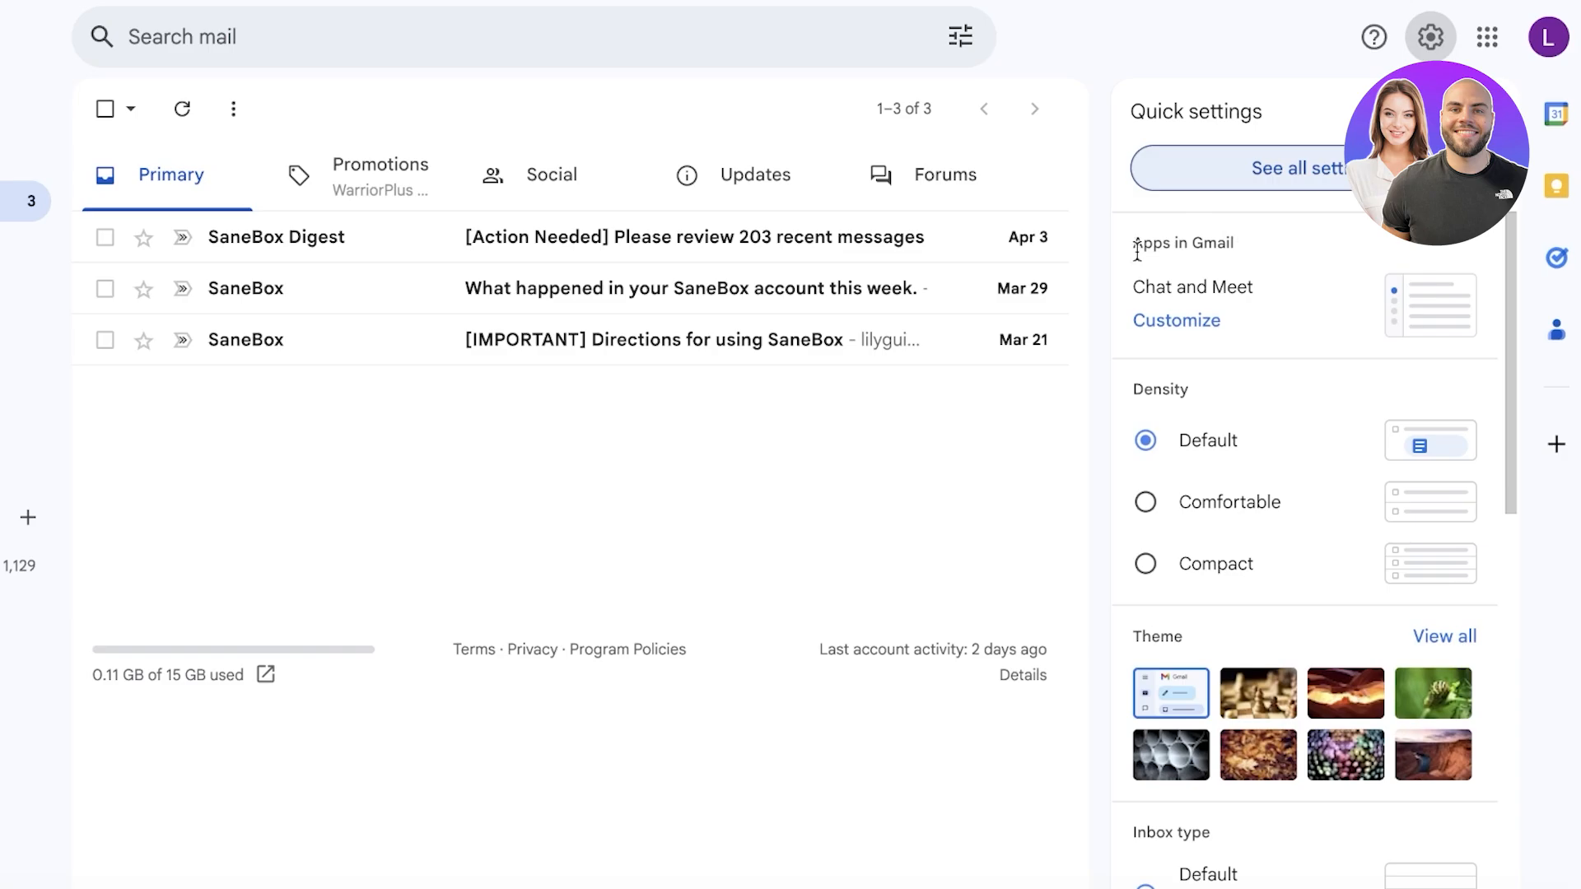
mouse_move(1311, 168)
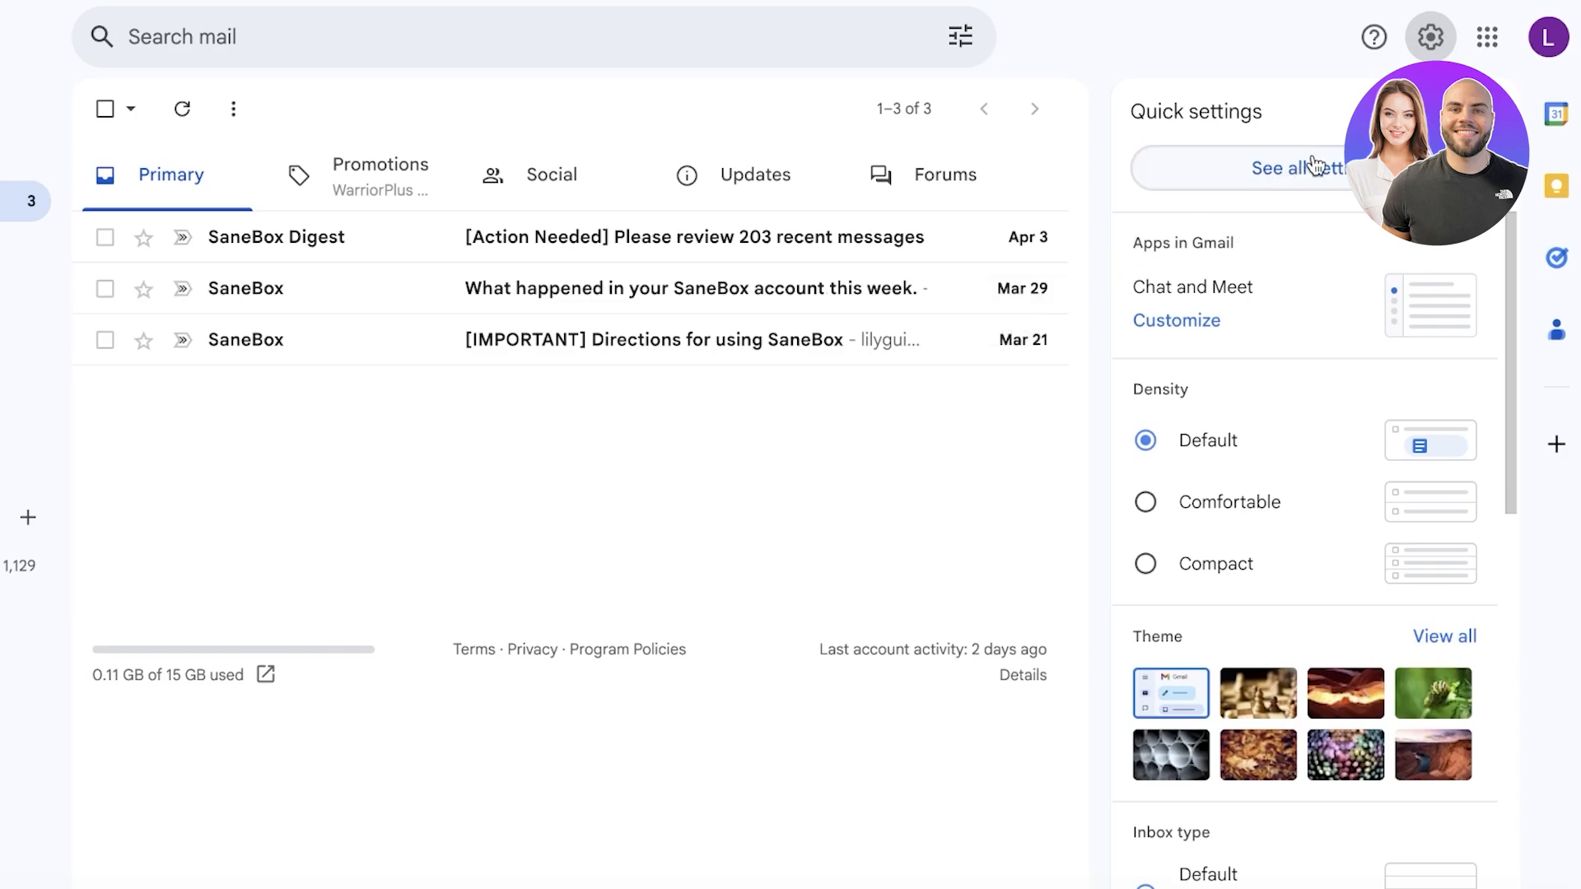
left_click(1301, 168)
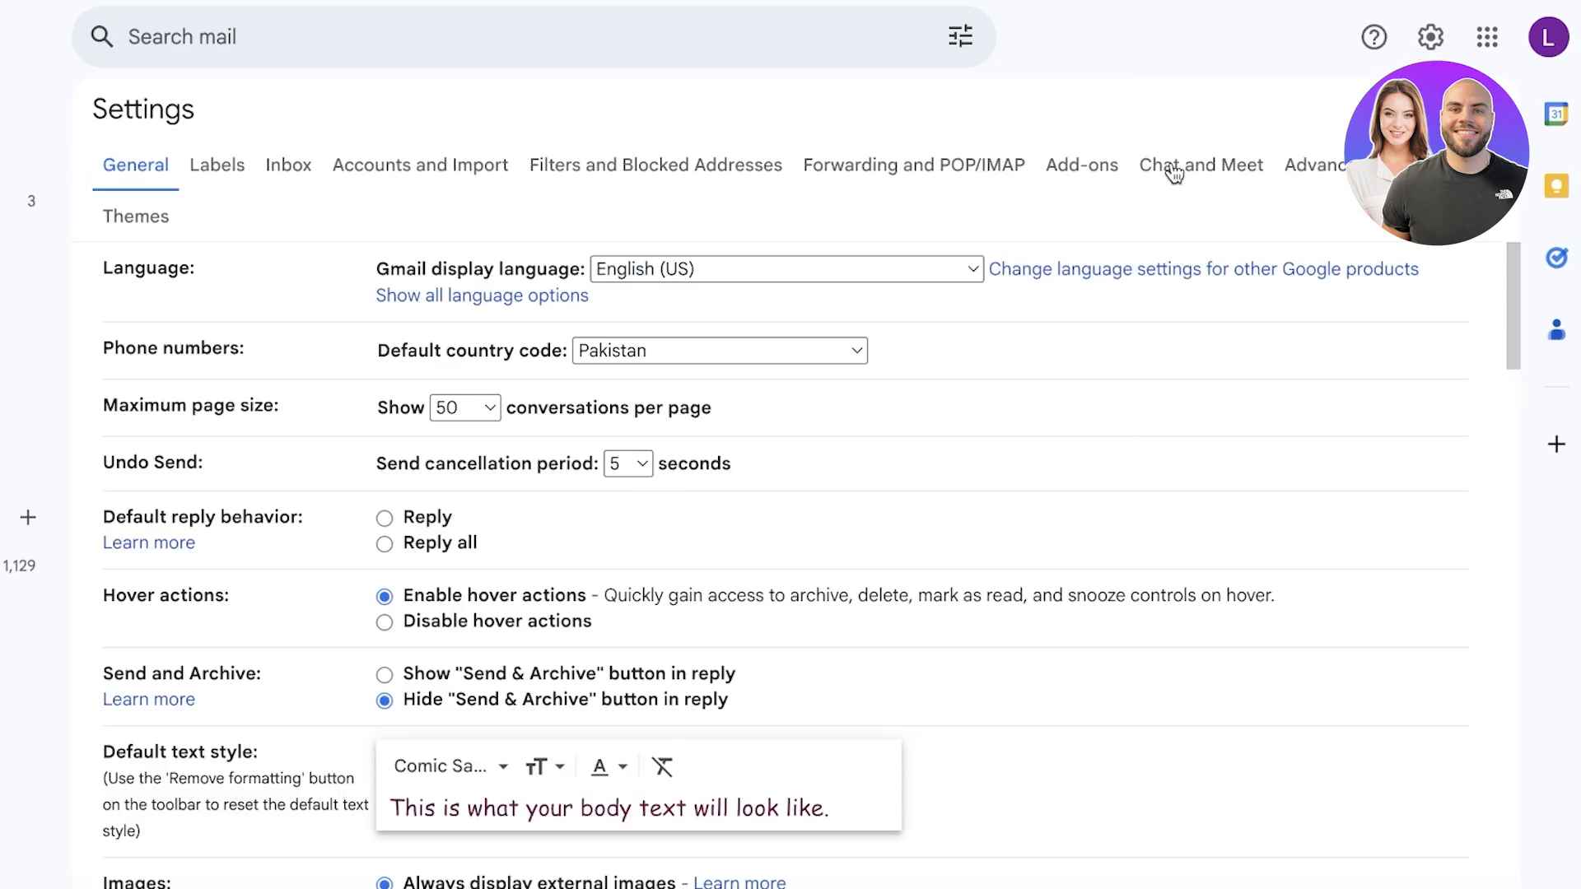
left_click(420, 165)
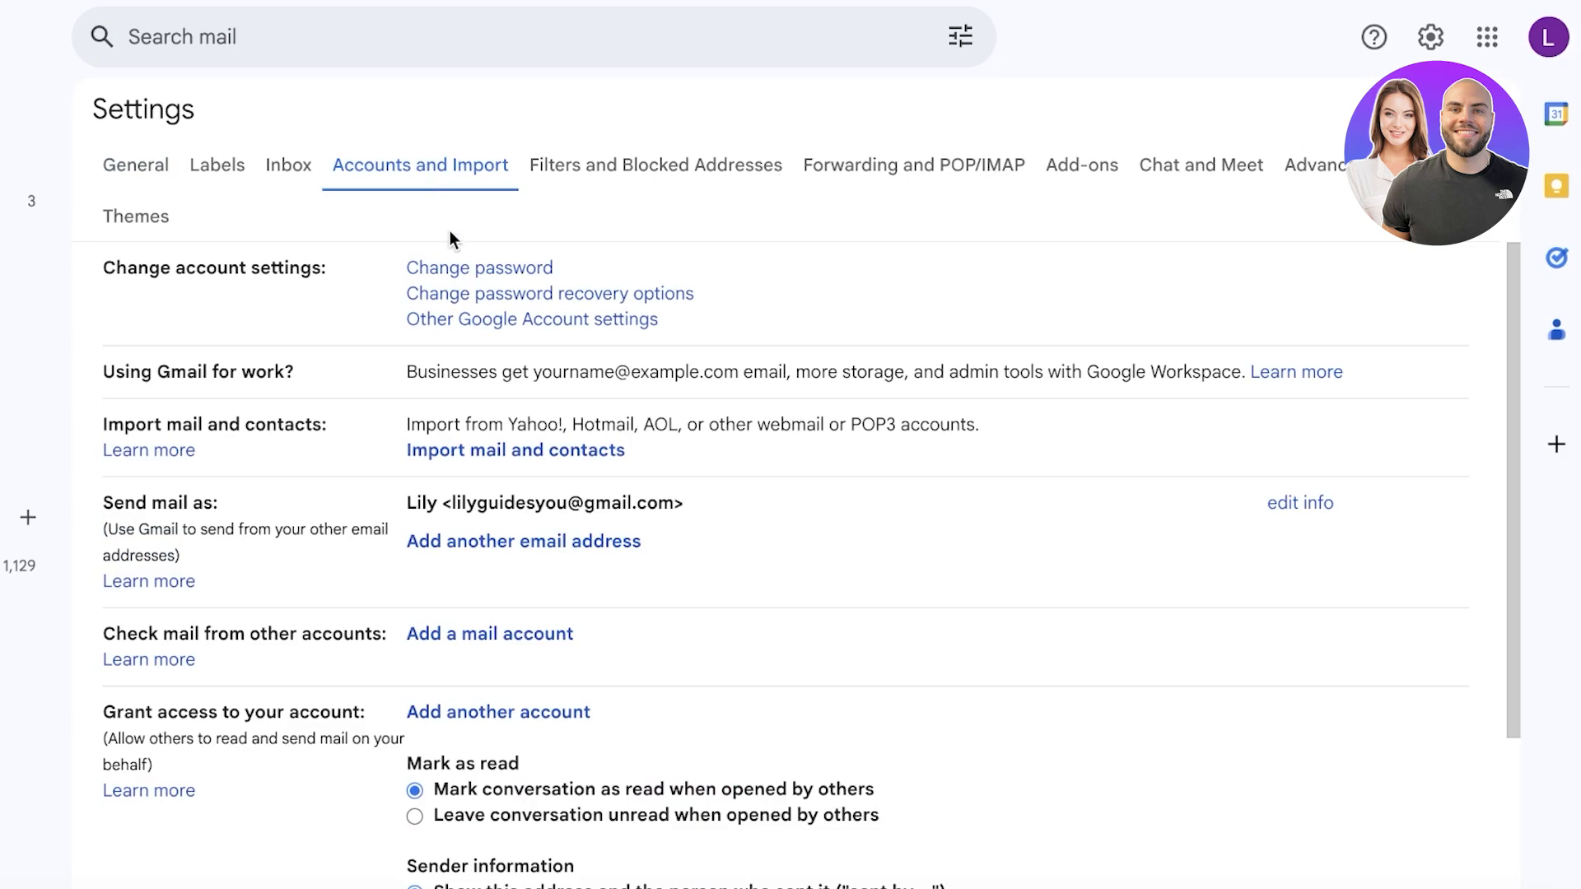
scroll("down", 3)
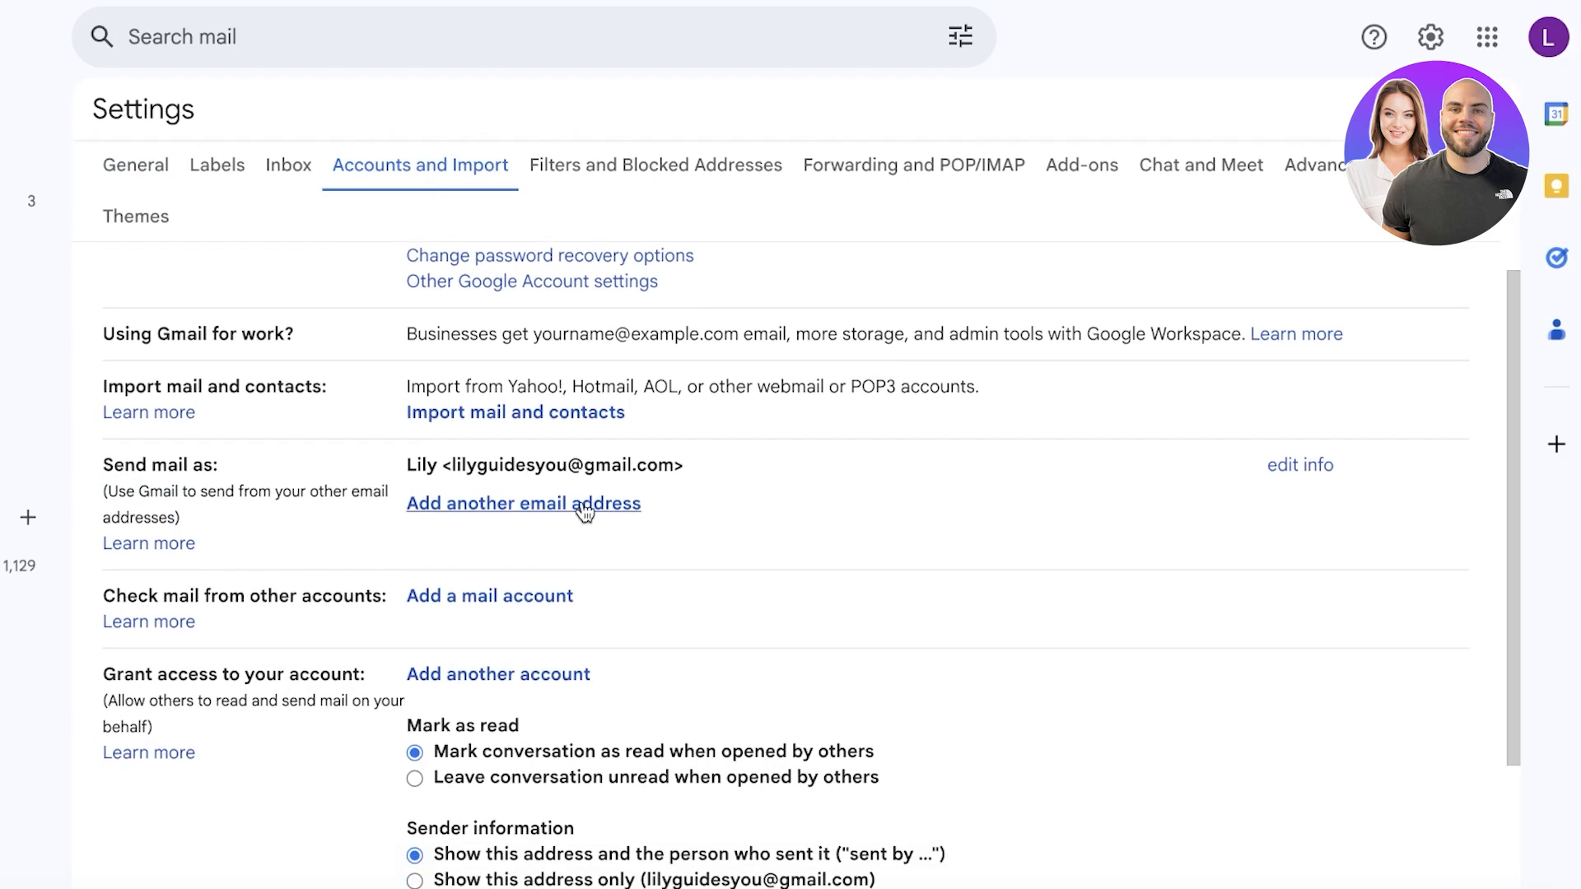
left_click(524, 504)
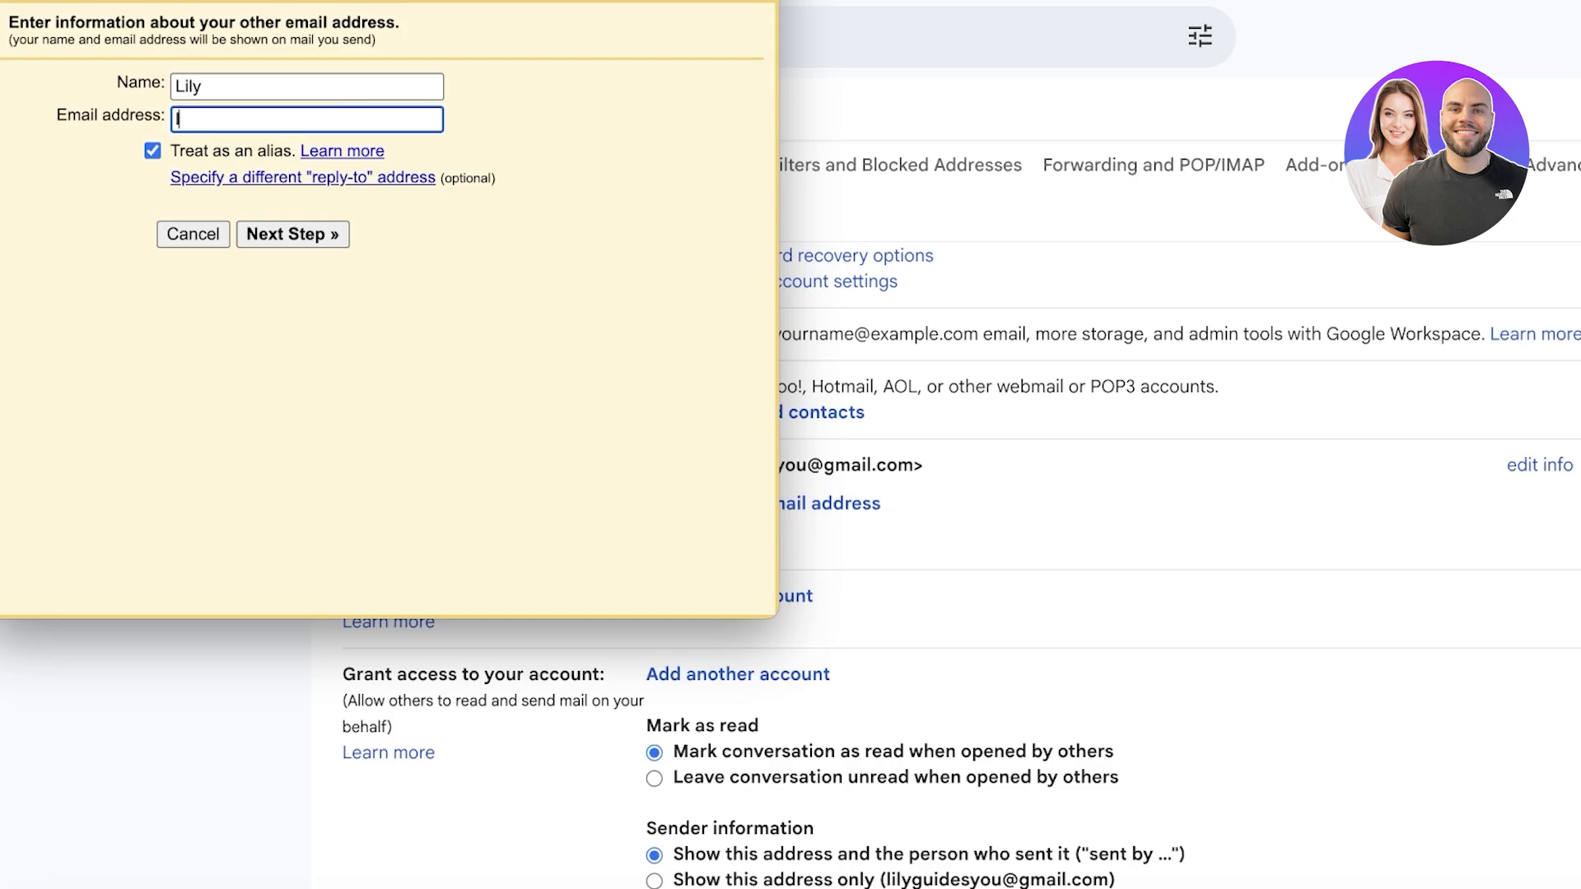
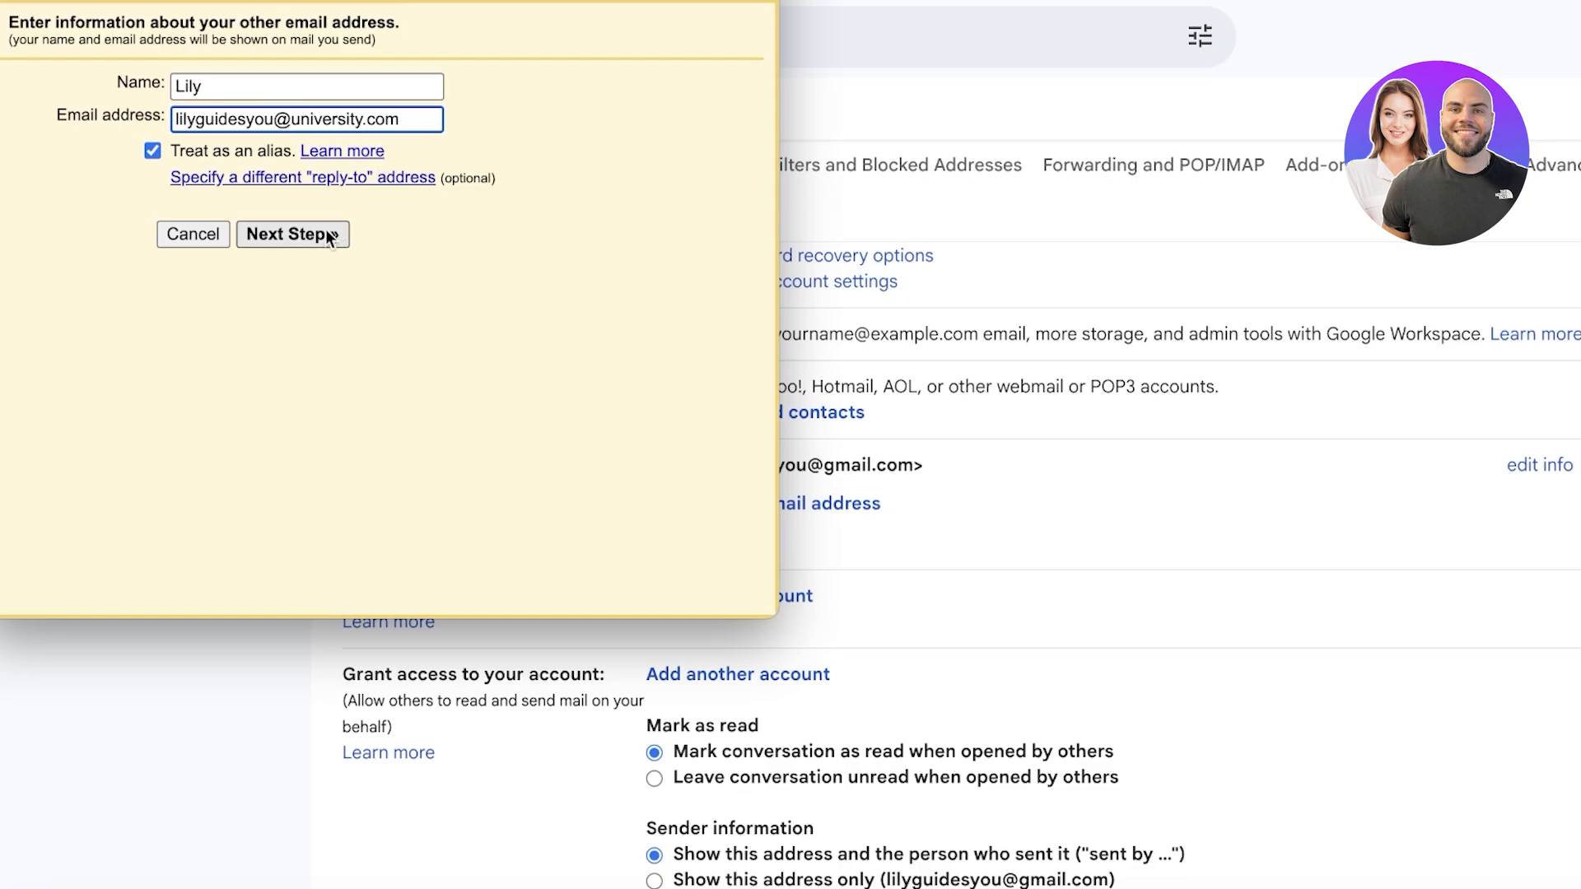
left_click(294, 234)
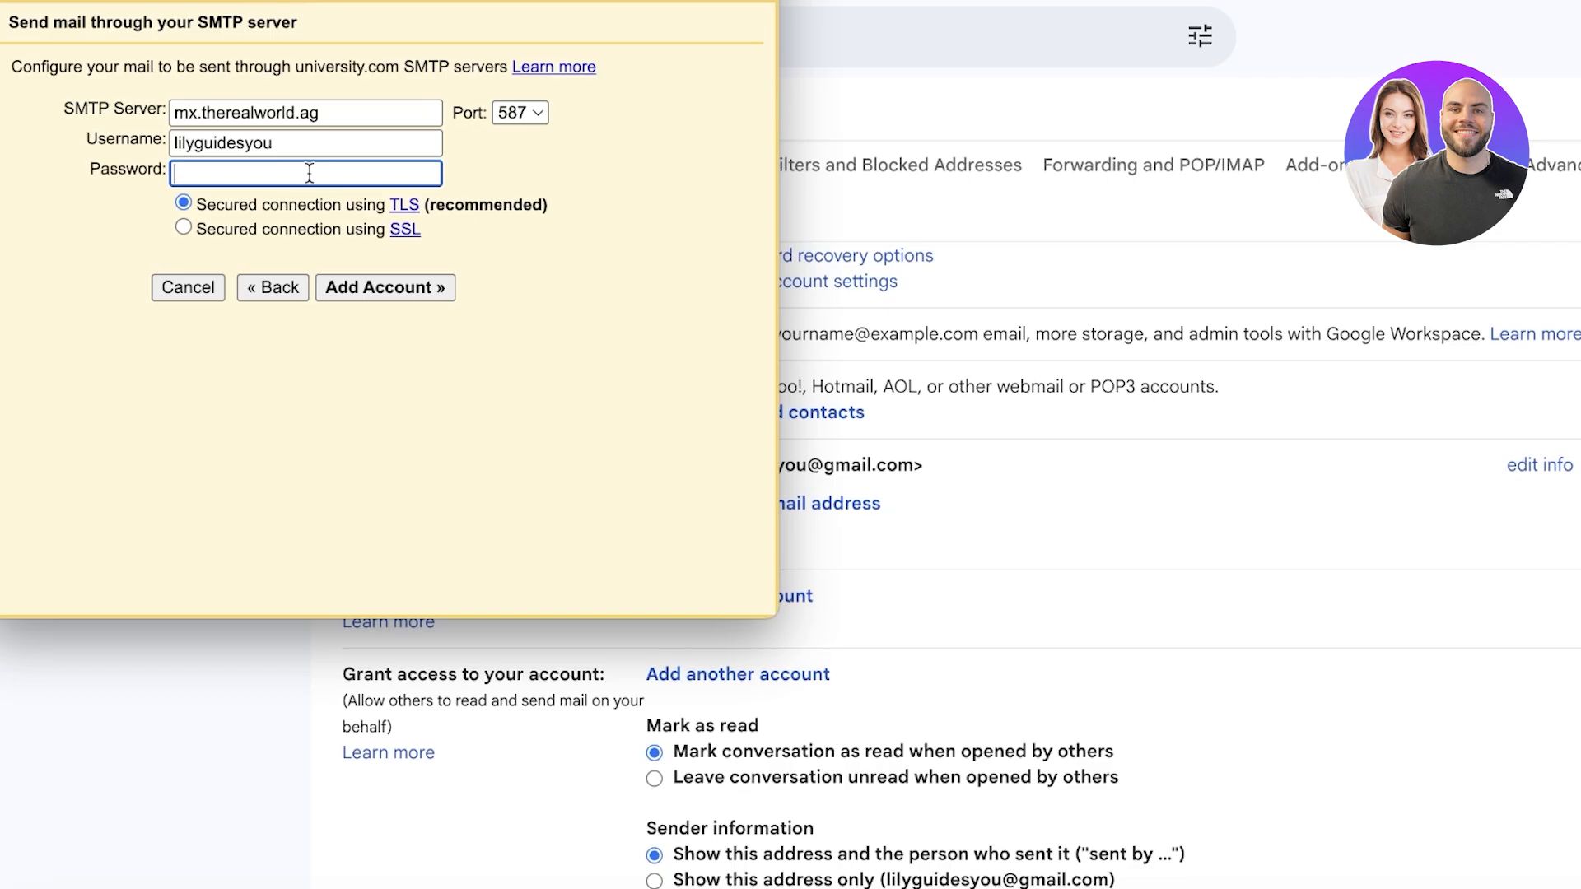
type("••")
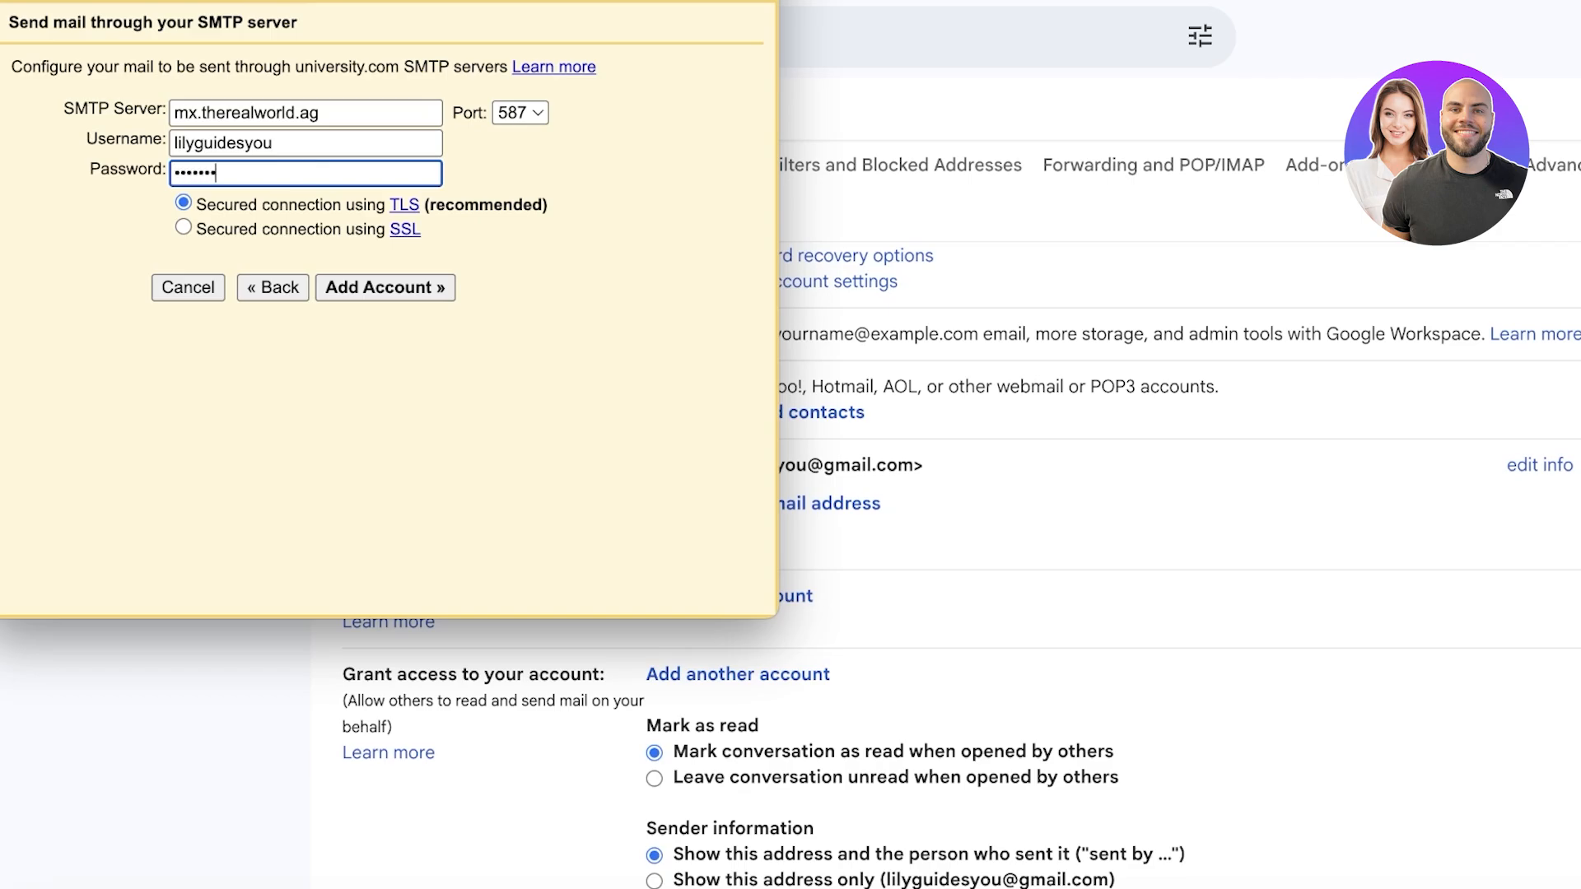
left_click(384, 287)
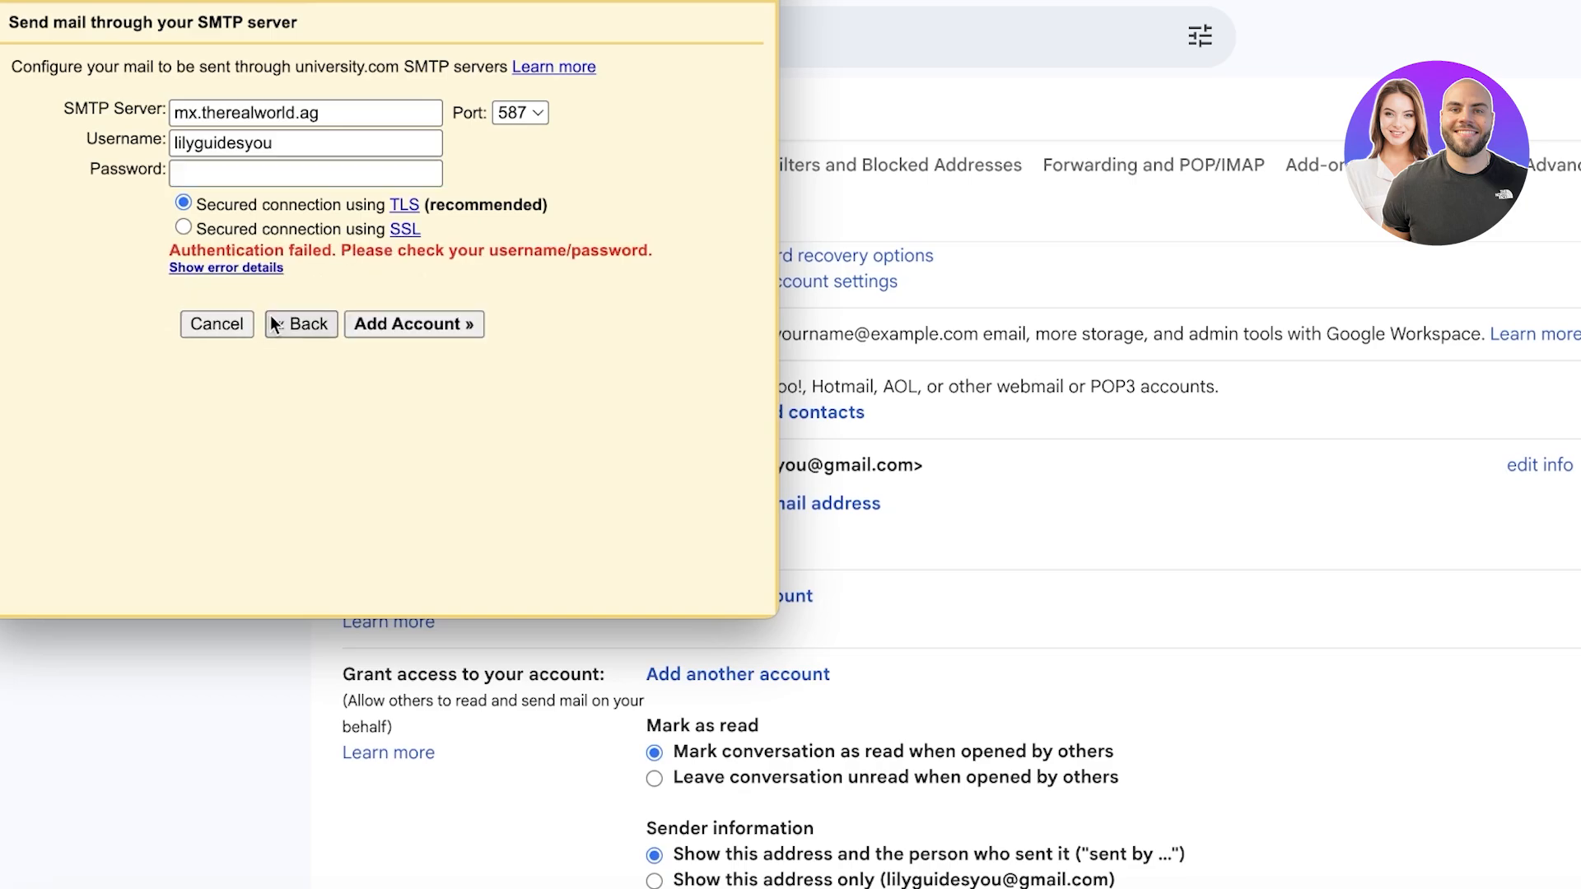
left_click(300, 325)
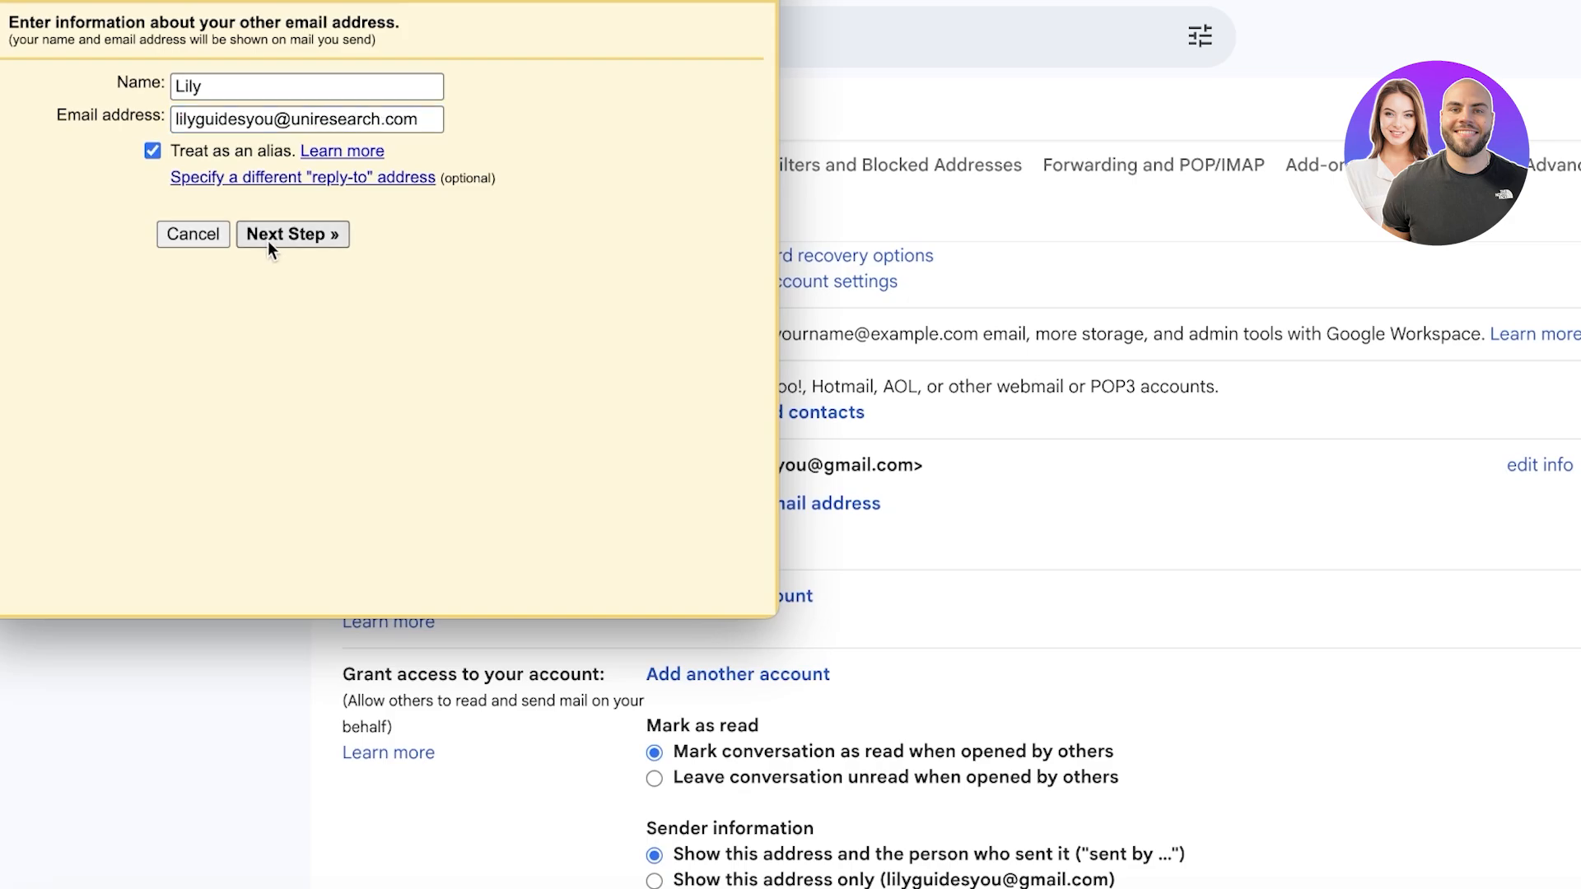
left_click(292, 234)
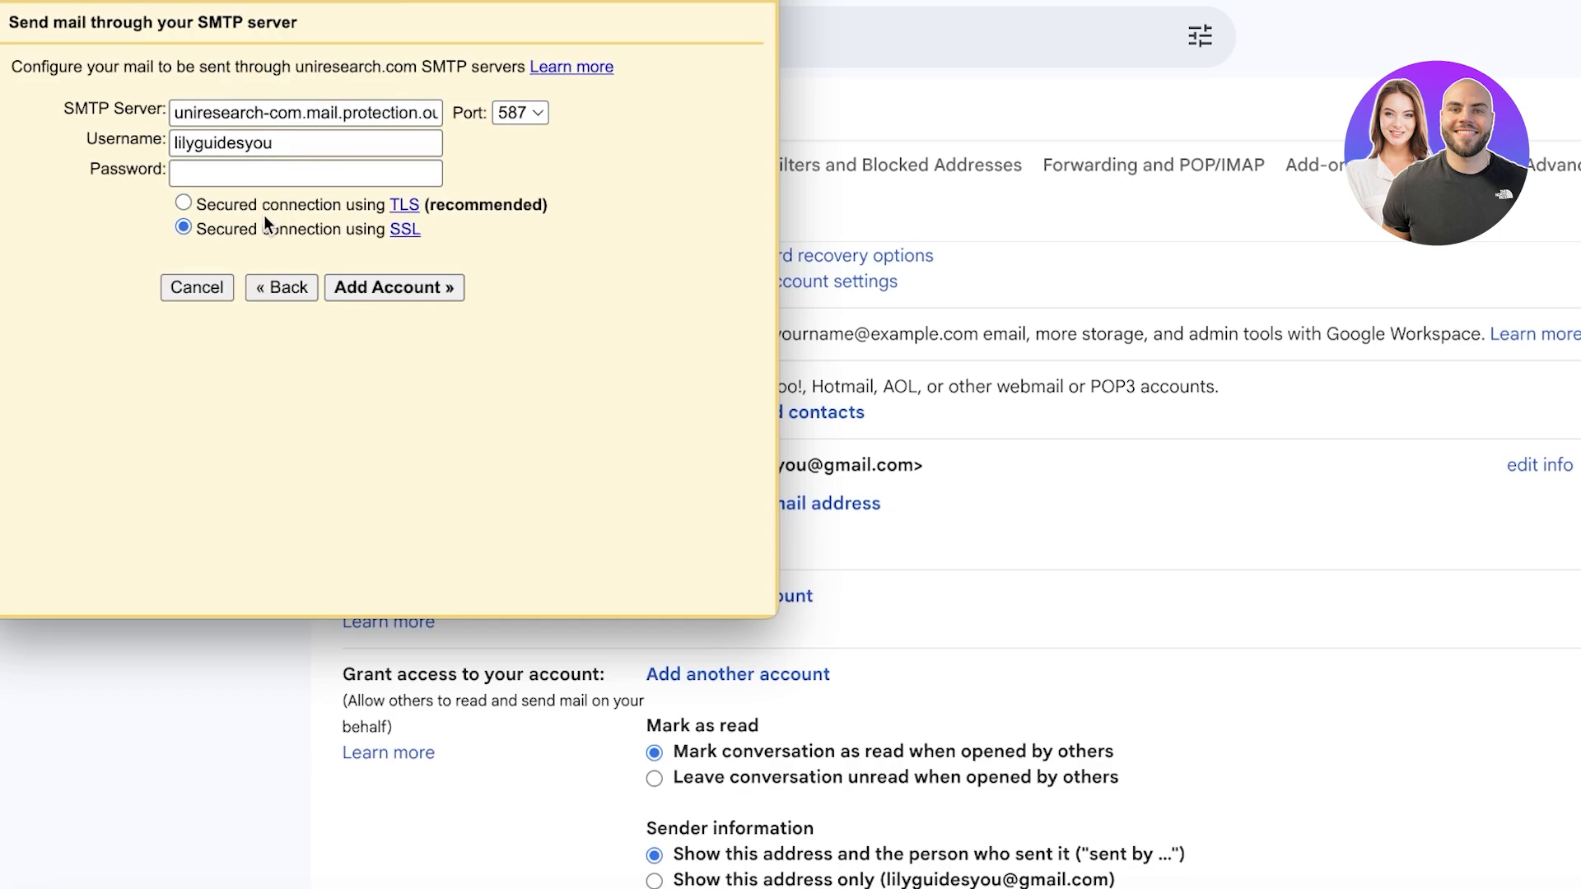
left_click(393, 287)
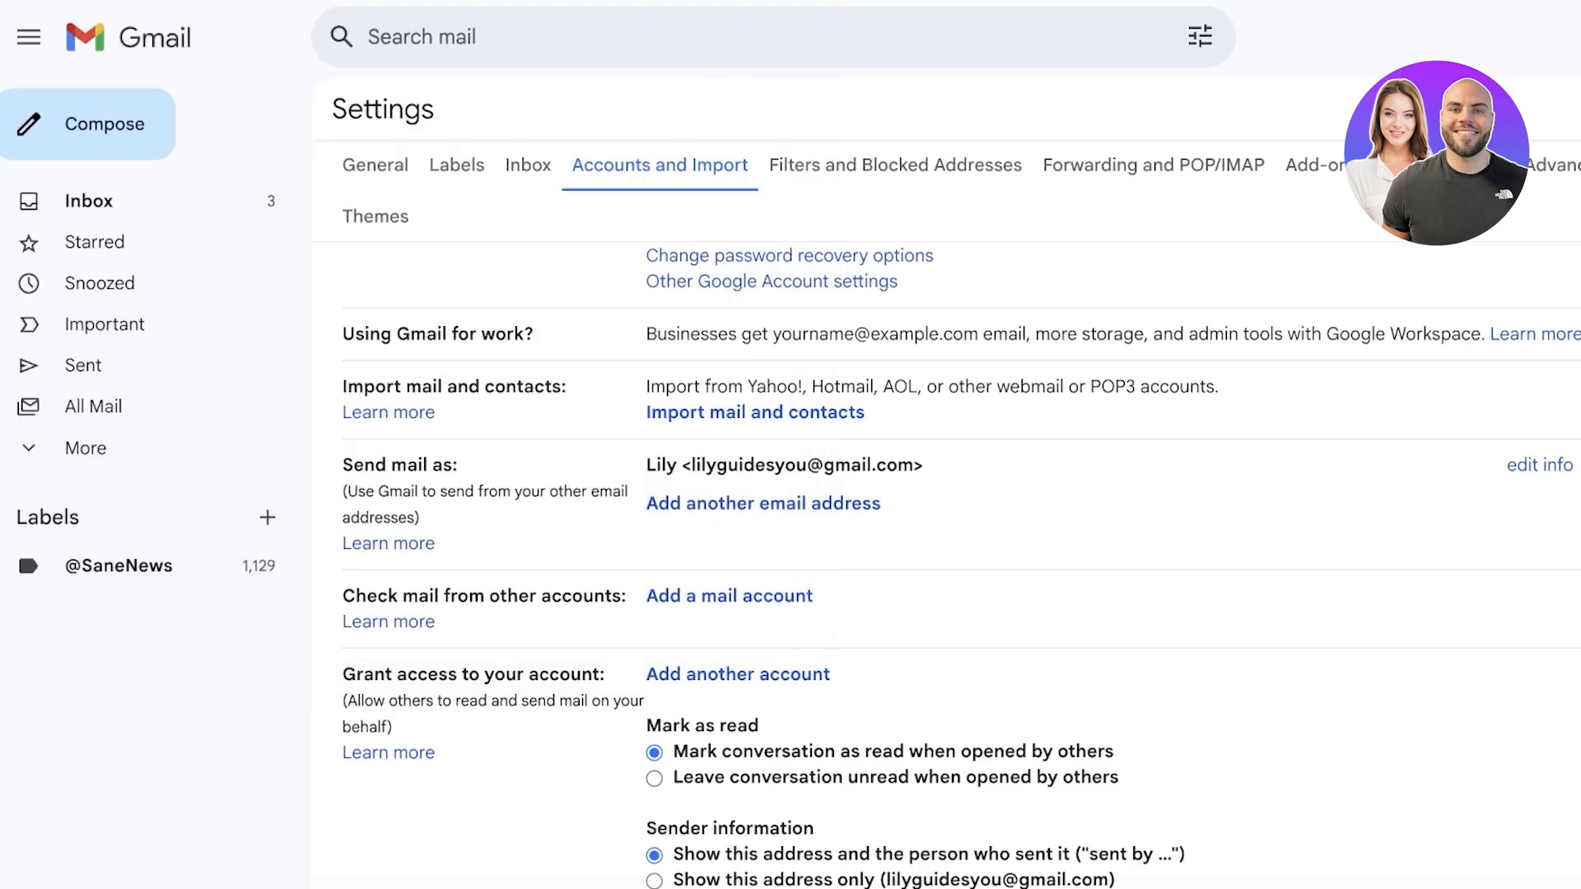
Step: Switch to a different signed-in Gmail account from the account list
left_click(1441, 133)
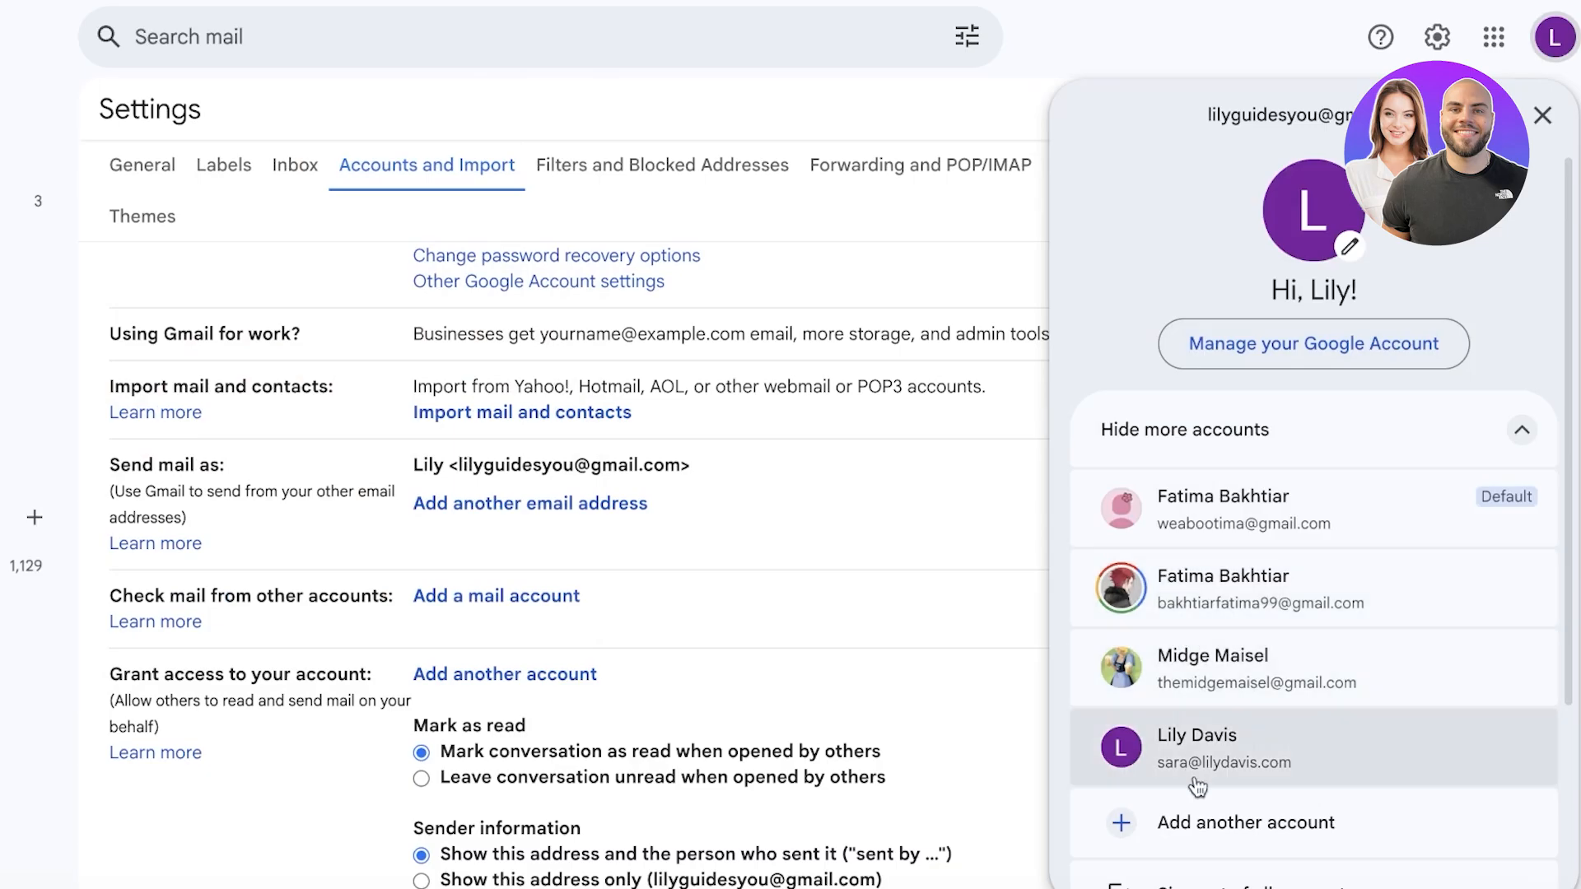
left_click(1198, 747)
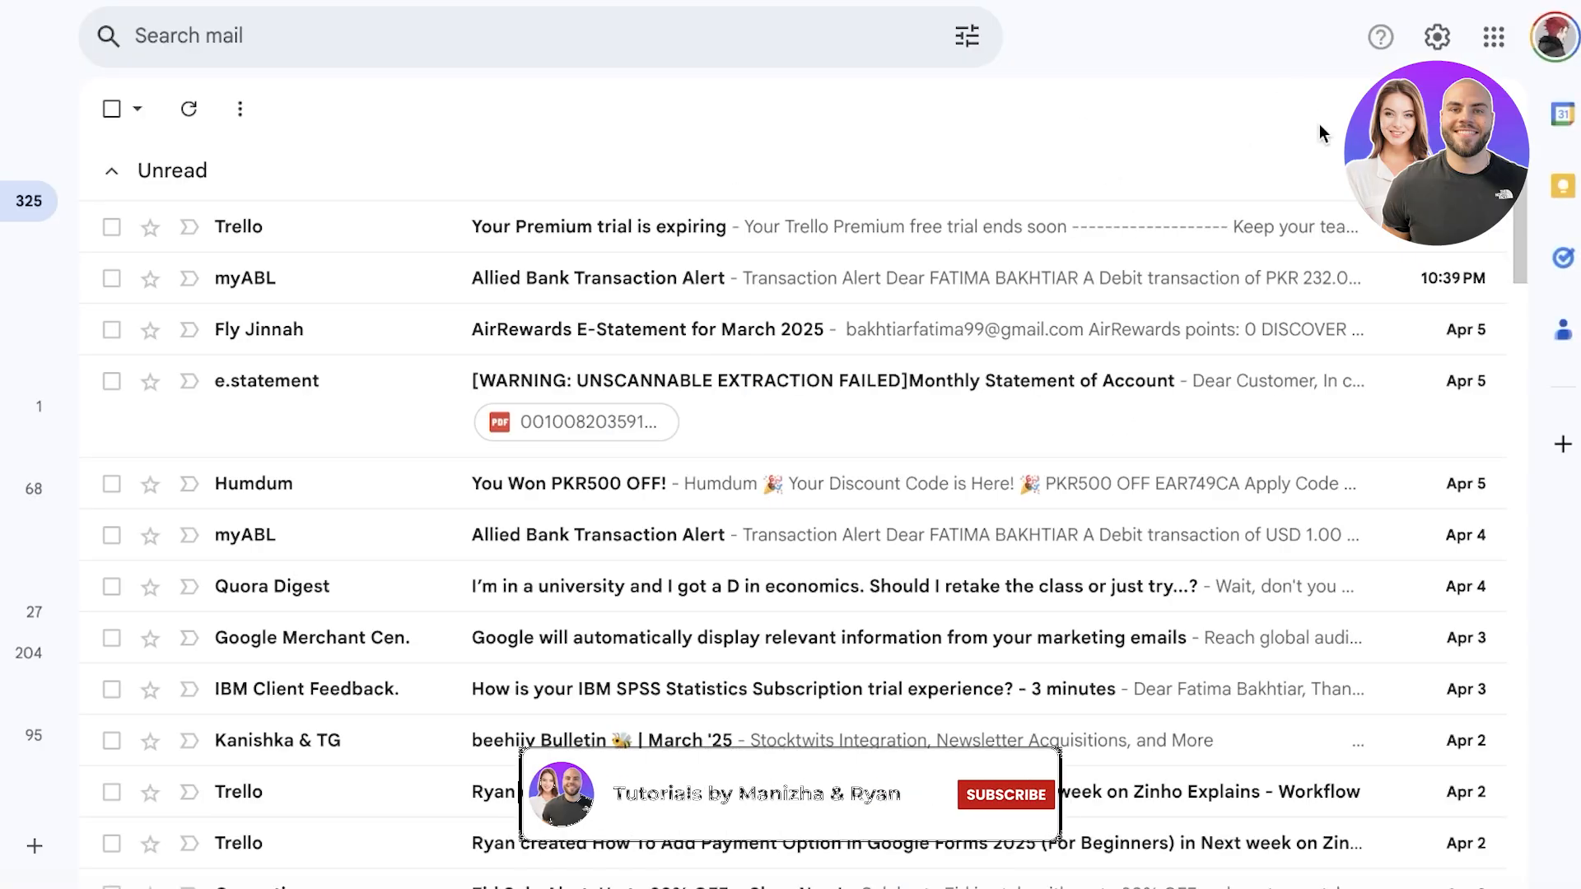
left_click(1005, 794)
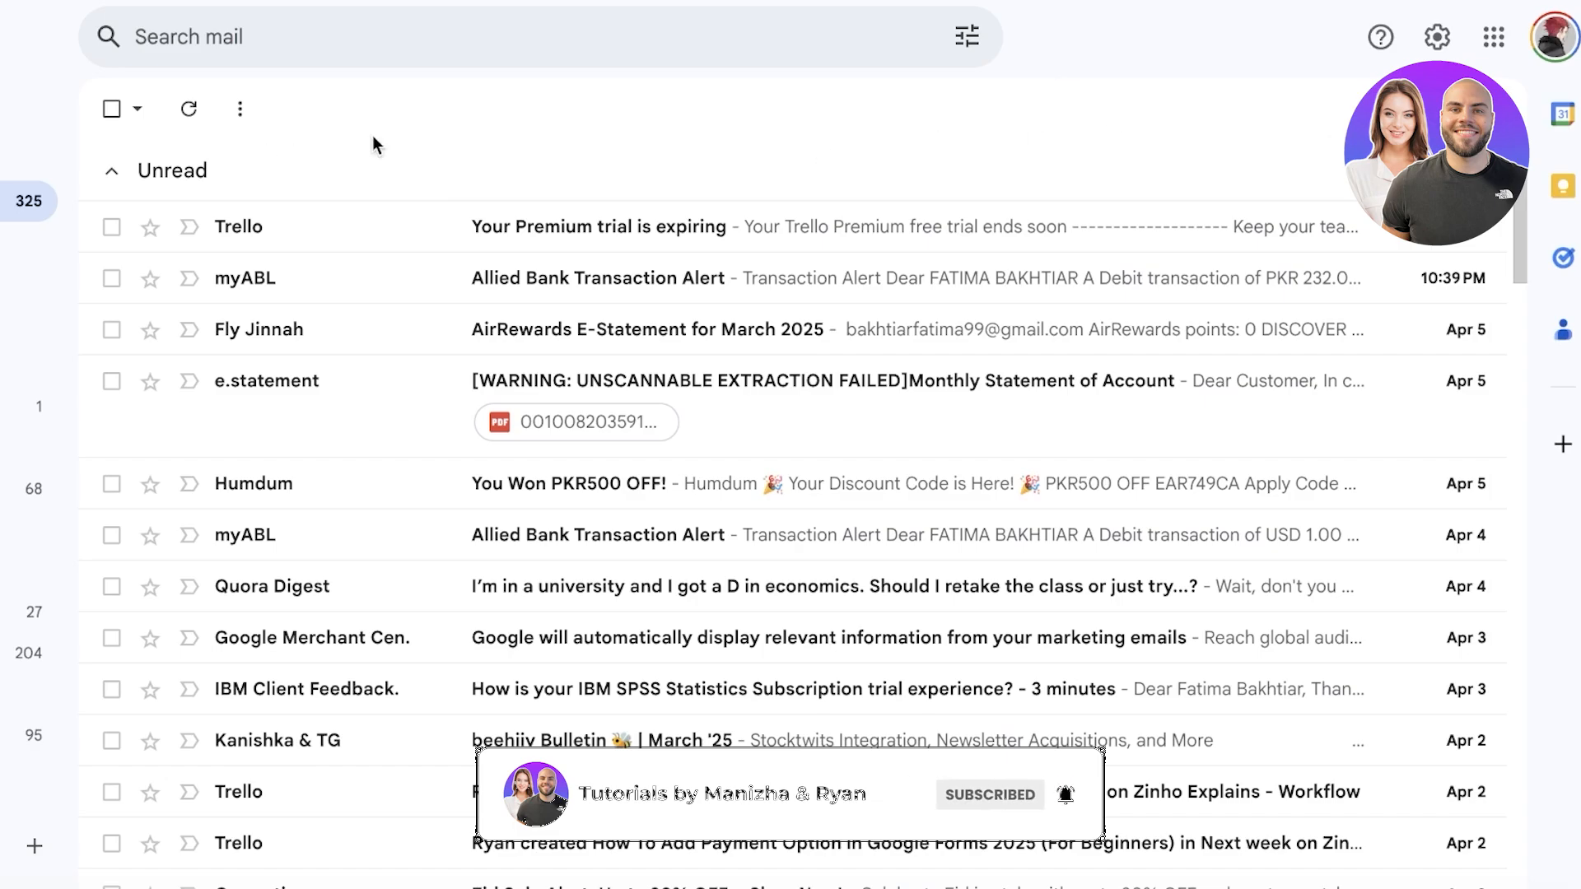
Step: Bring up that account's full settings page from the gear menu
left_click(1436, 37)
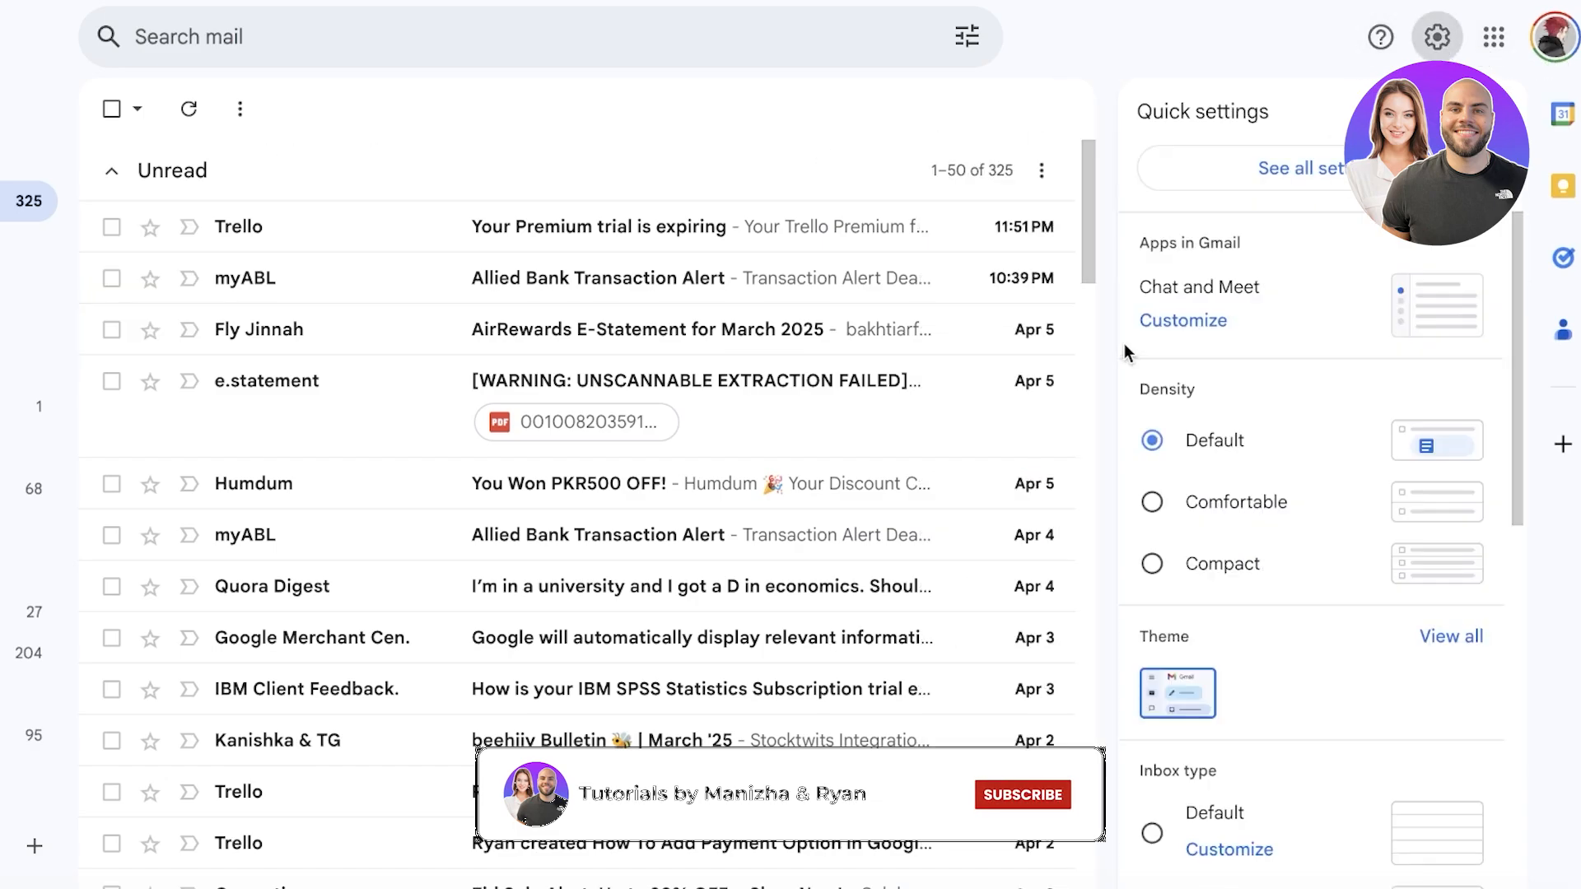
left_click(1291, 168)
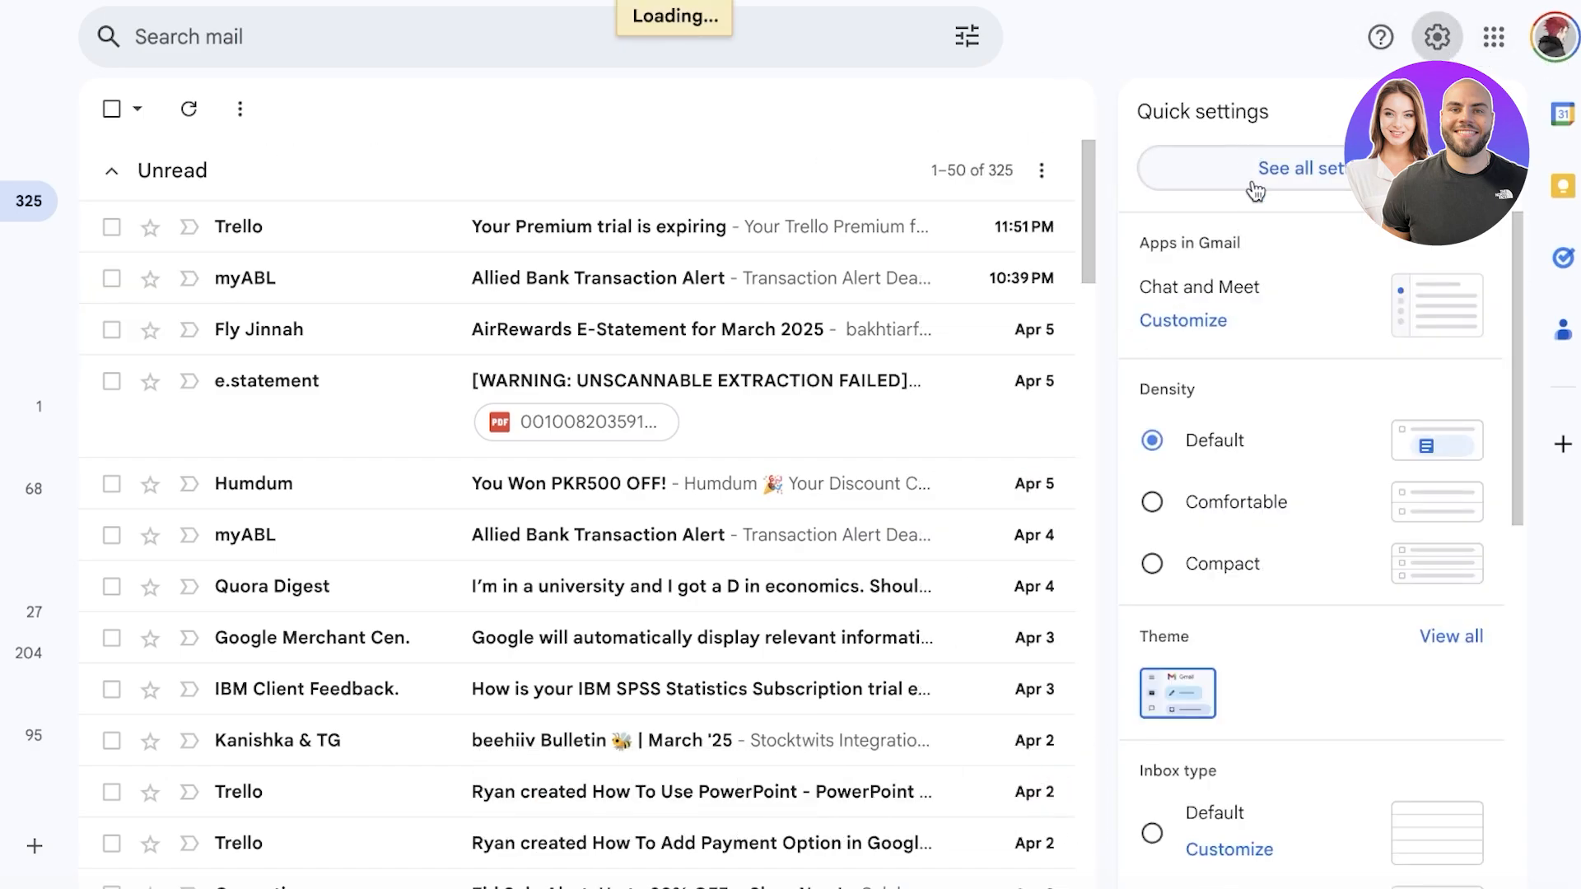
left_click(1302, 168)
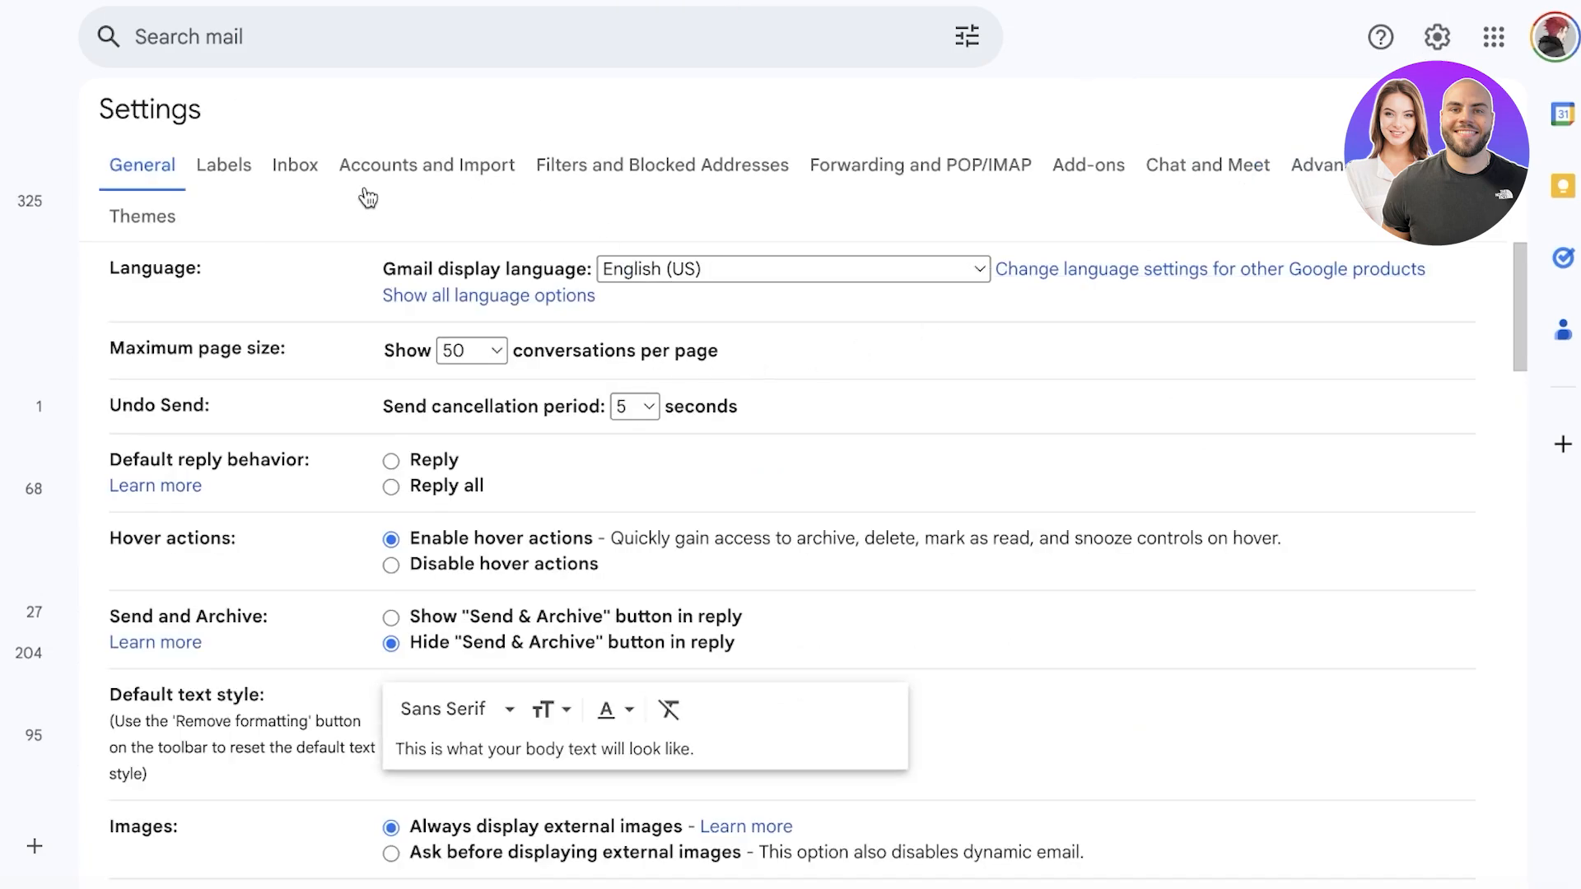
Step: Start adding another send-from address under Accounts and Import
left_click(425, 164)
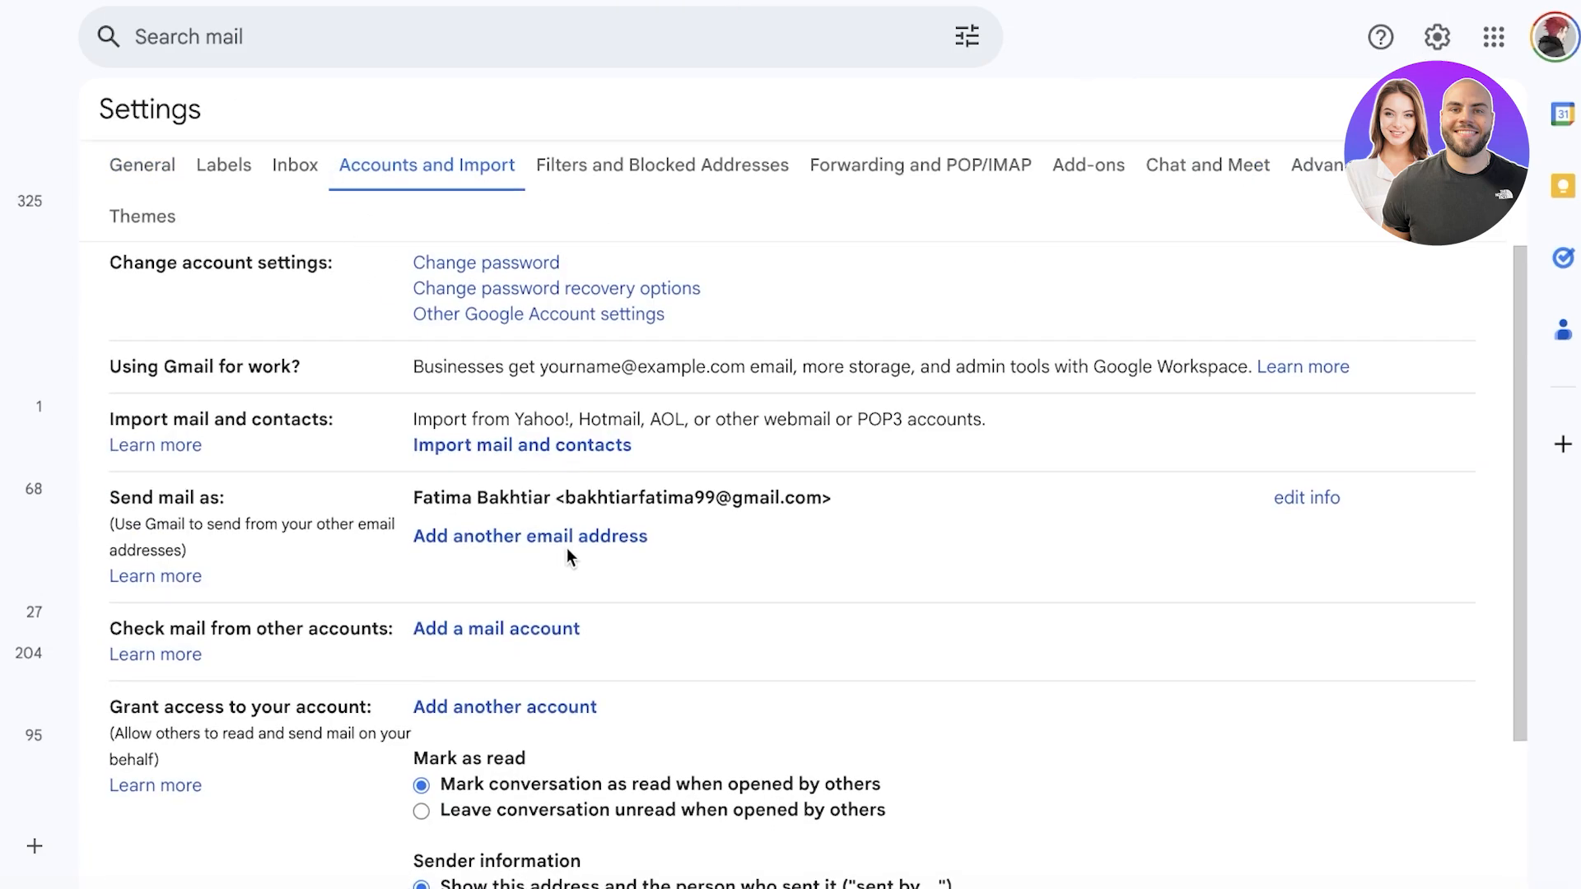
left_click(529, 536)
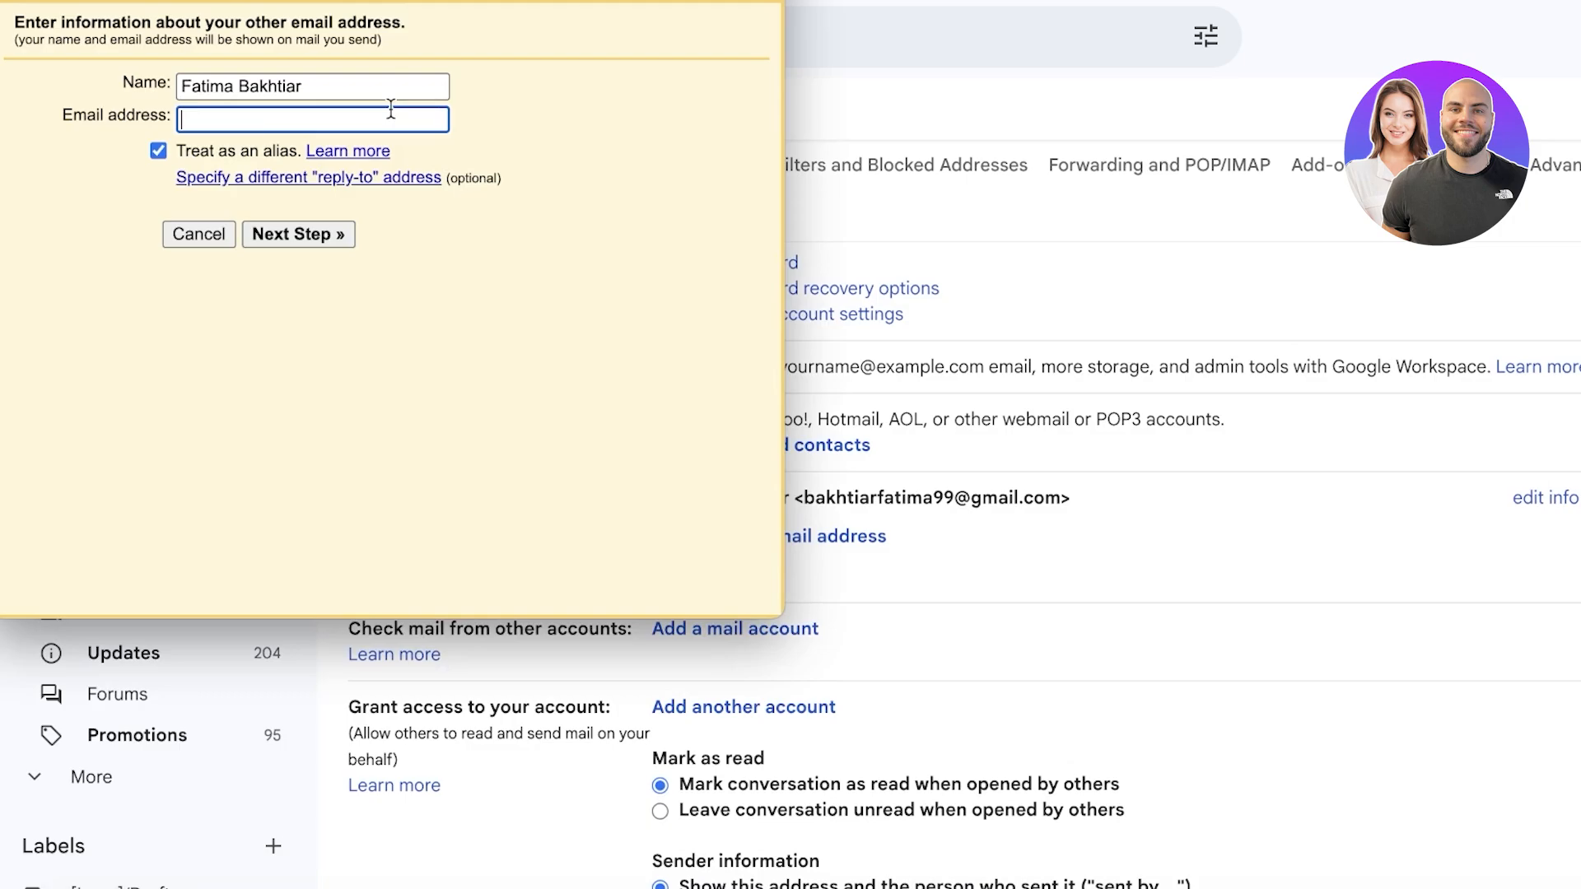
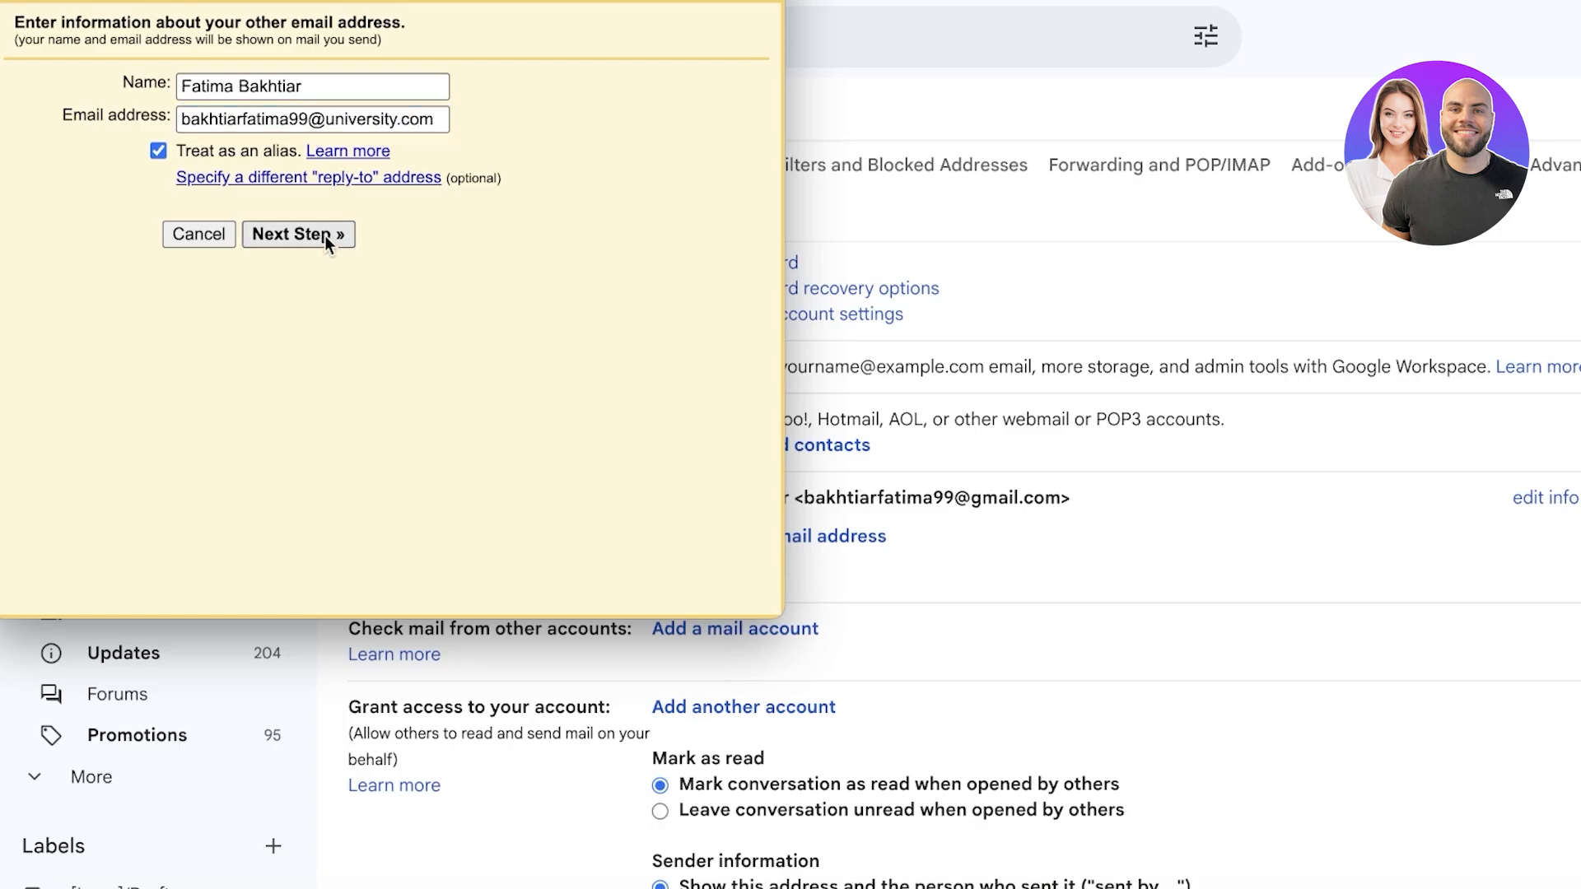
double_click(394, 118)
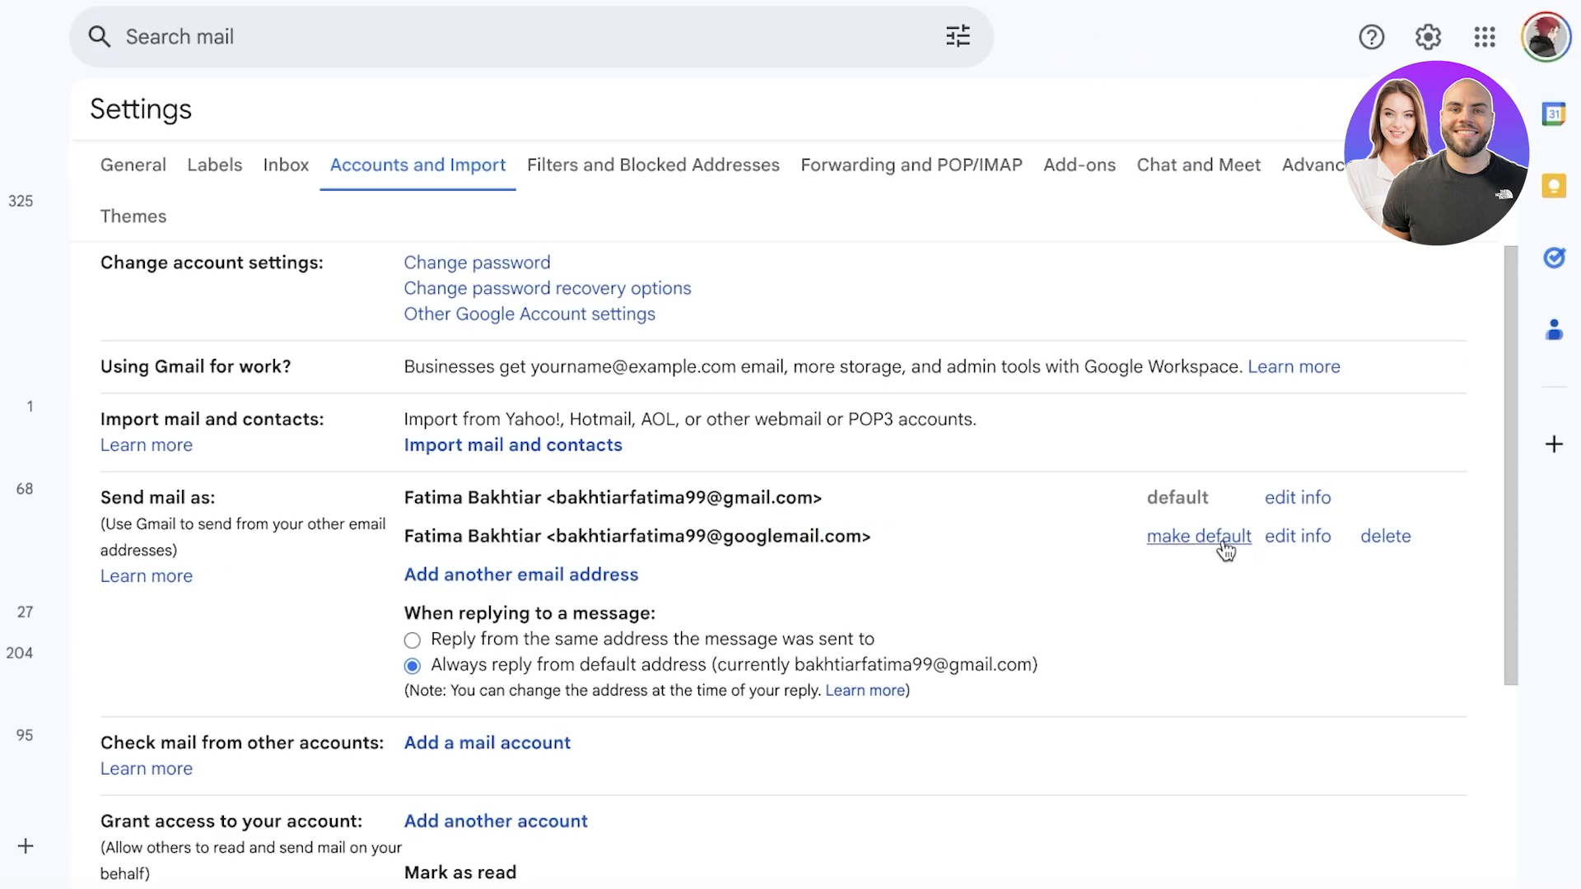
Step: Make the alias the default sender and compose a 'Test' email to the wea... account
left_click(1199, 535)
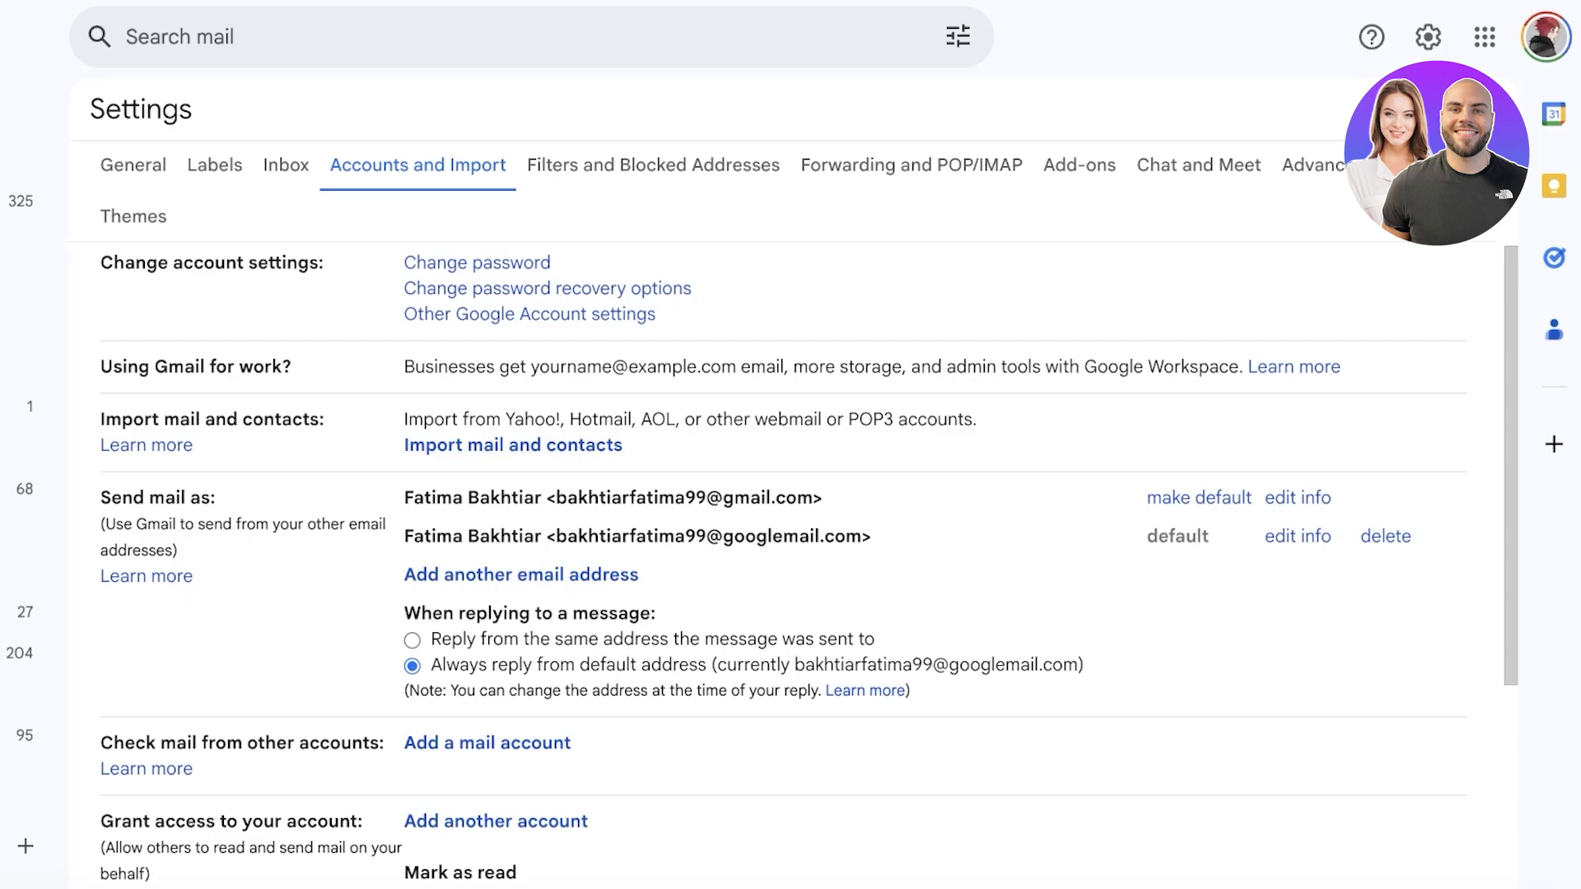
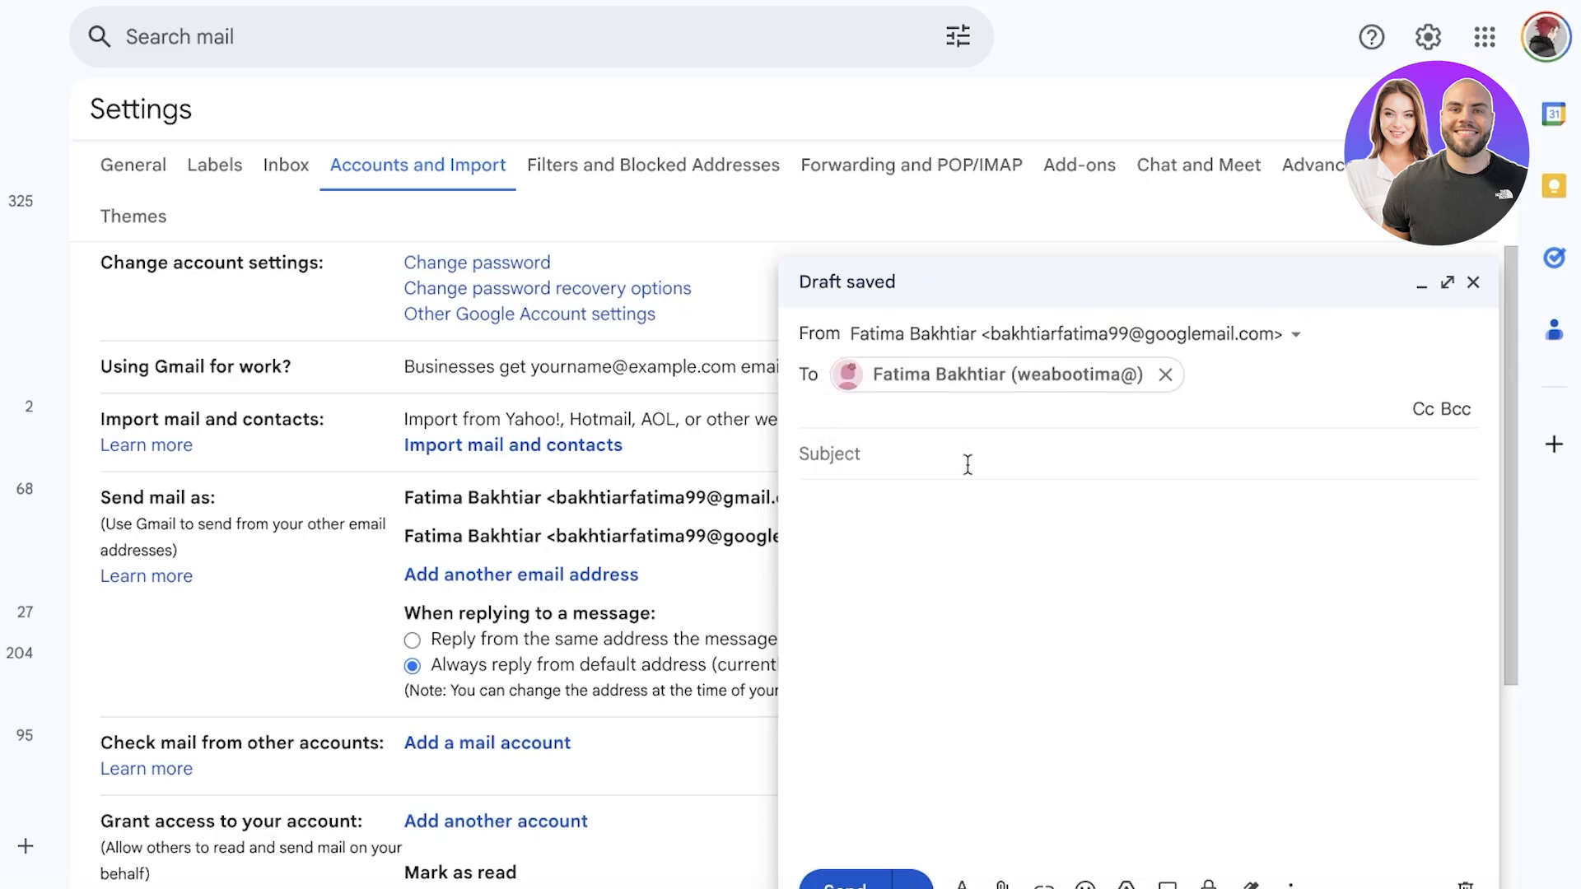
type("Test")
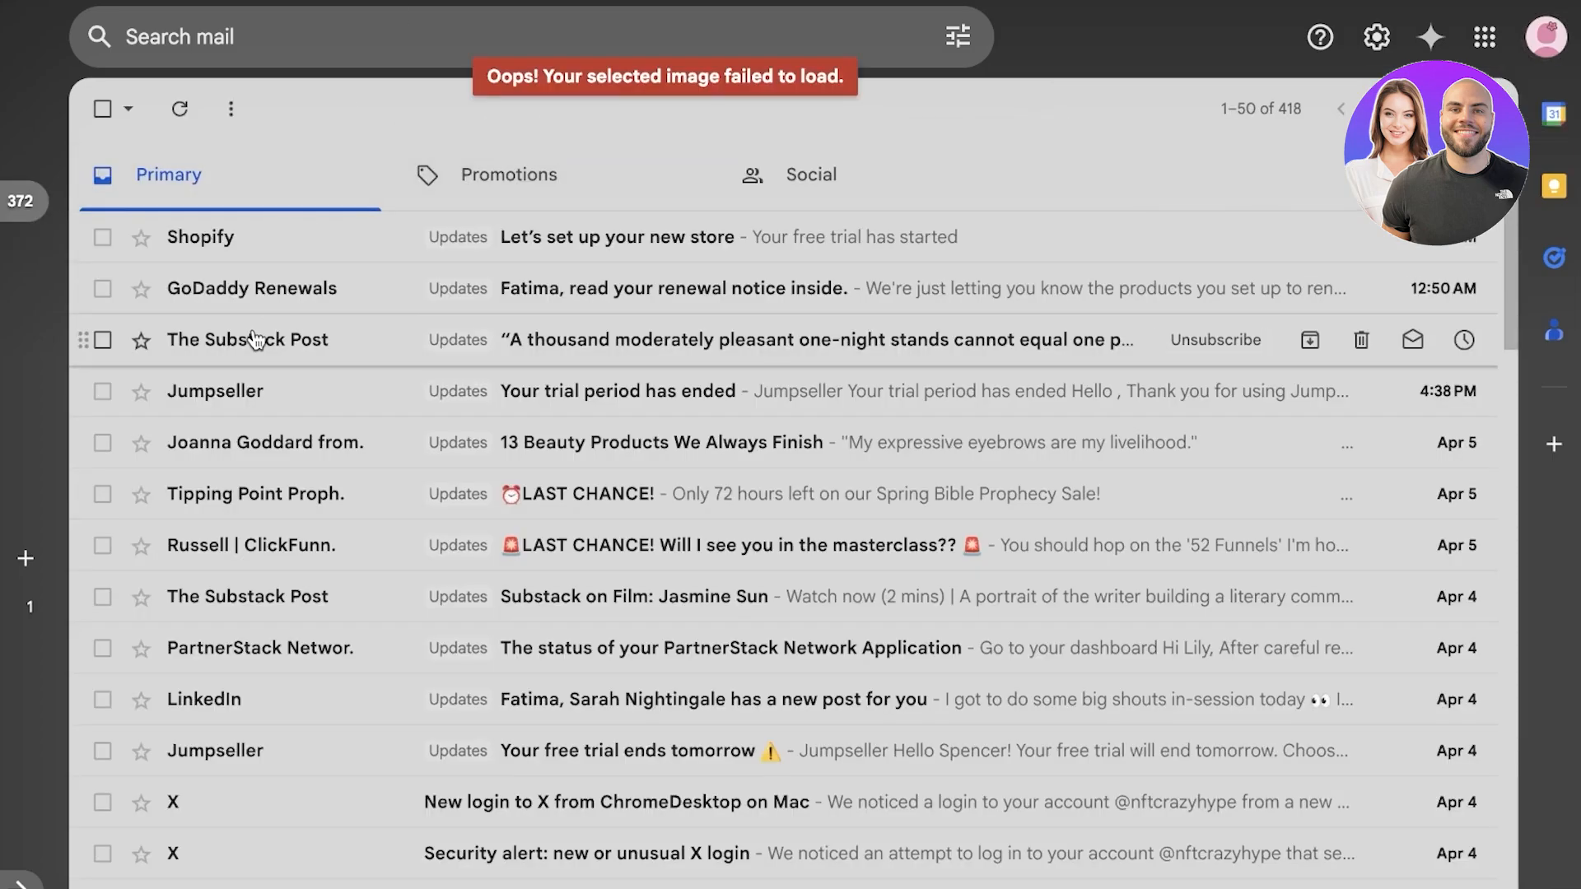
Step: Return to the inbox and view the Test email showing the googlemail.com alias as sender
left_click(28, 38)
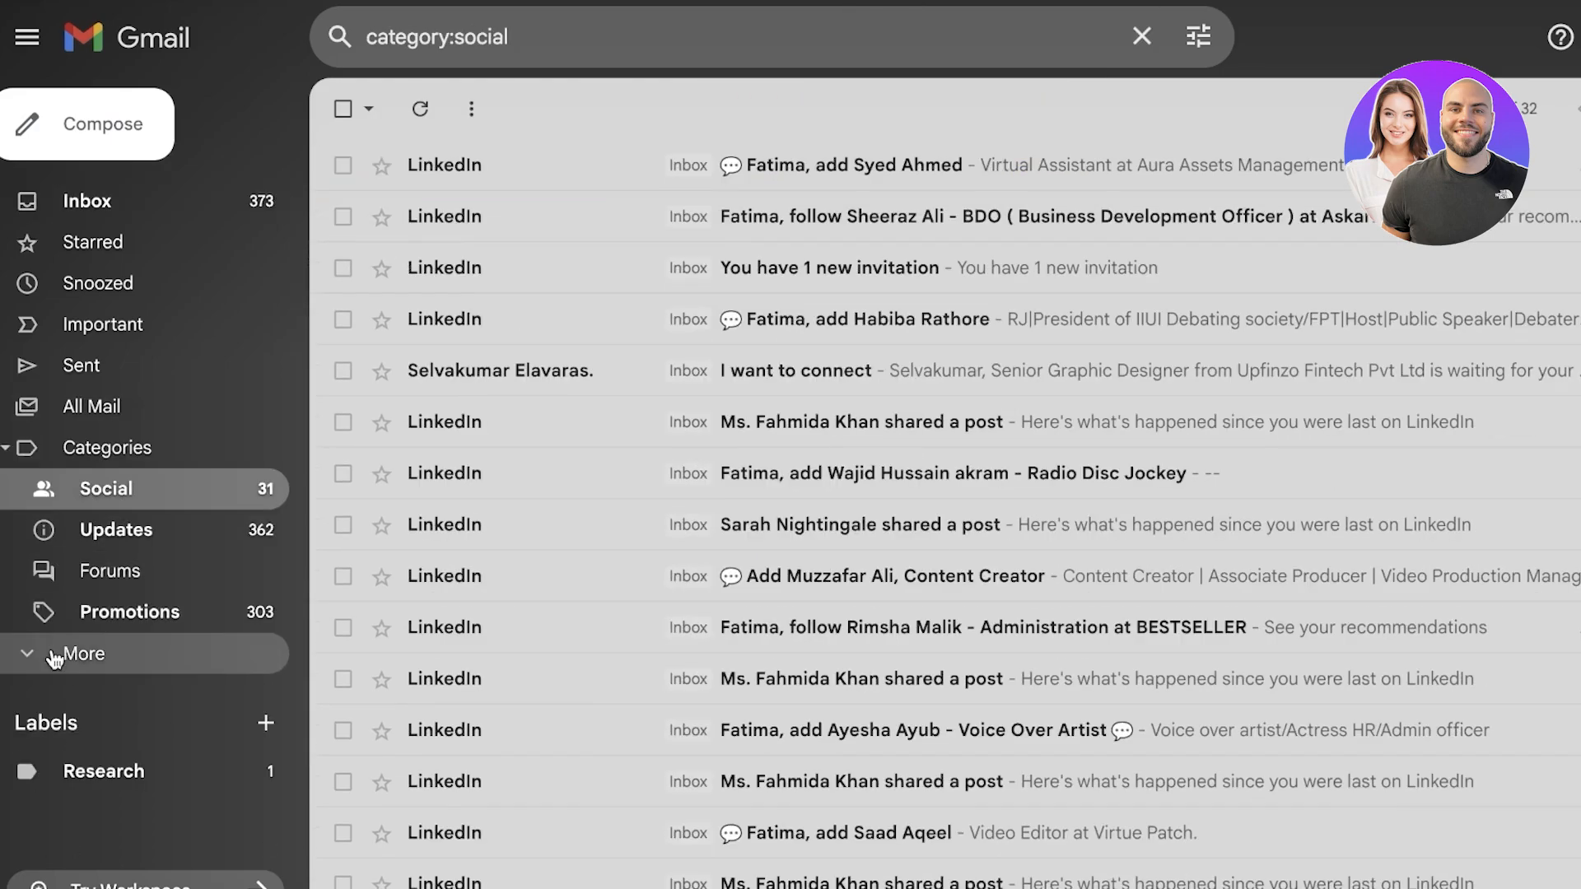
left_click(87, 654)
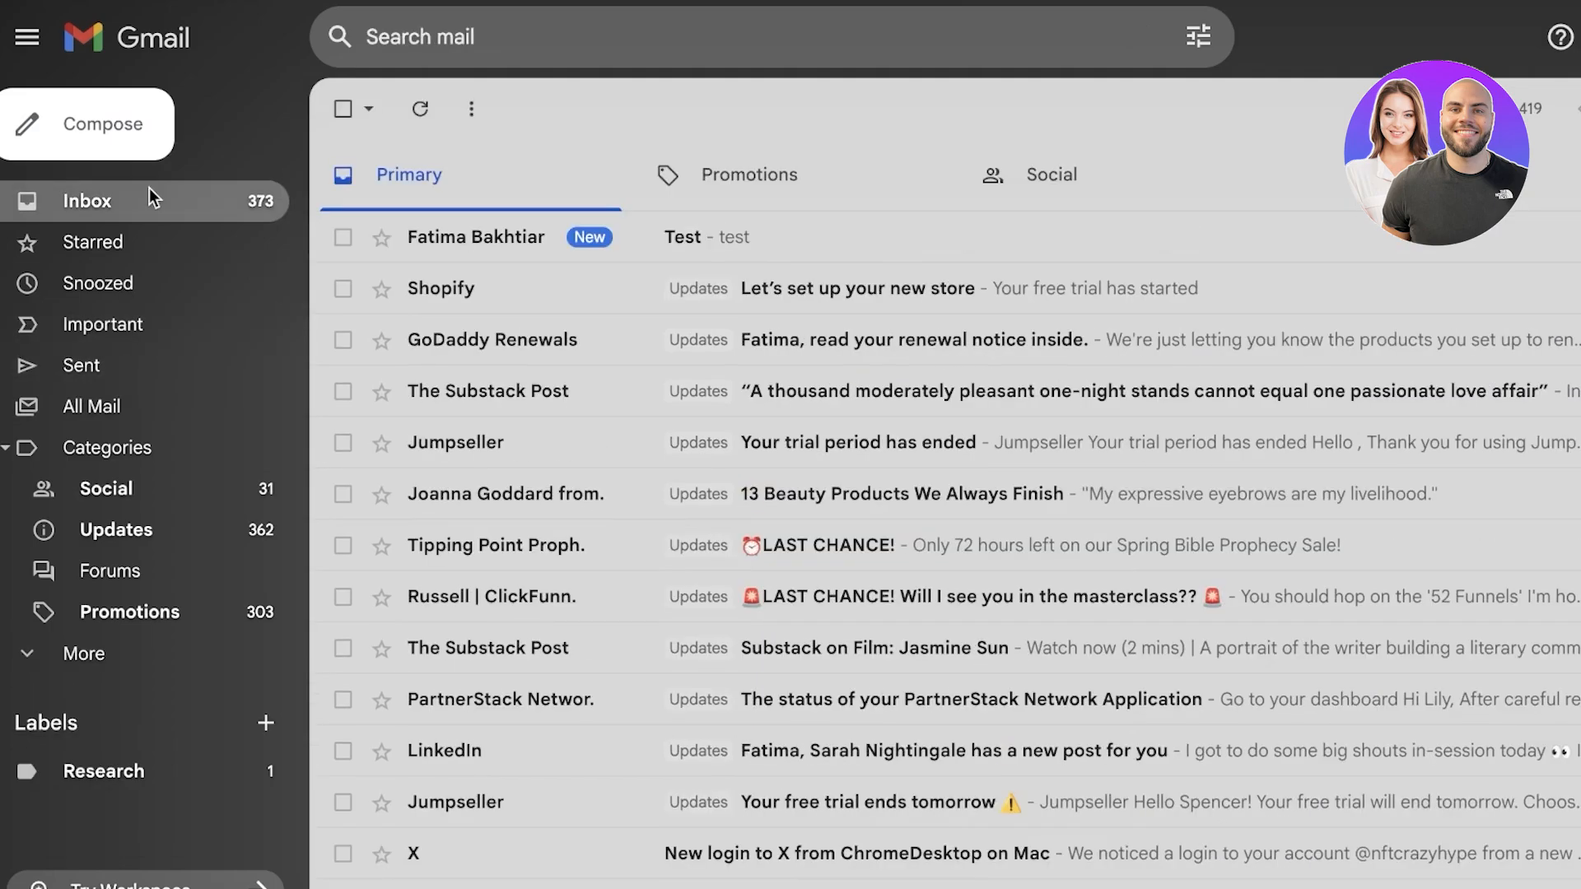
left_click(682, 237)
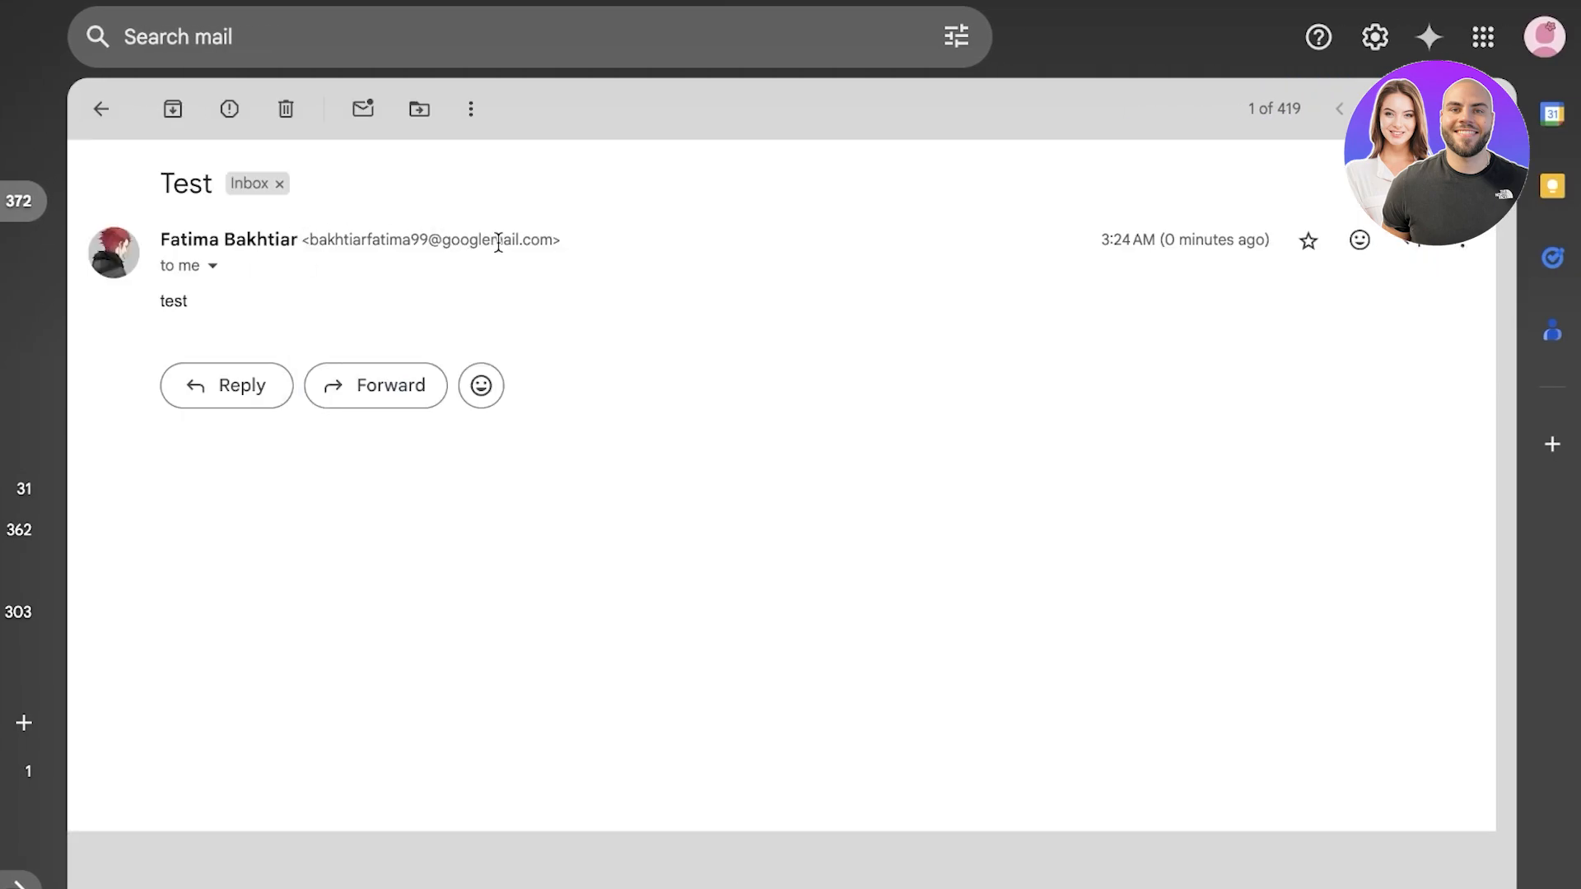
mouse_move(455, 263)
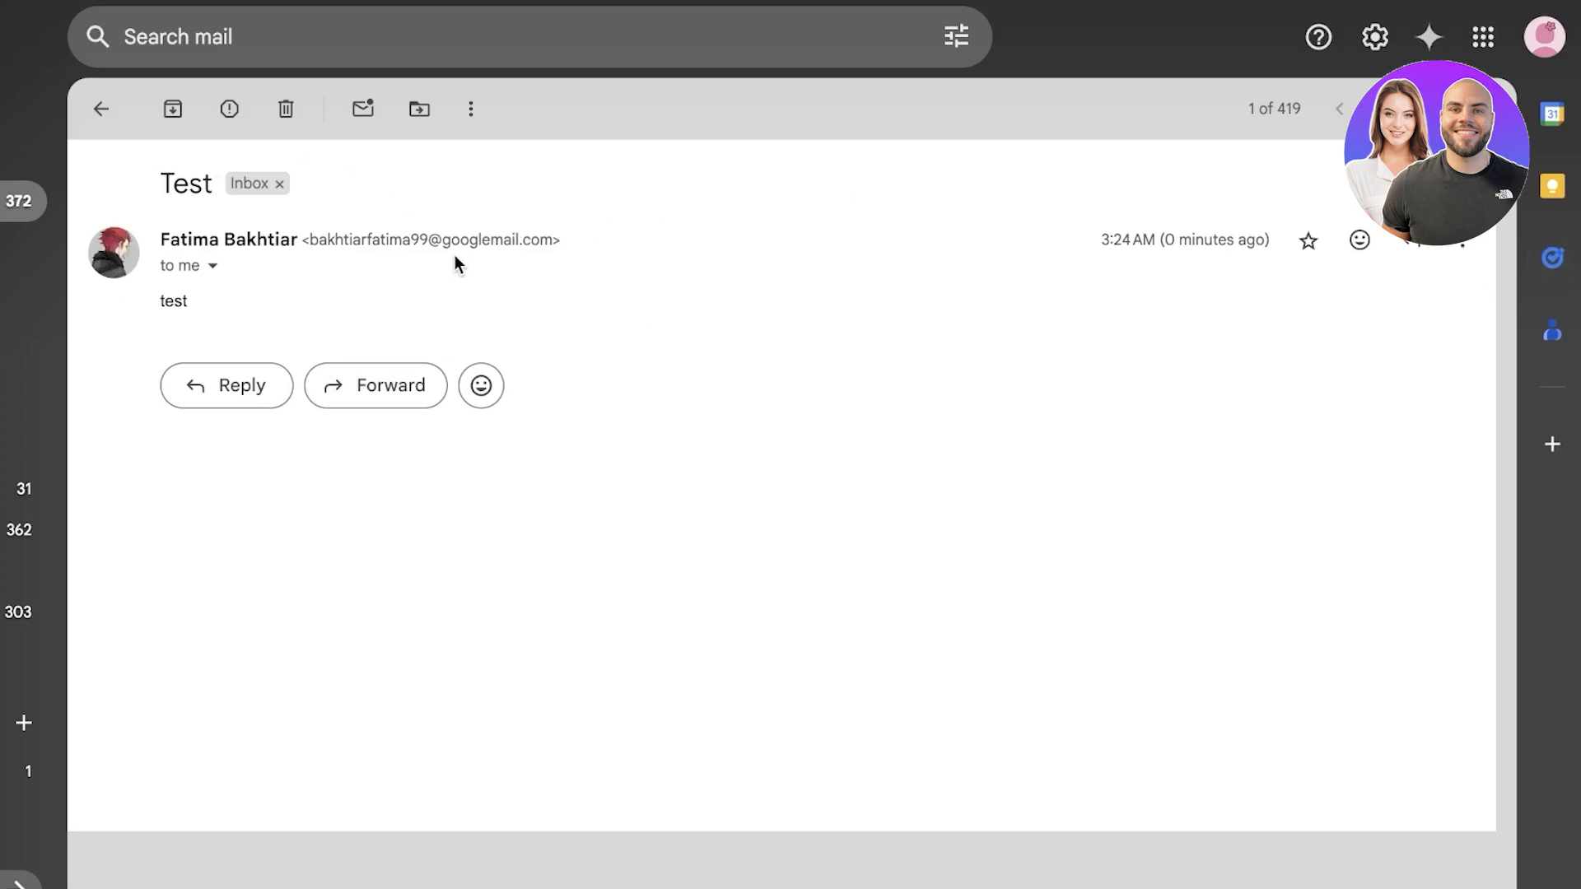
mouse_move(481, 216)
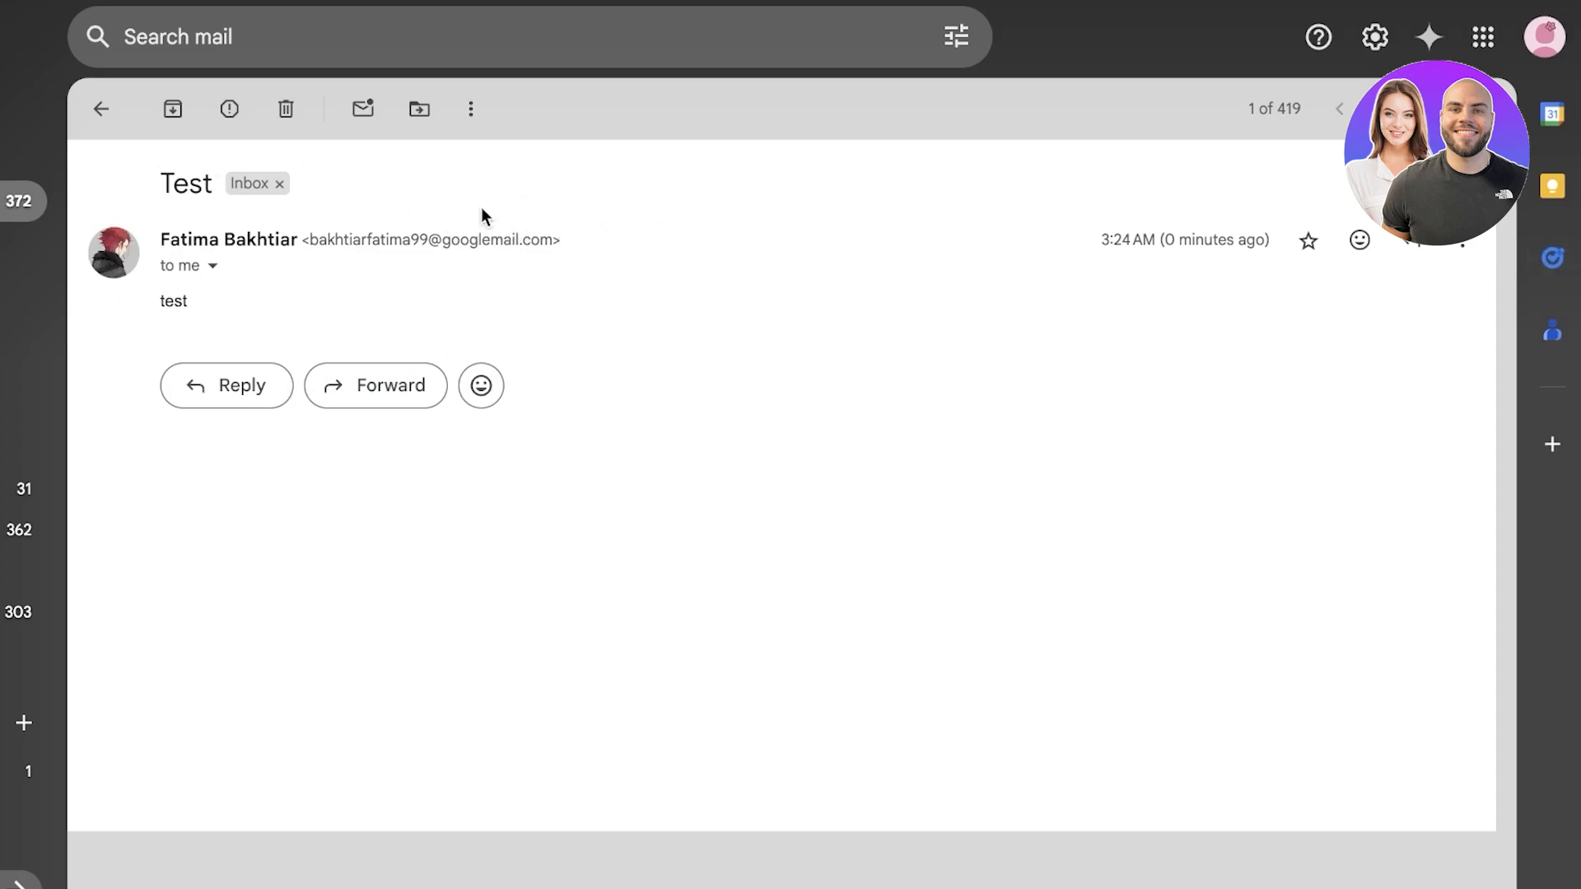
mouse_move(918, 131)
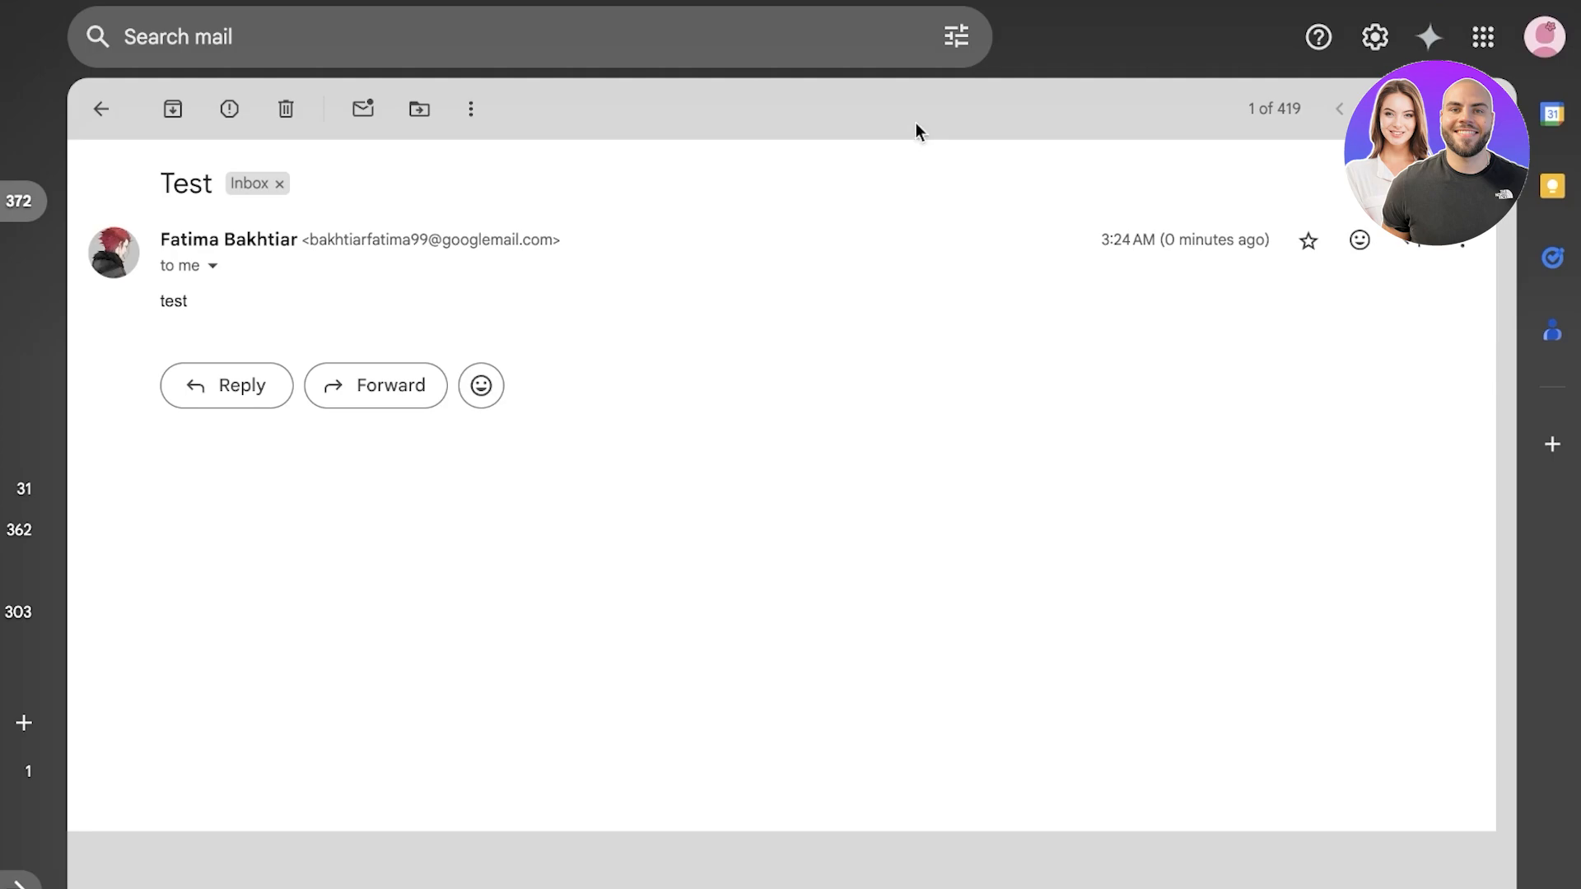
mouse_move(789, 359)
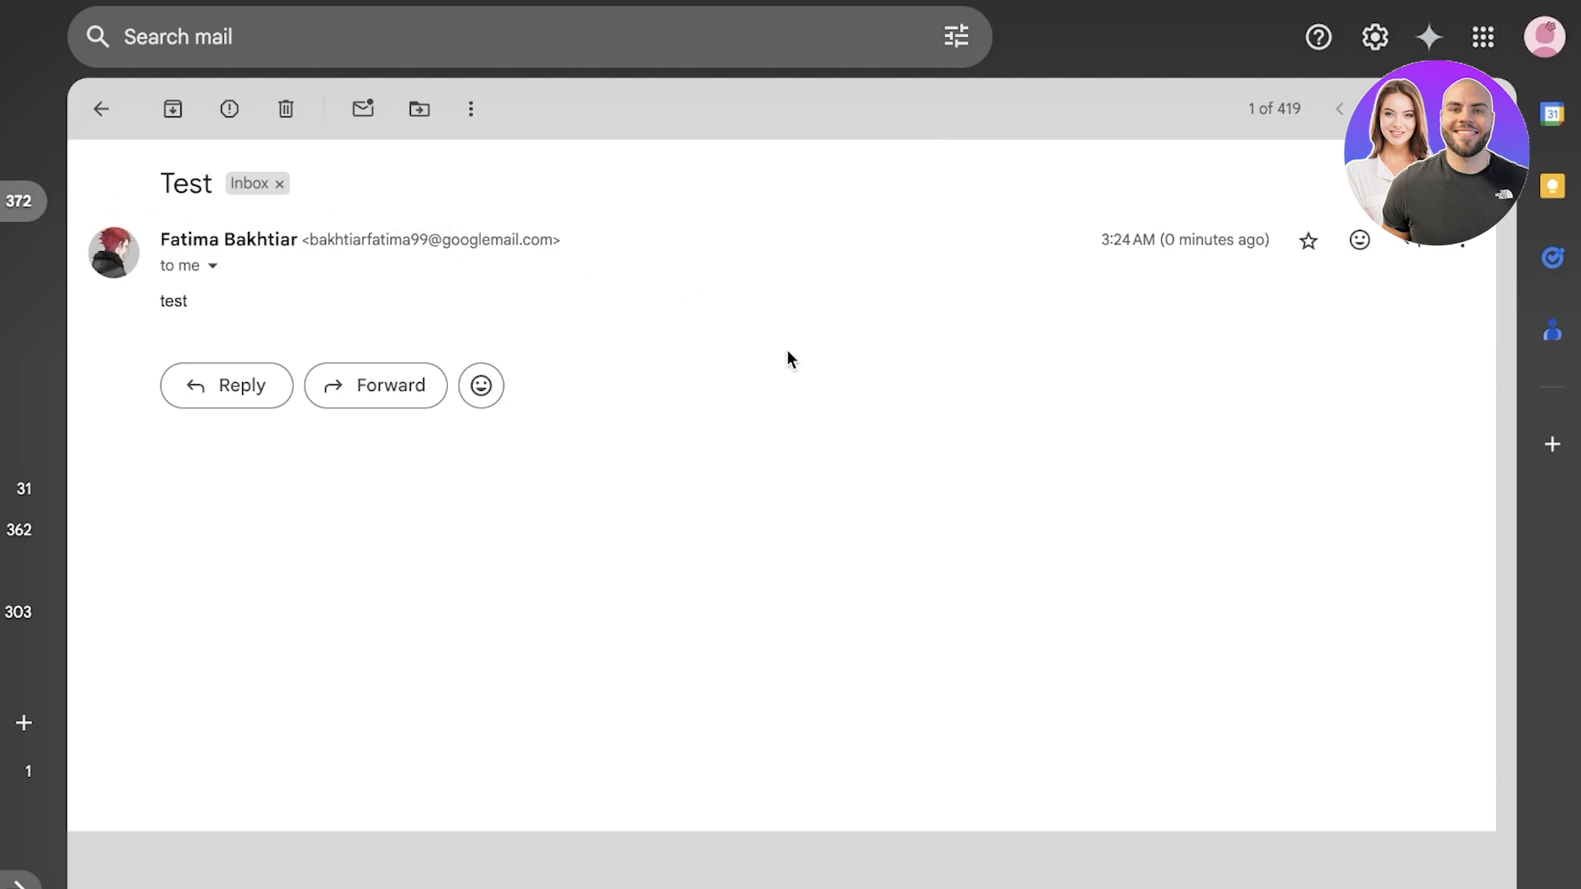
left_click(1542, 38)
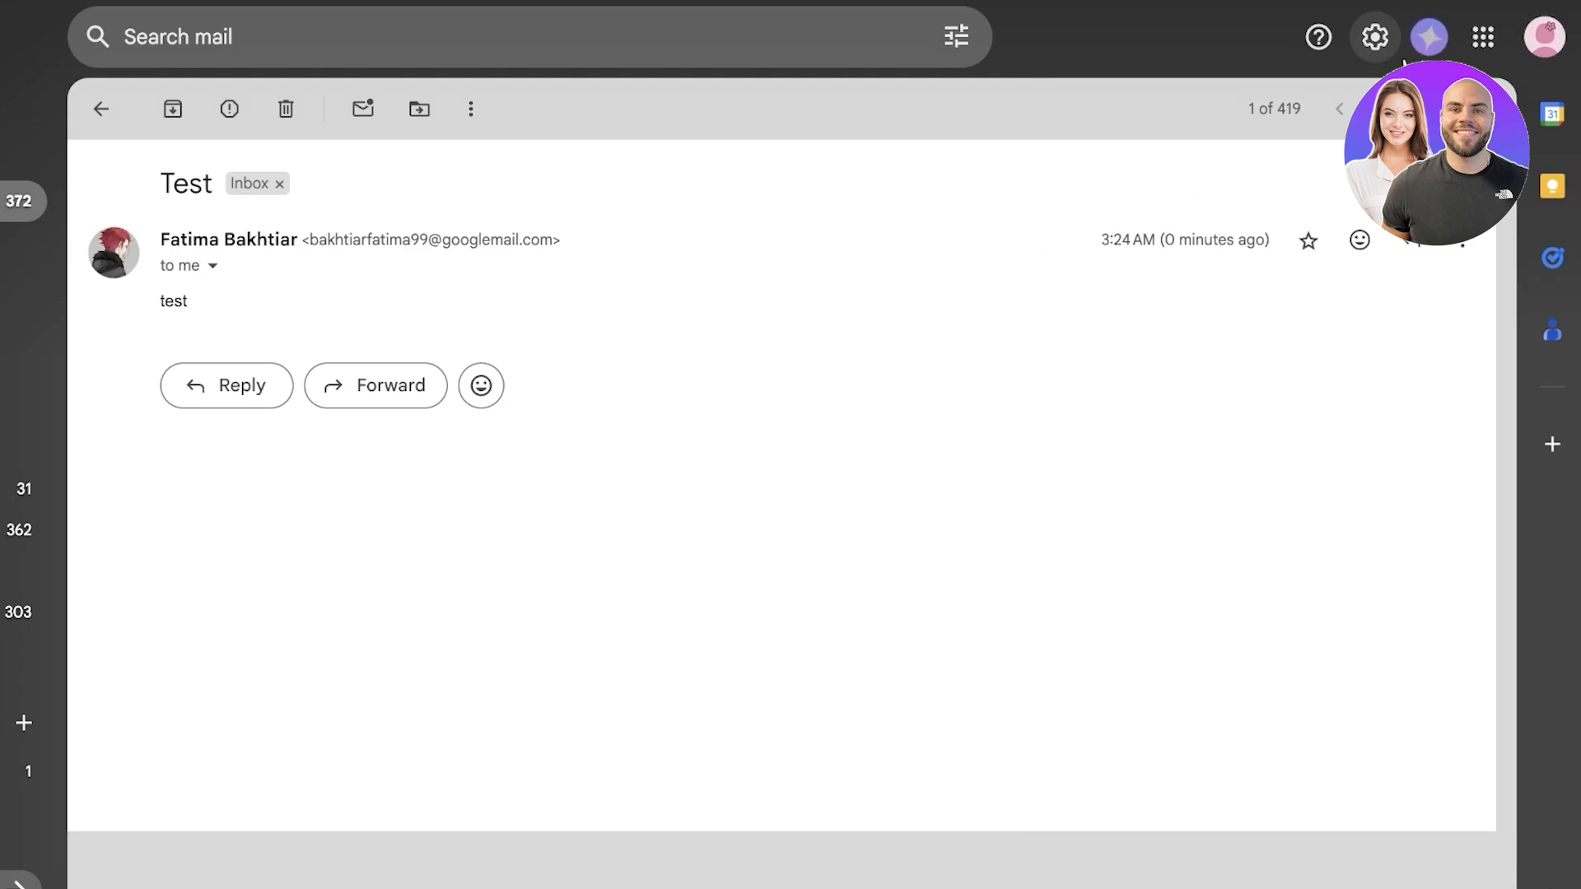
Step: Go to Settings > Accounts and Import and switch to the account holding the alias addresses
left_click(1374, 38)
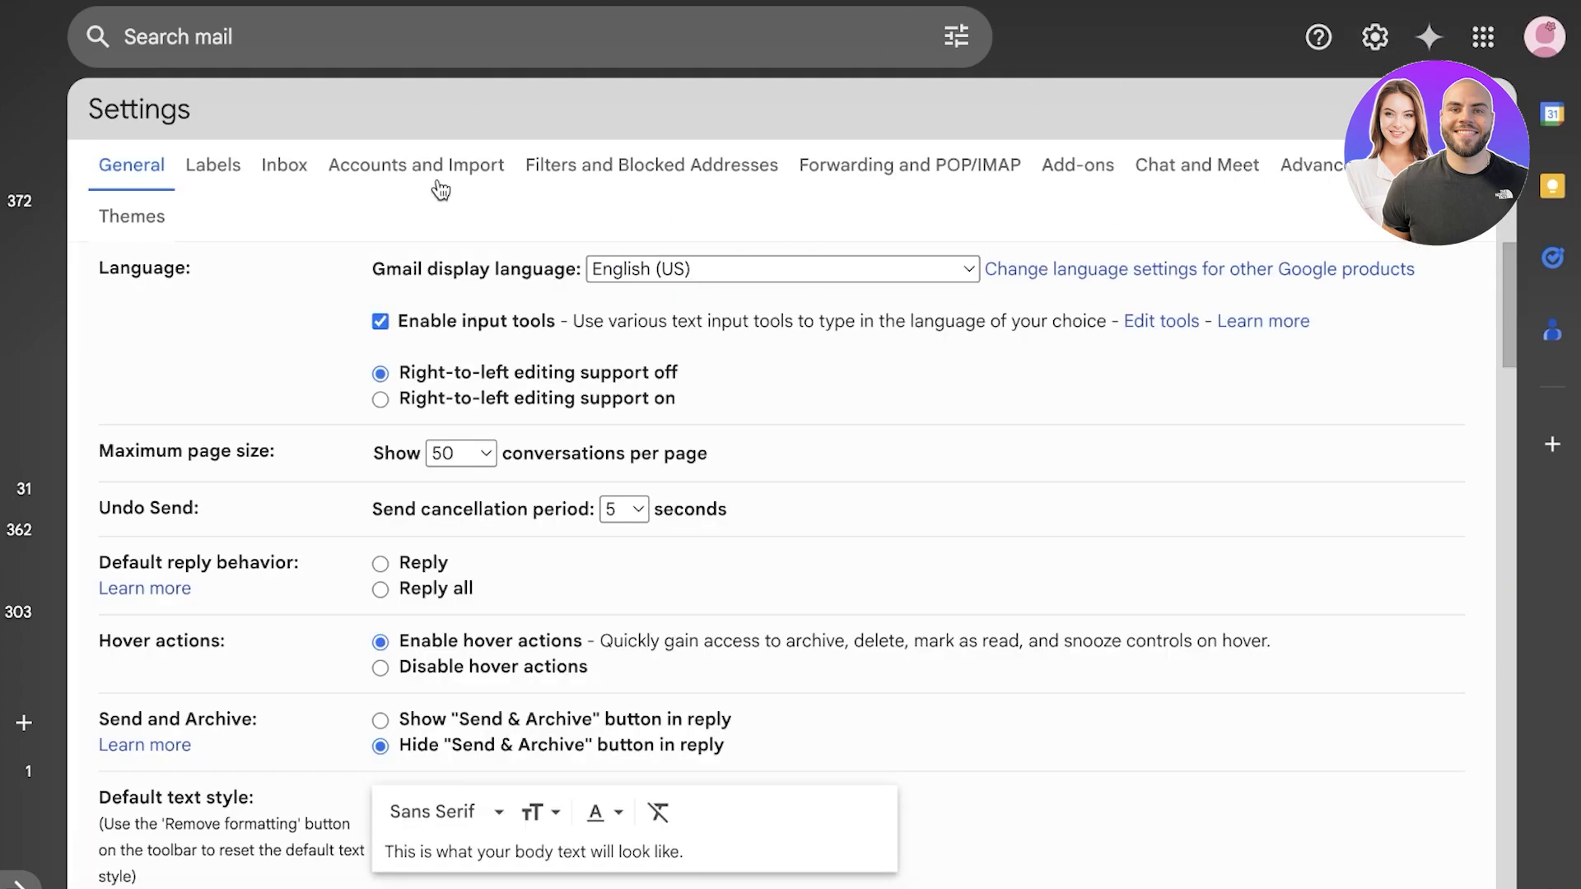
scroll("down", 3)
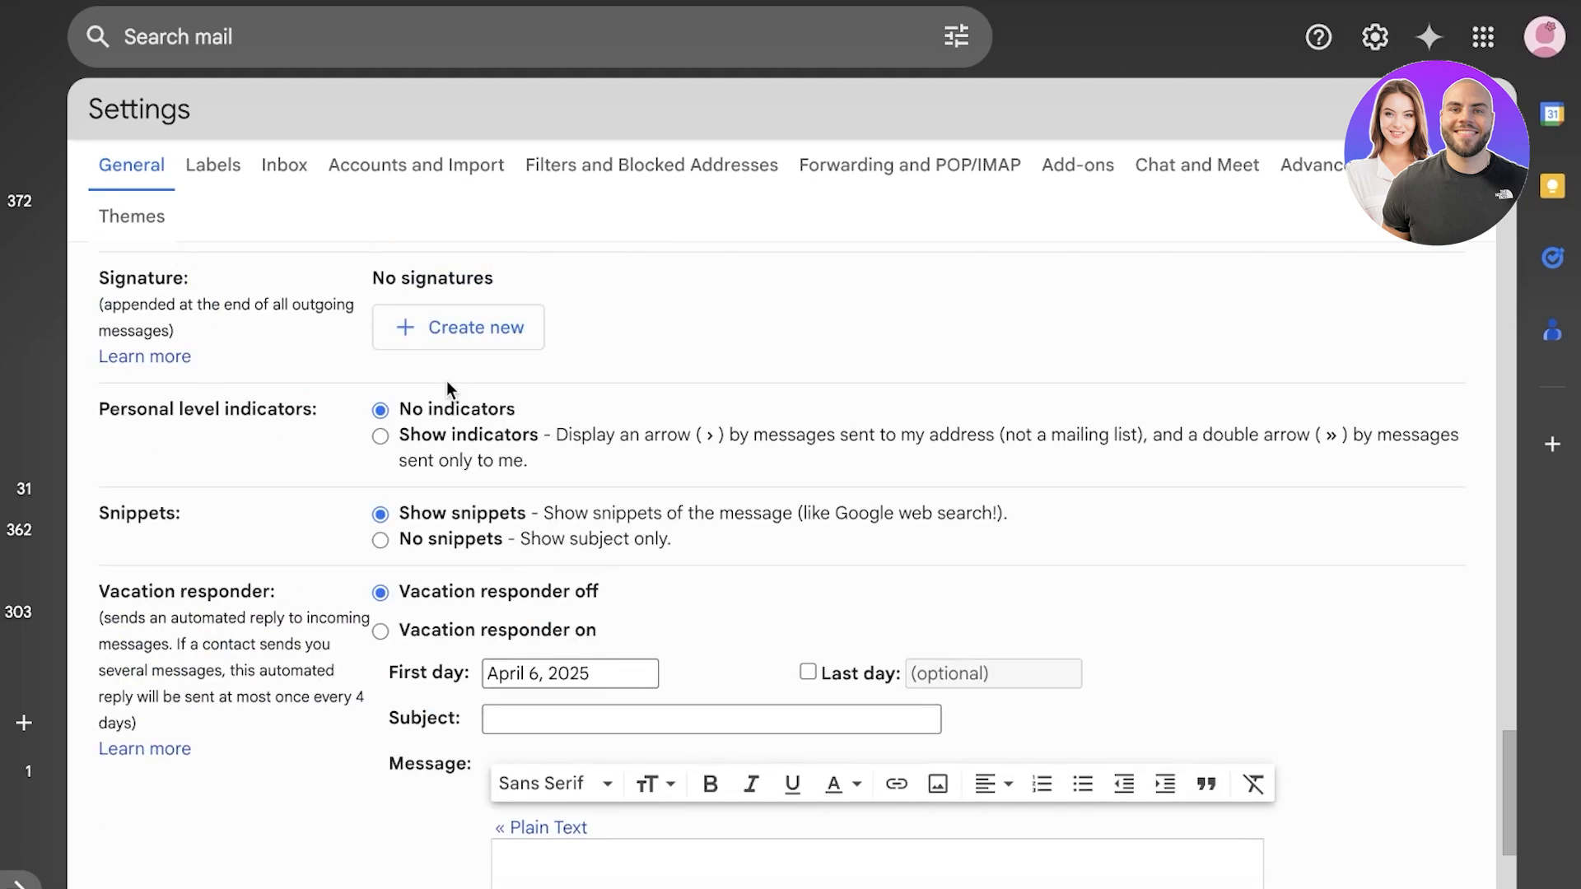
left_click(415, 165)
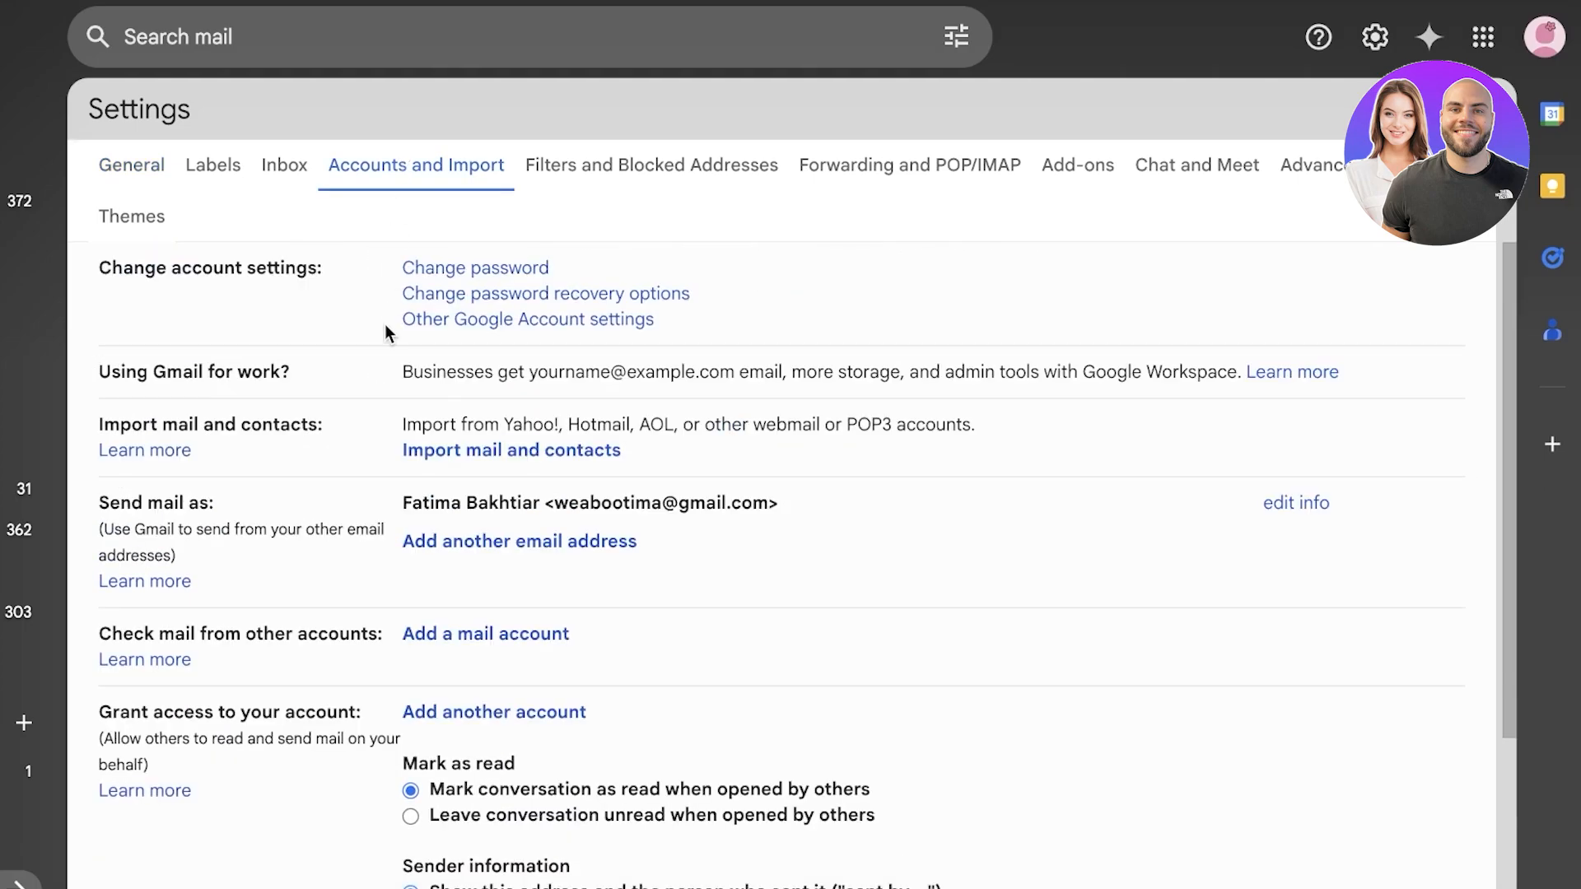
scroll("down", 3)
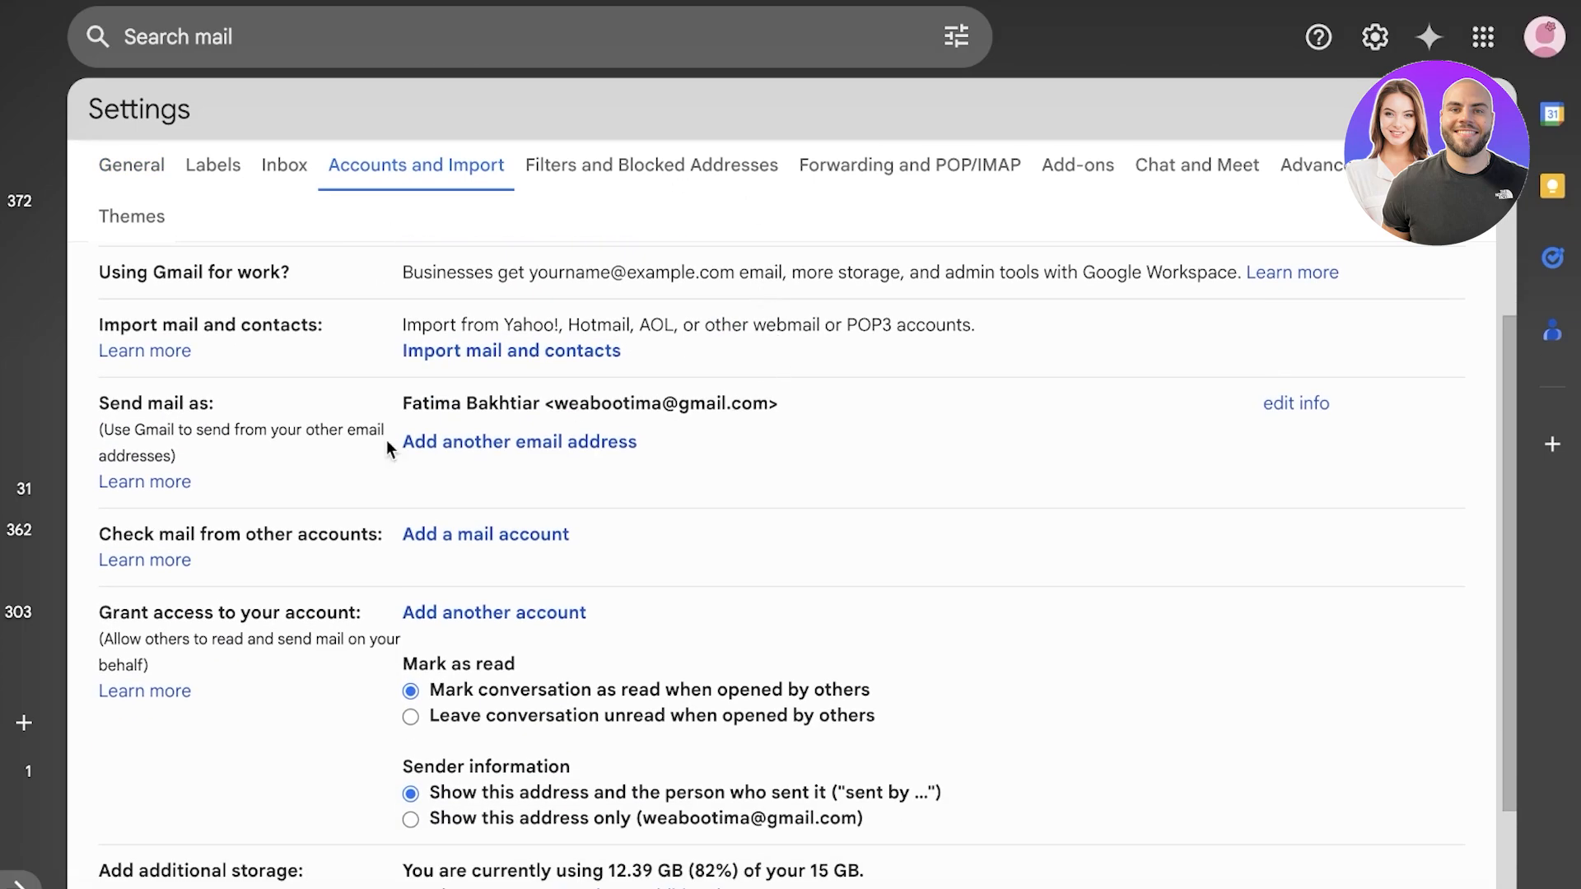
left_click(1541, 38)
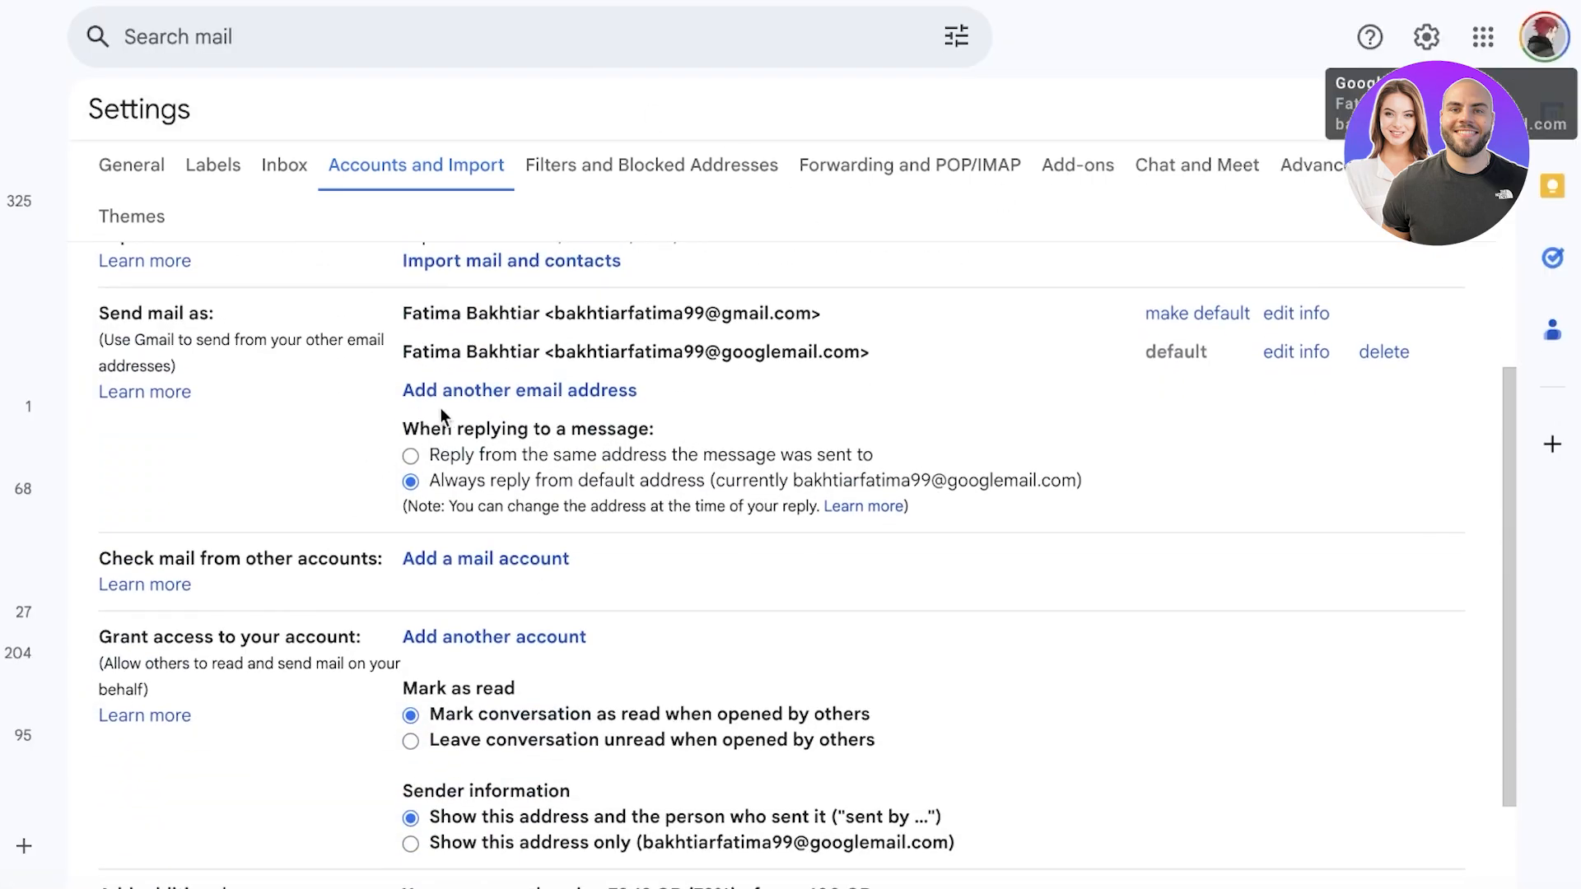
Step: Cancel the 'Add another email address' popup and review Send mail as with the googlemail alias as default
scroll("down", 3)
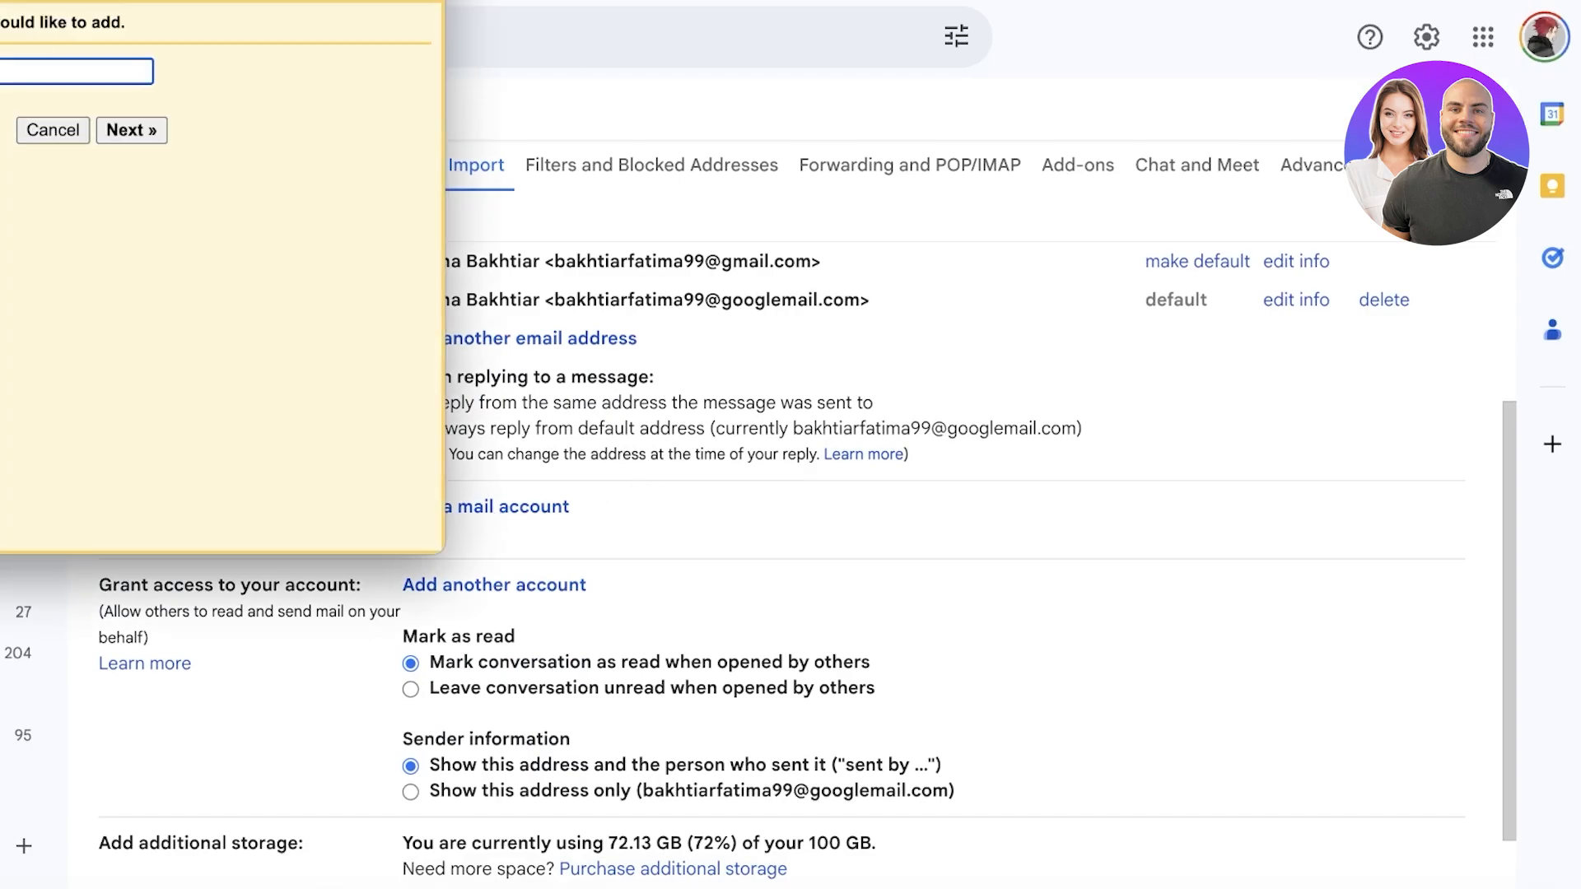
left_click(53, 130)
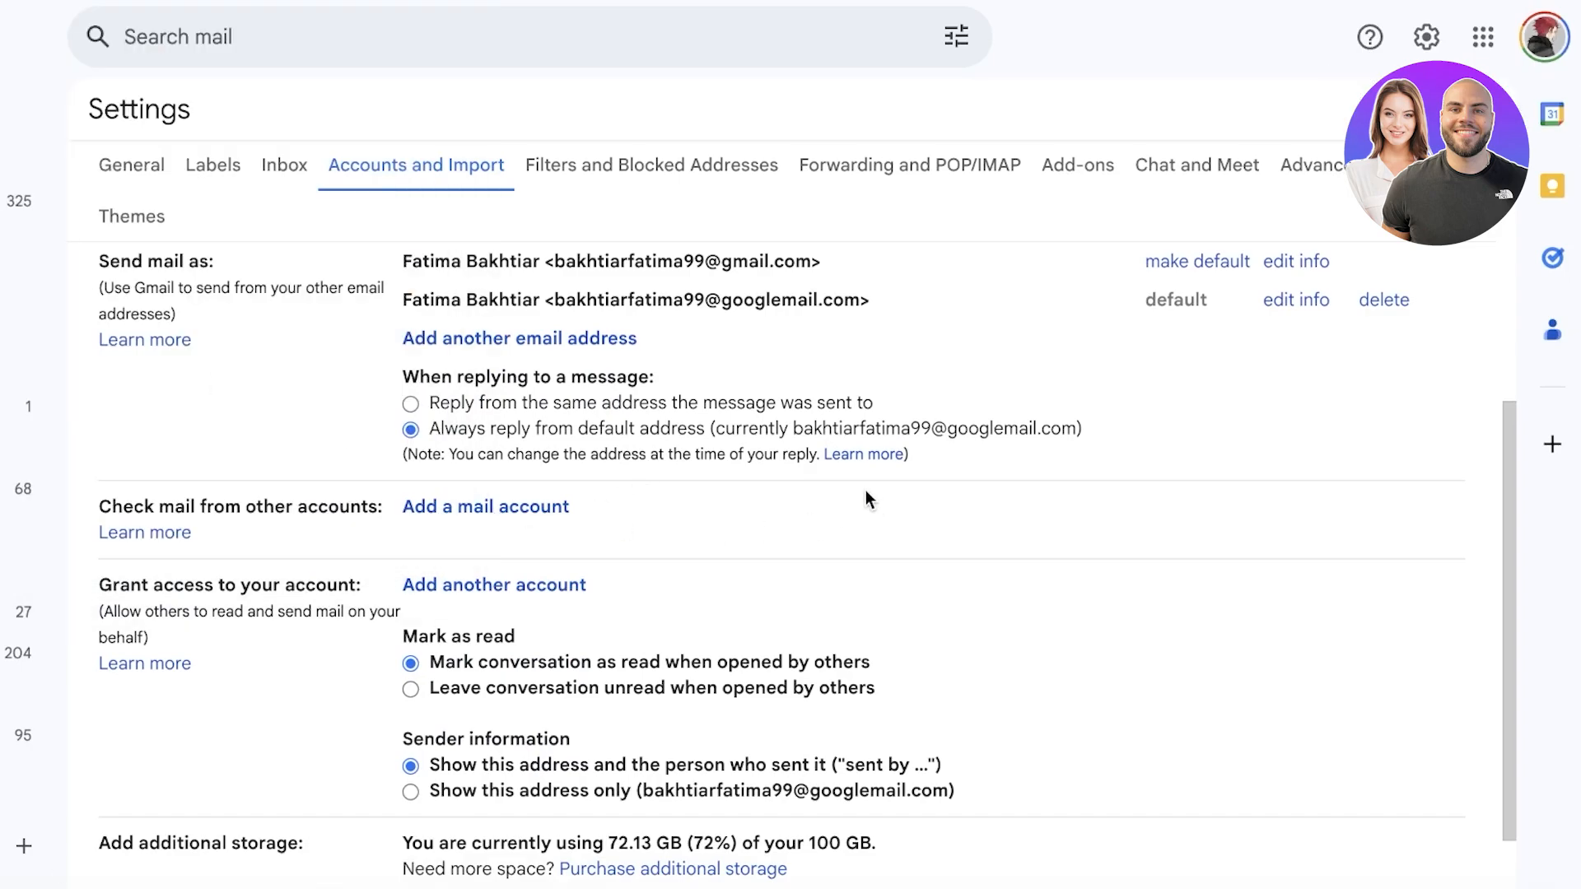
scroll("down", 3)
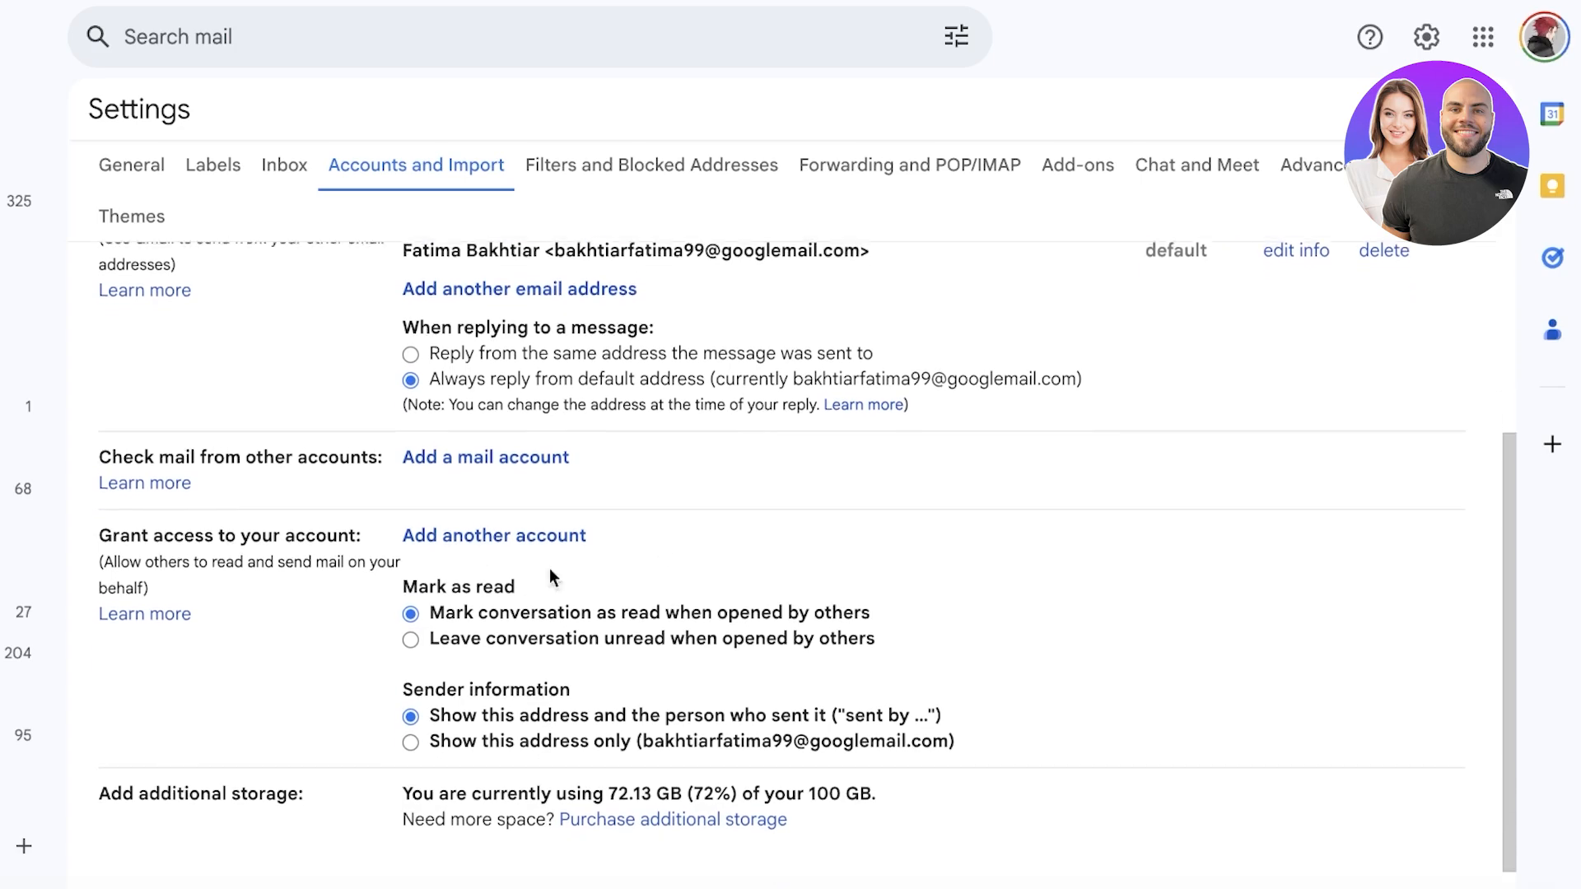
scroll("down", 3)
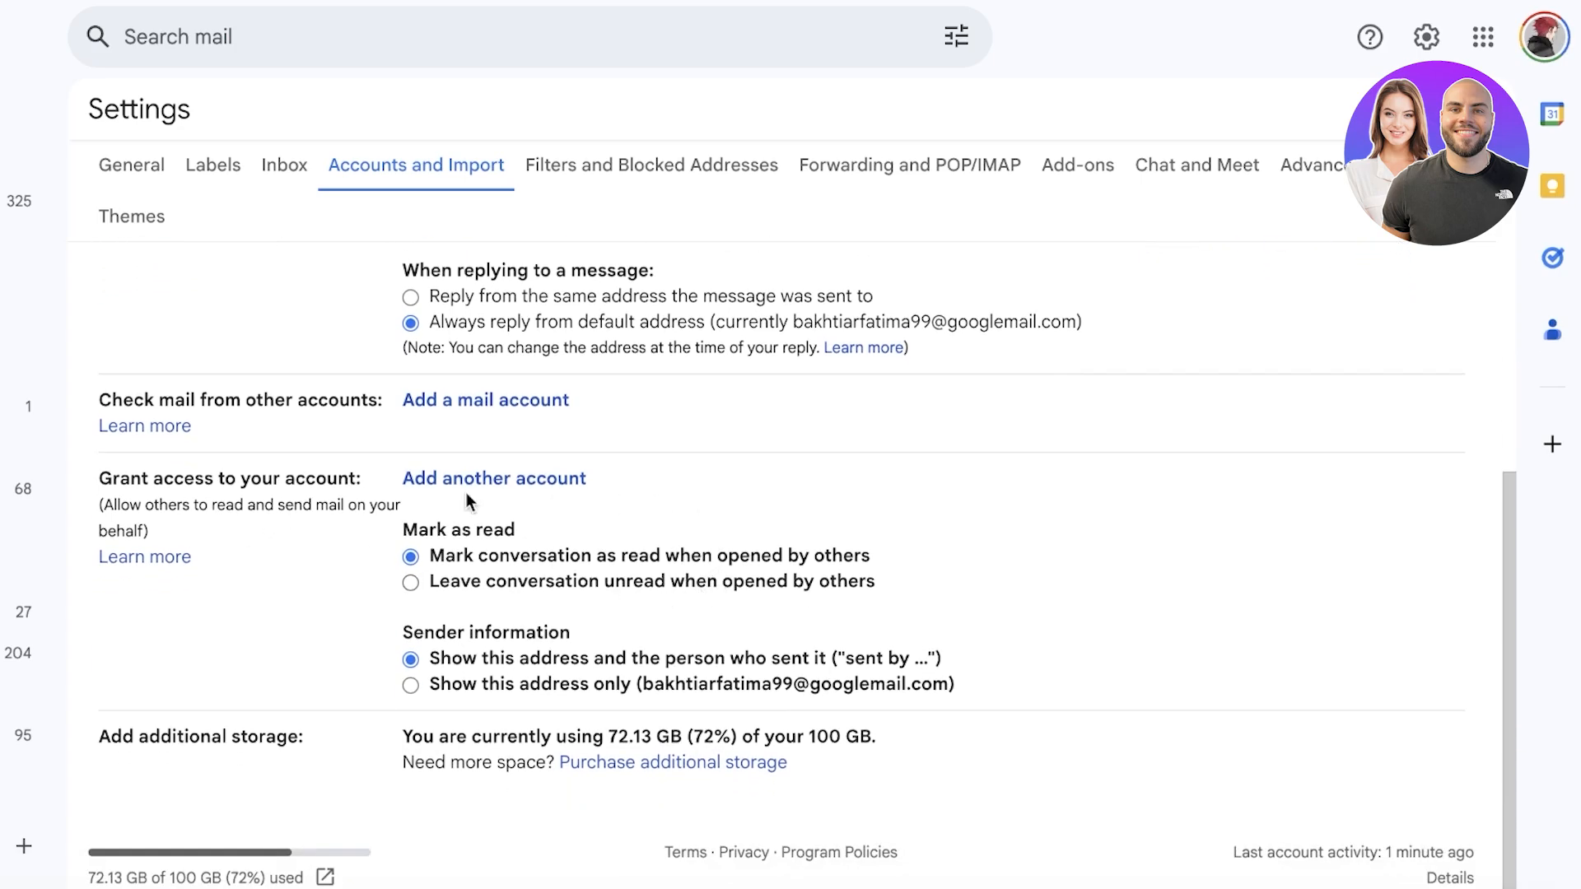
scroll("up", 3)
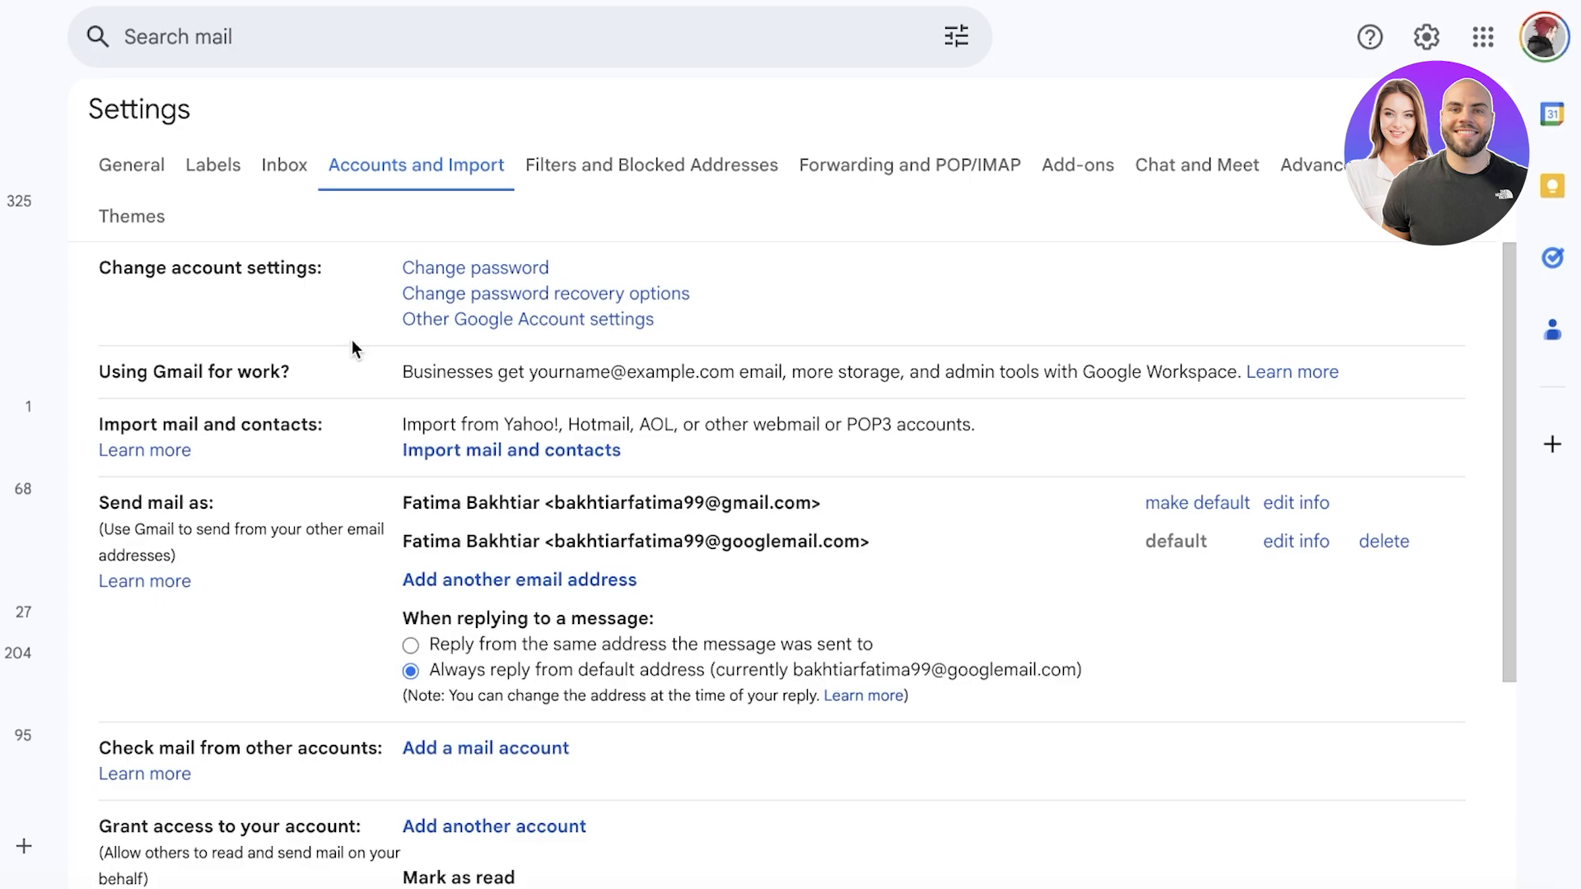
mouse_move(204, 186)
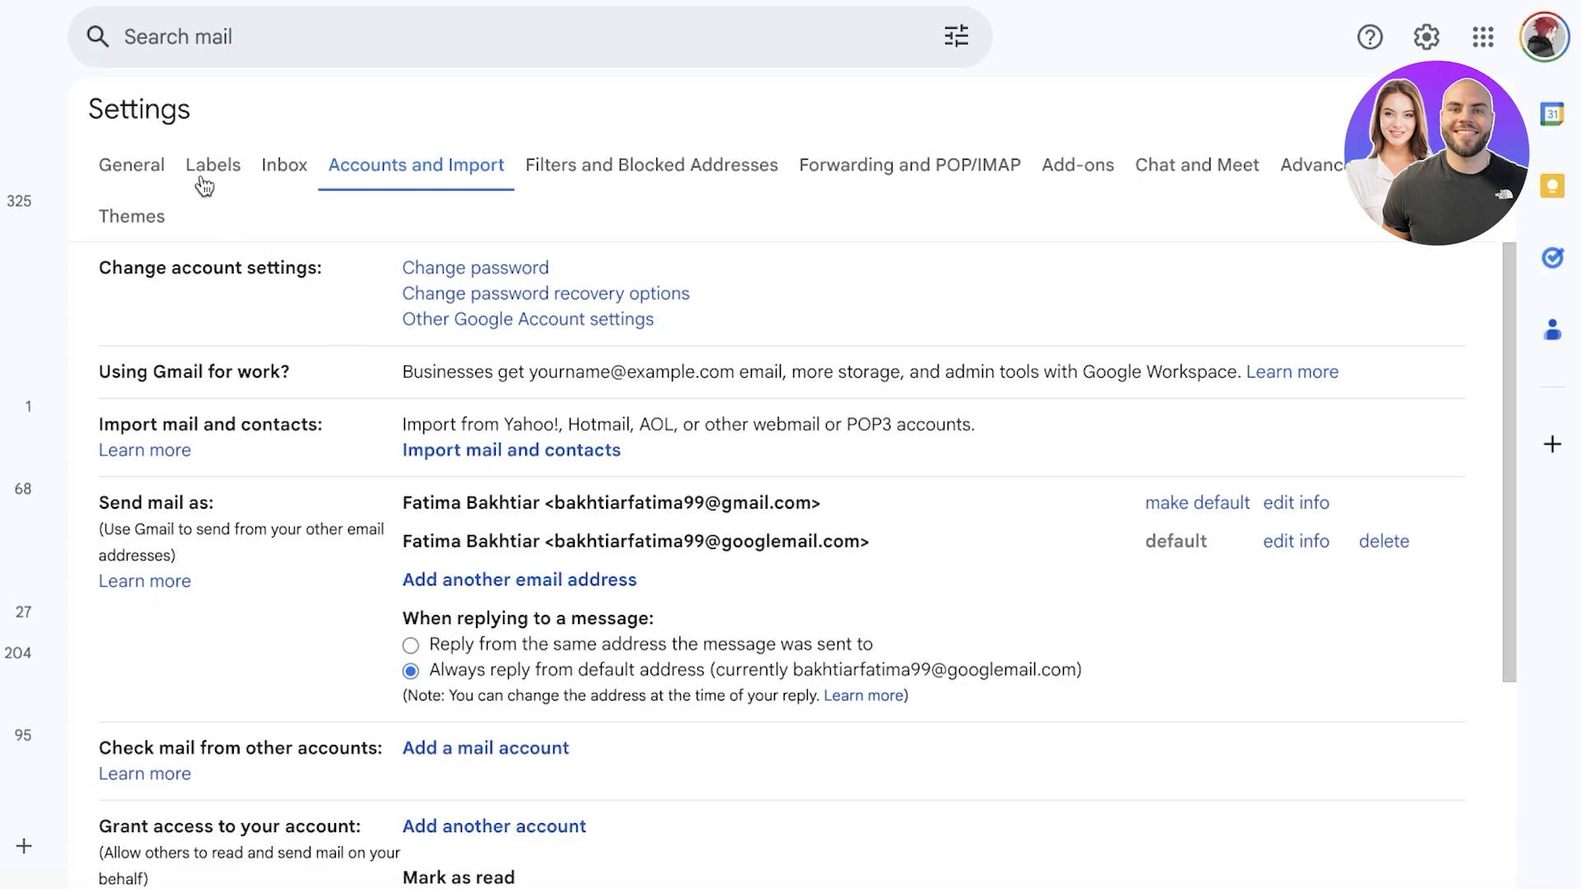
Step: Set the Inbox type to Multiple Inboxes in the Inbox settings
left_click(285, 165)
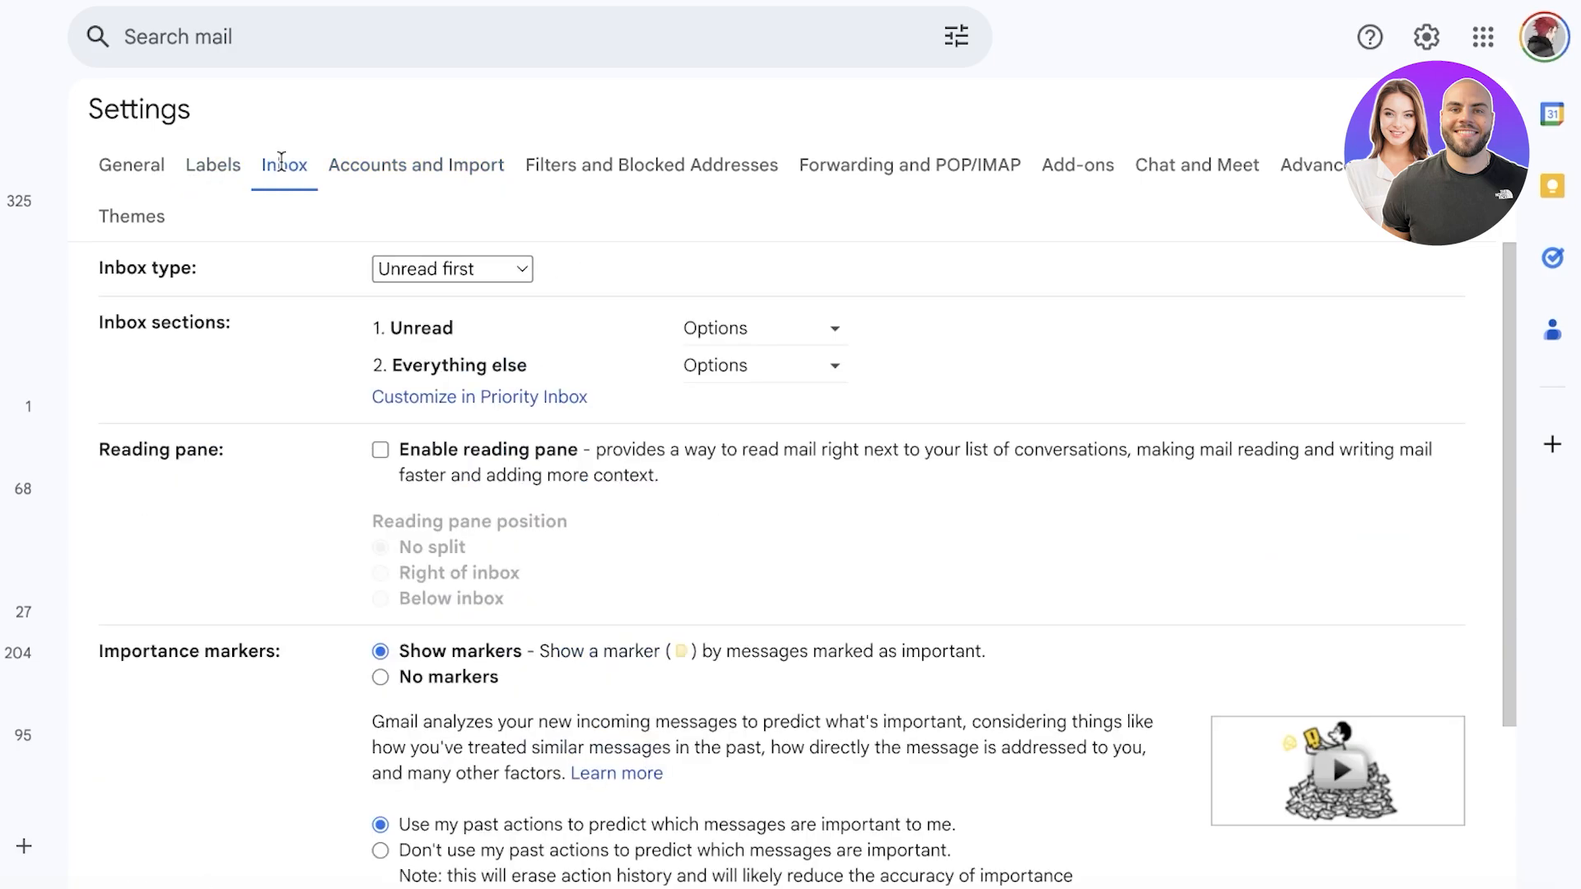
left_click(452, 268)
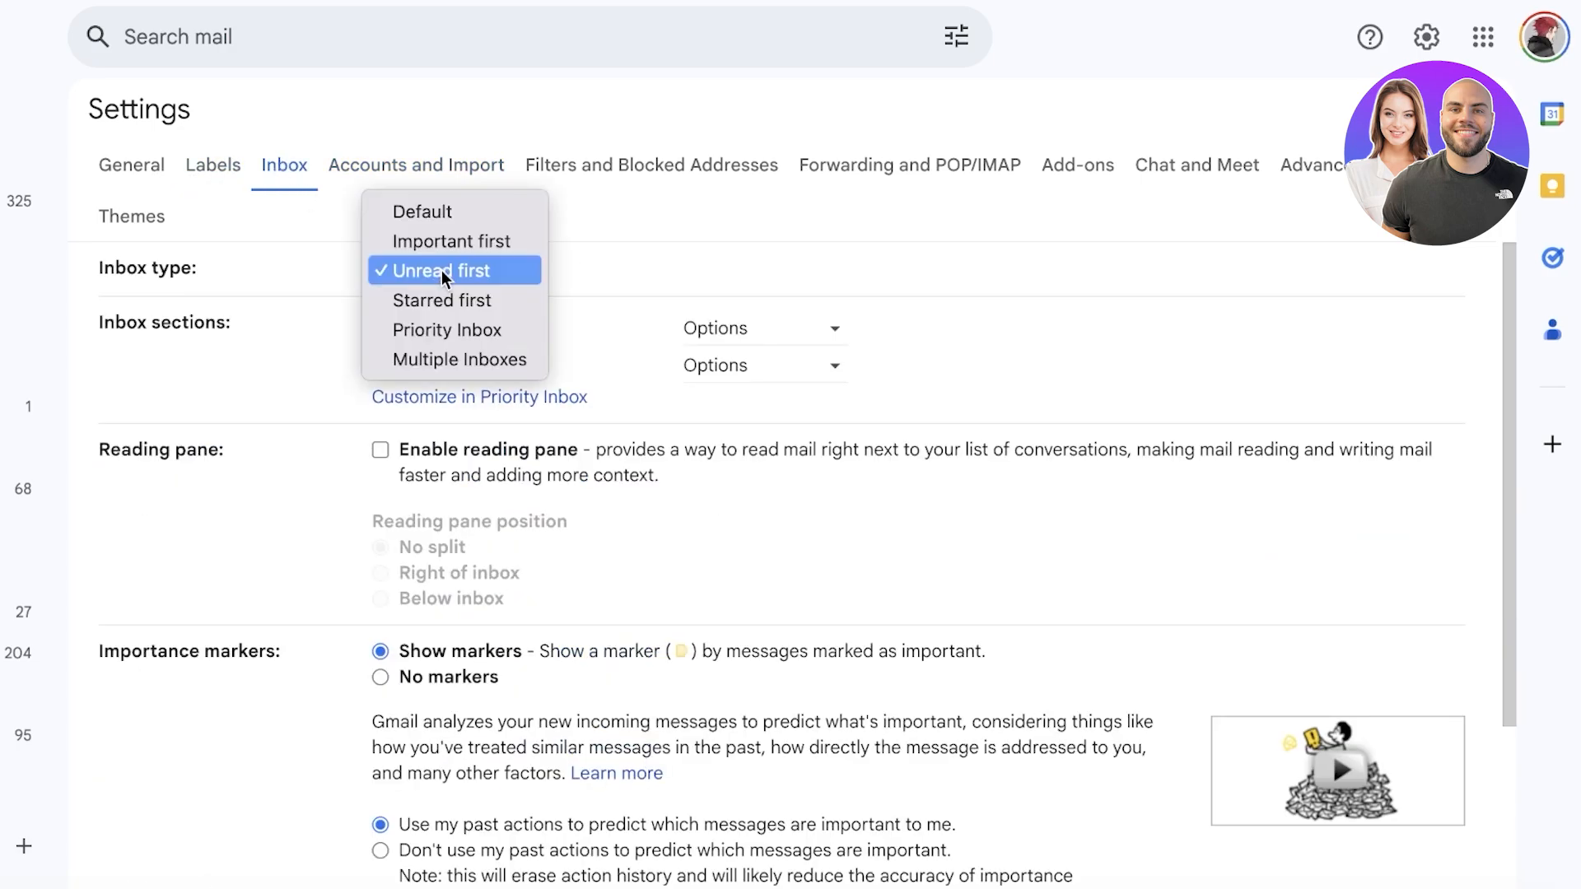
mouse_move(456, 359)
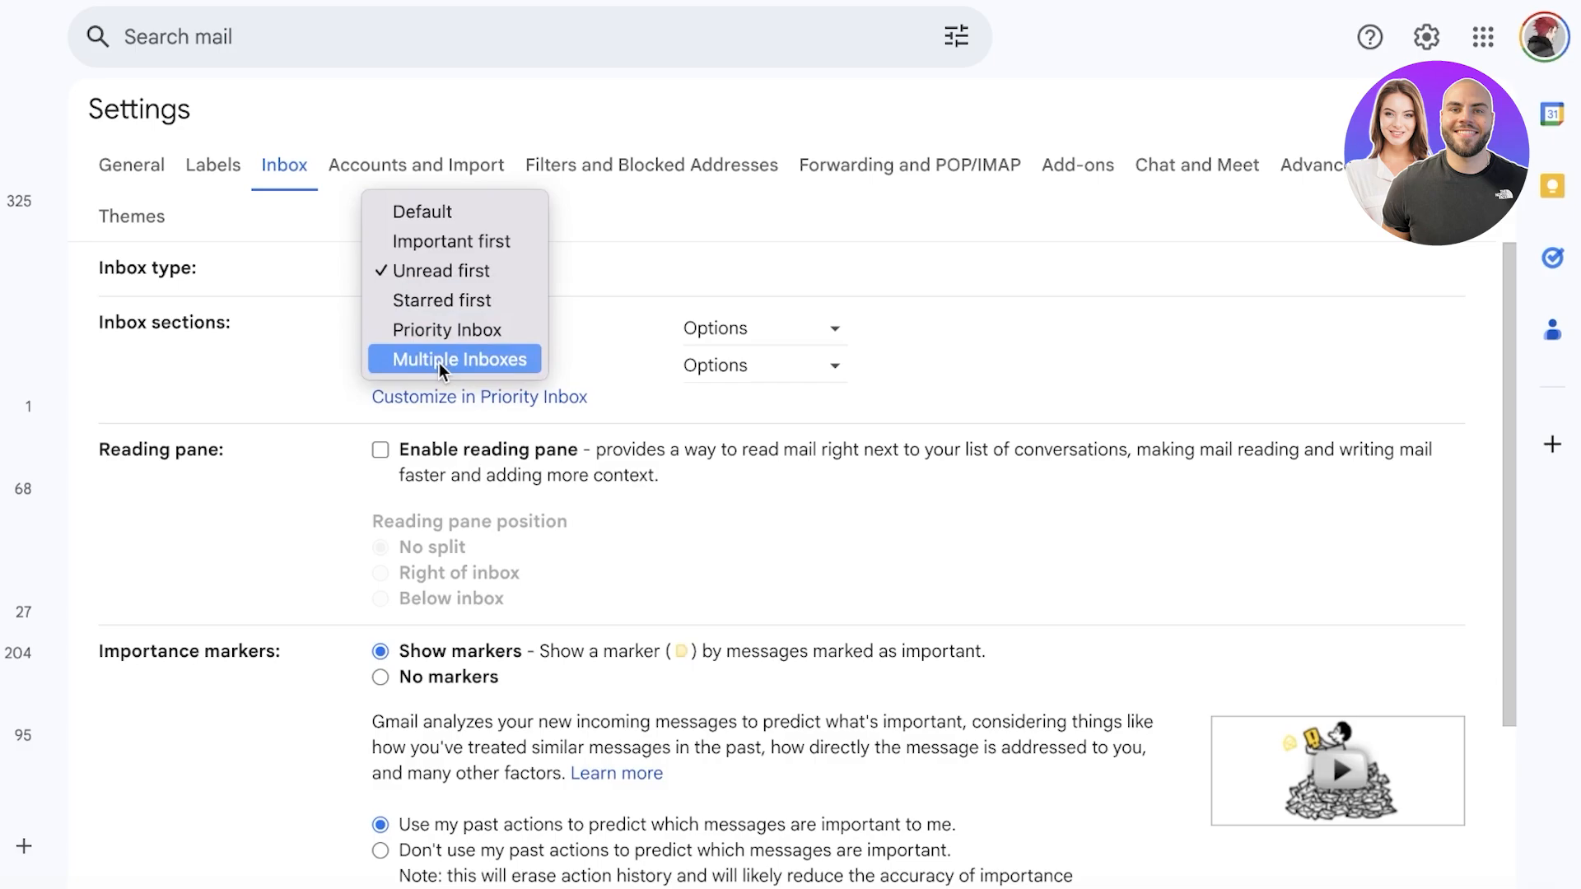
left_click(456, 359)
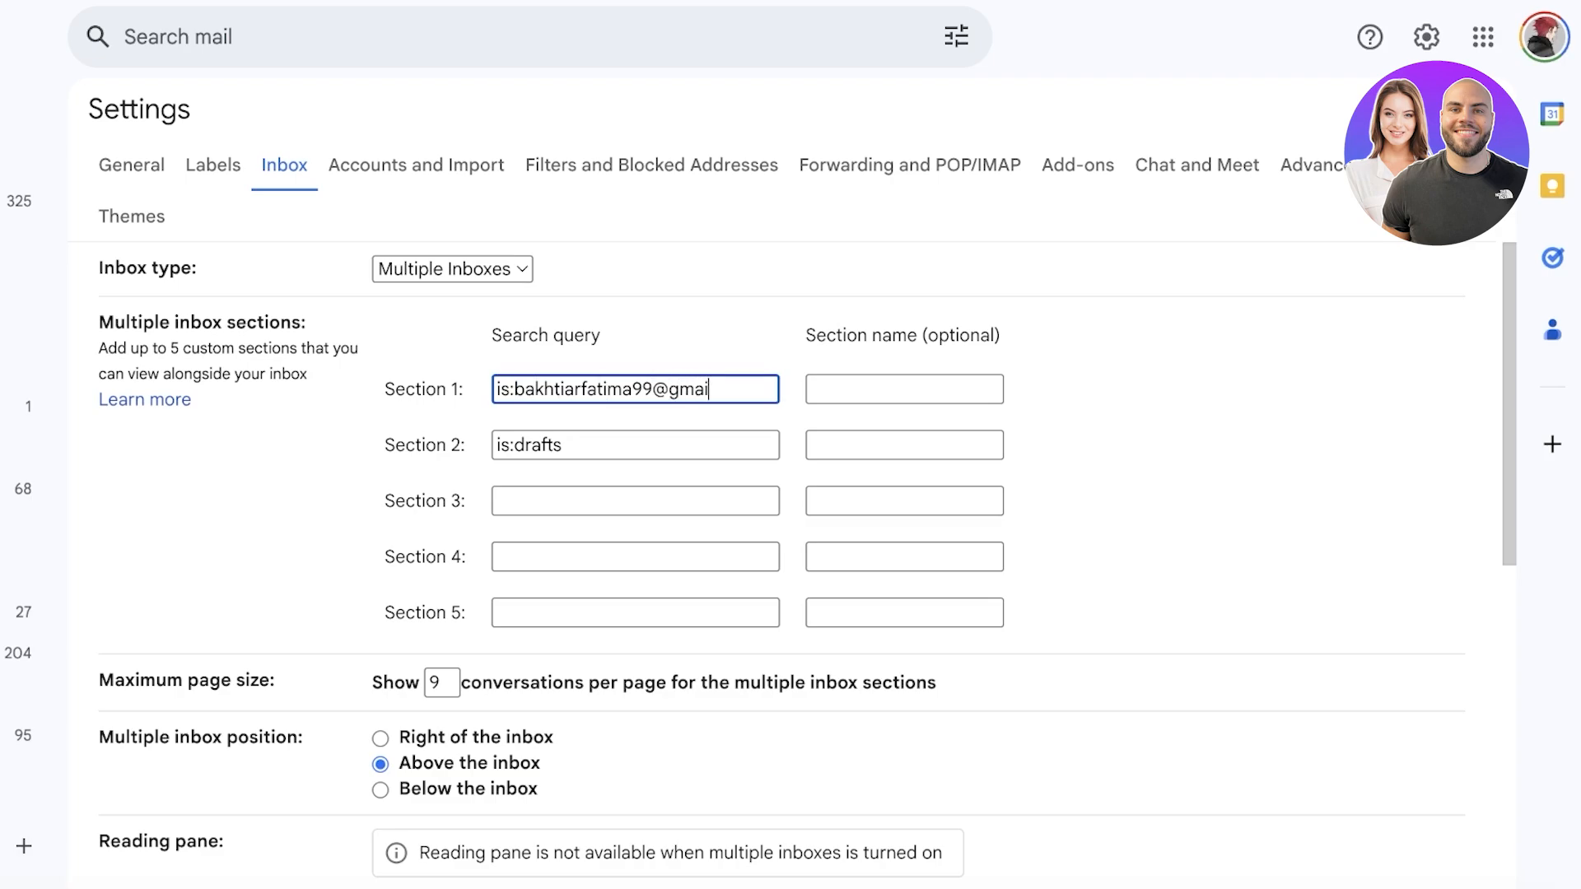
Step: Enter search queries and names for Sections 1 and 2, the first named University Work, keeping the edits
type("lmail.com")
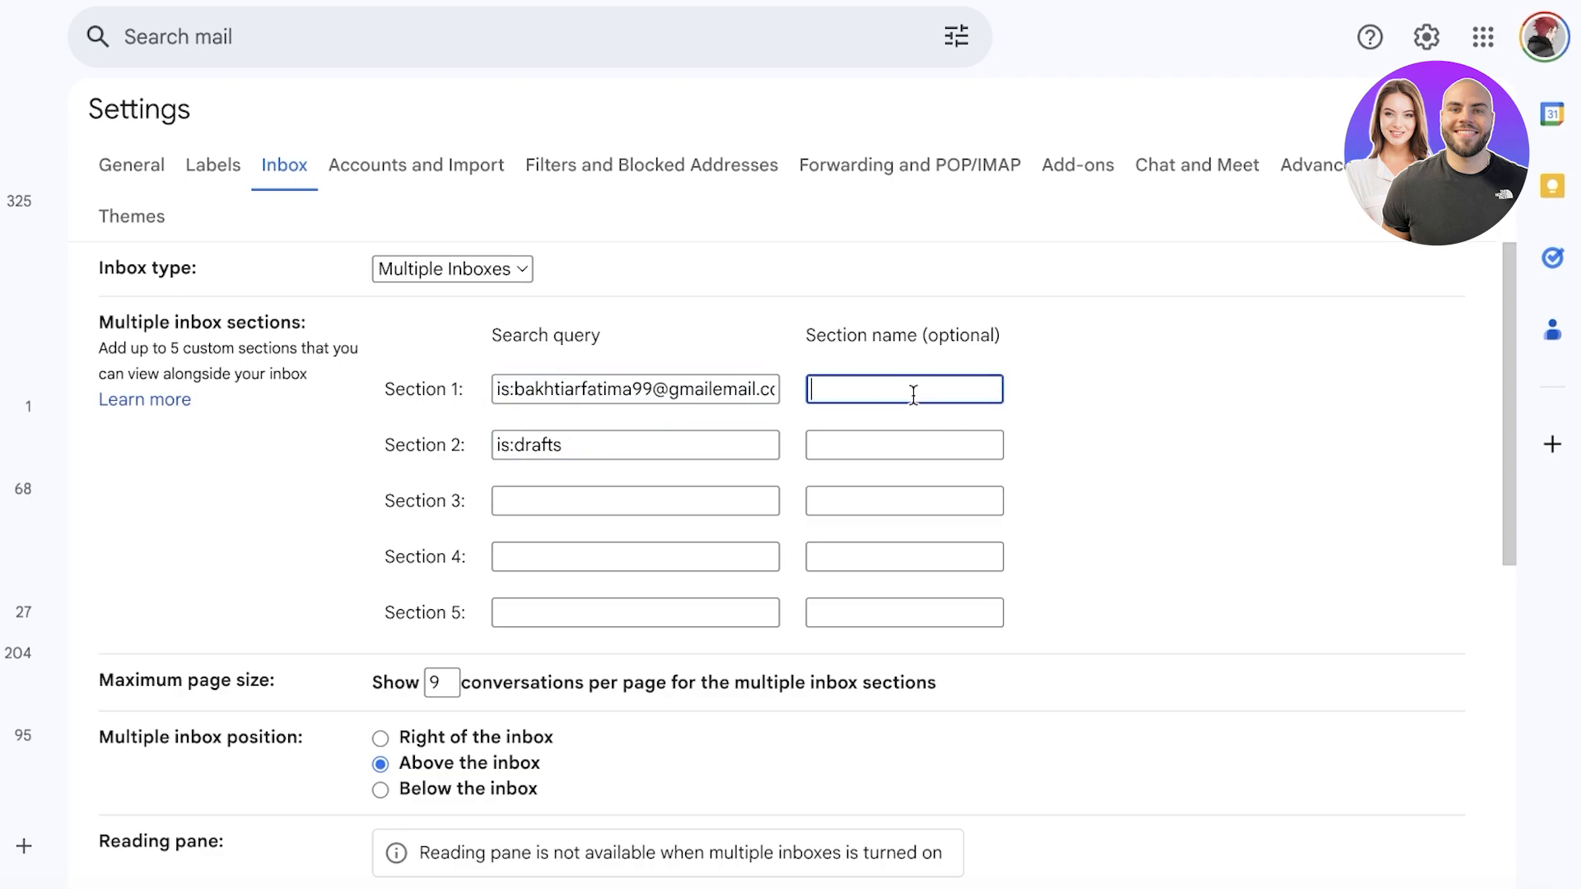
type("Universtiy Work")
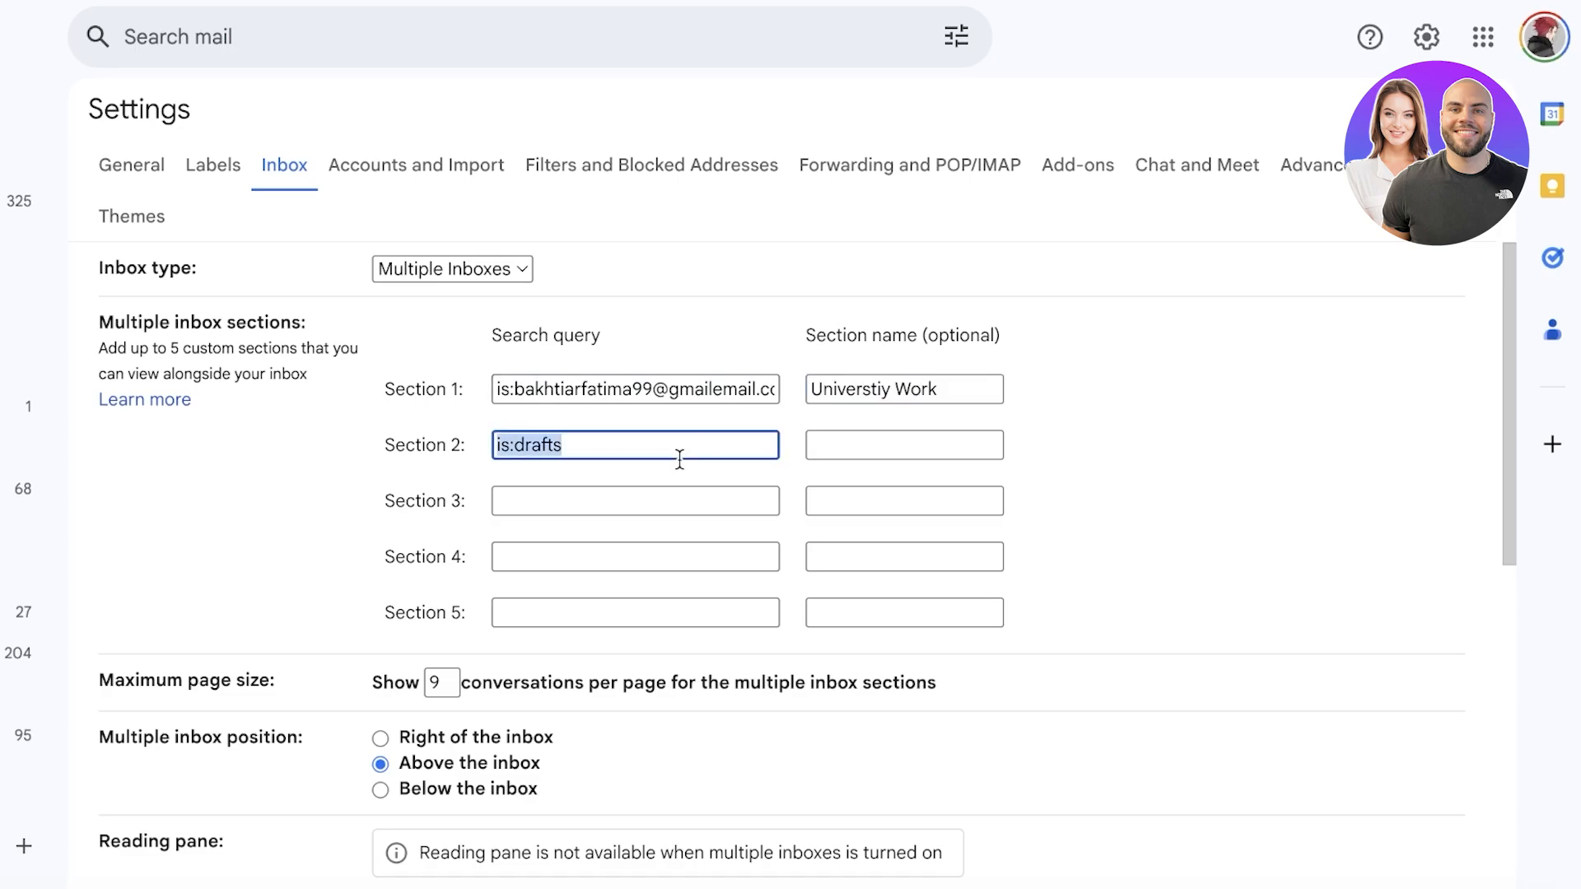
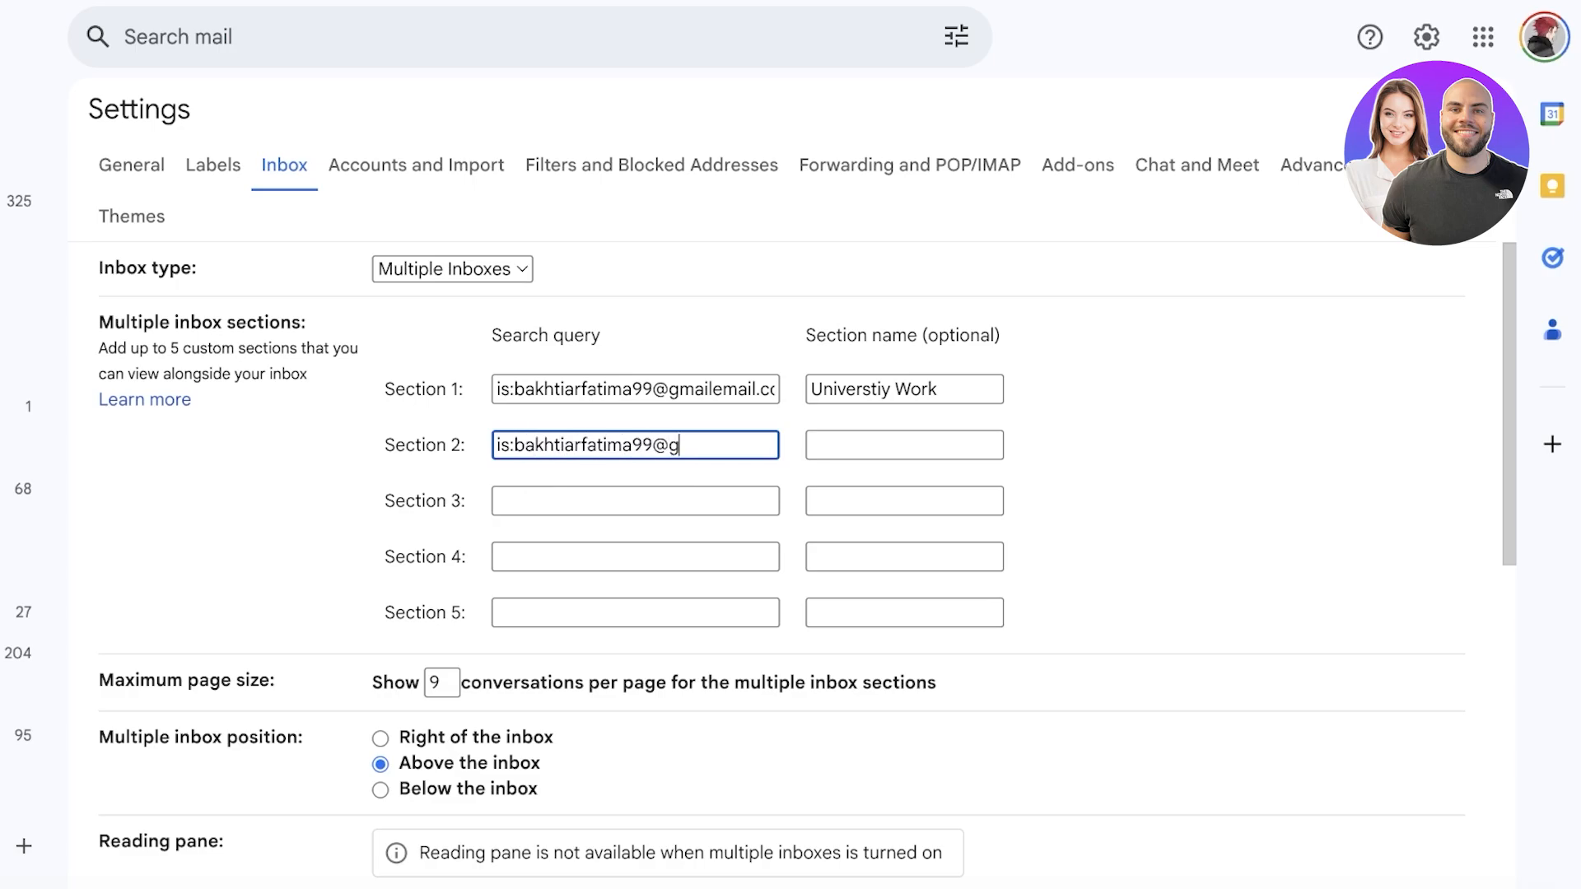
type("M")
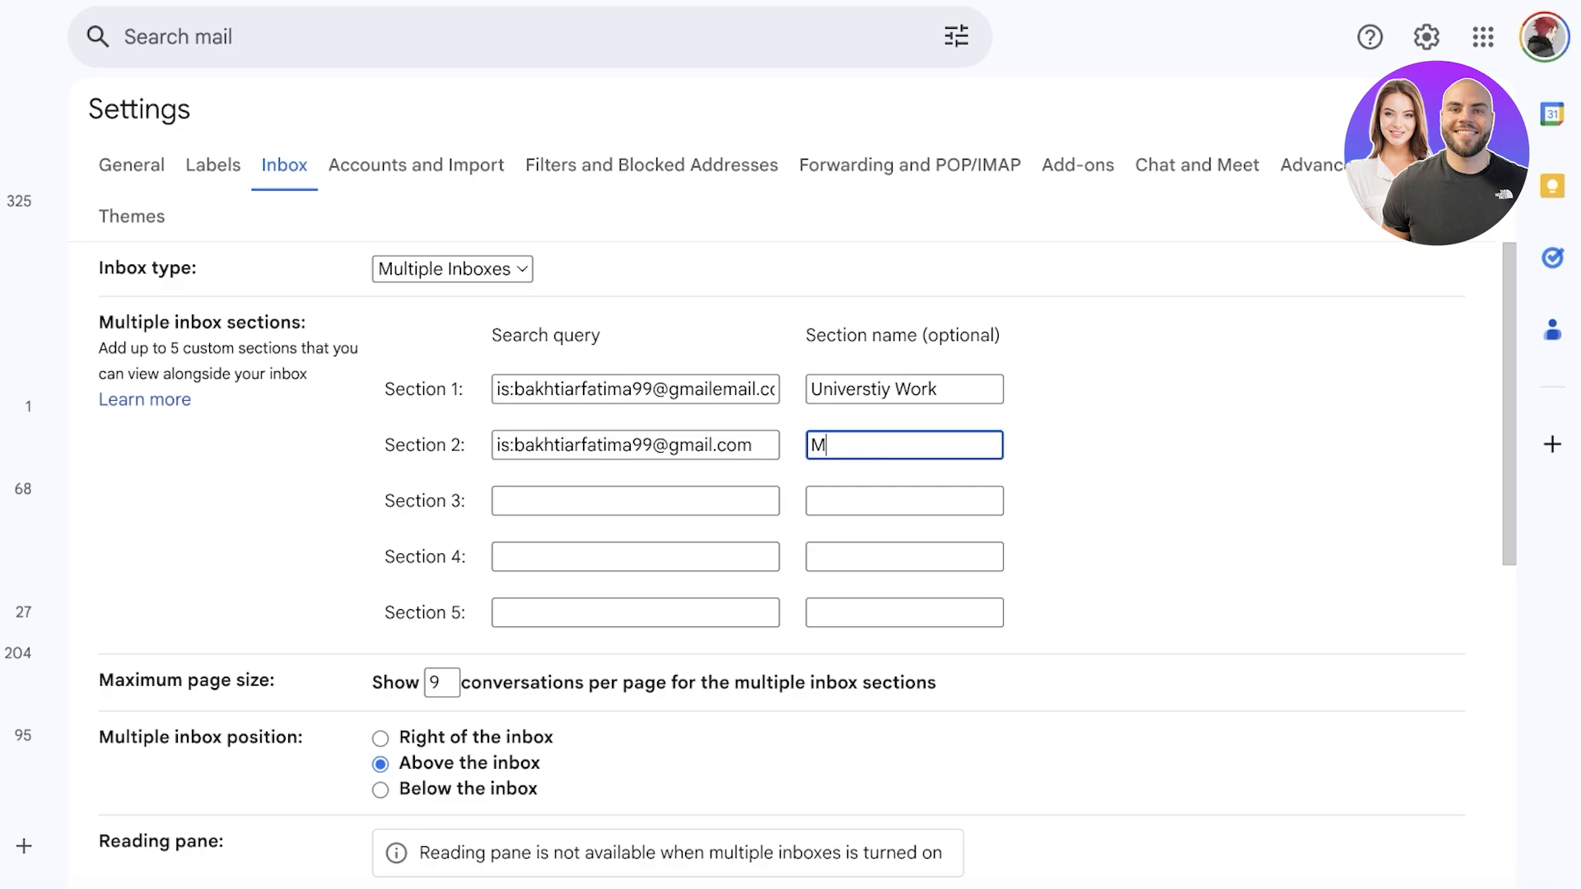
right_click(836, 388)
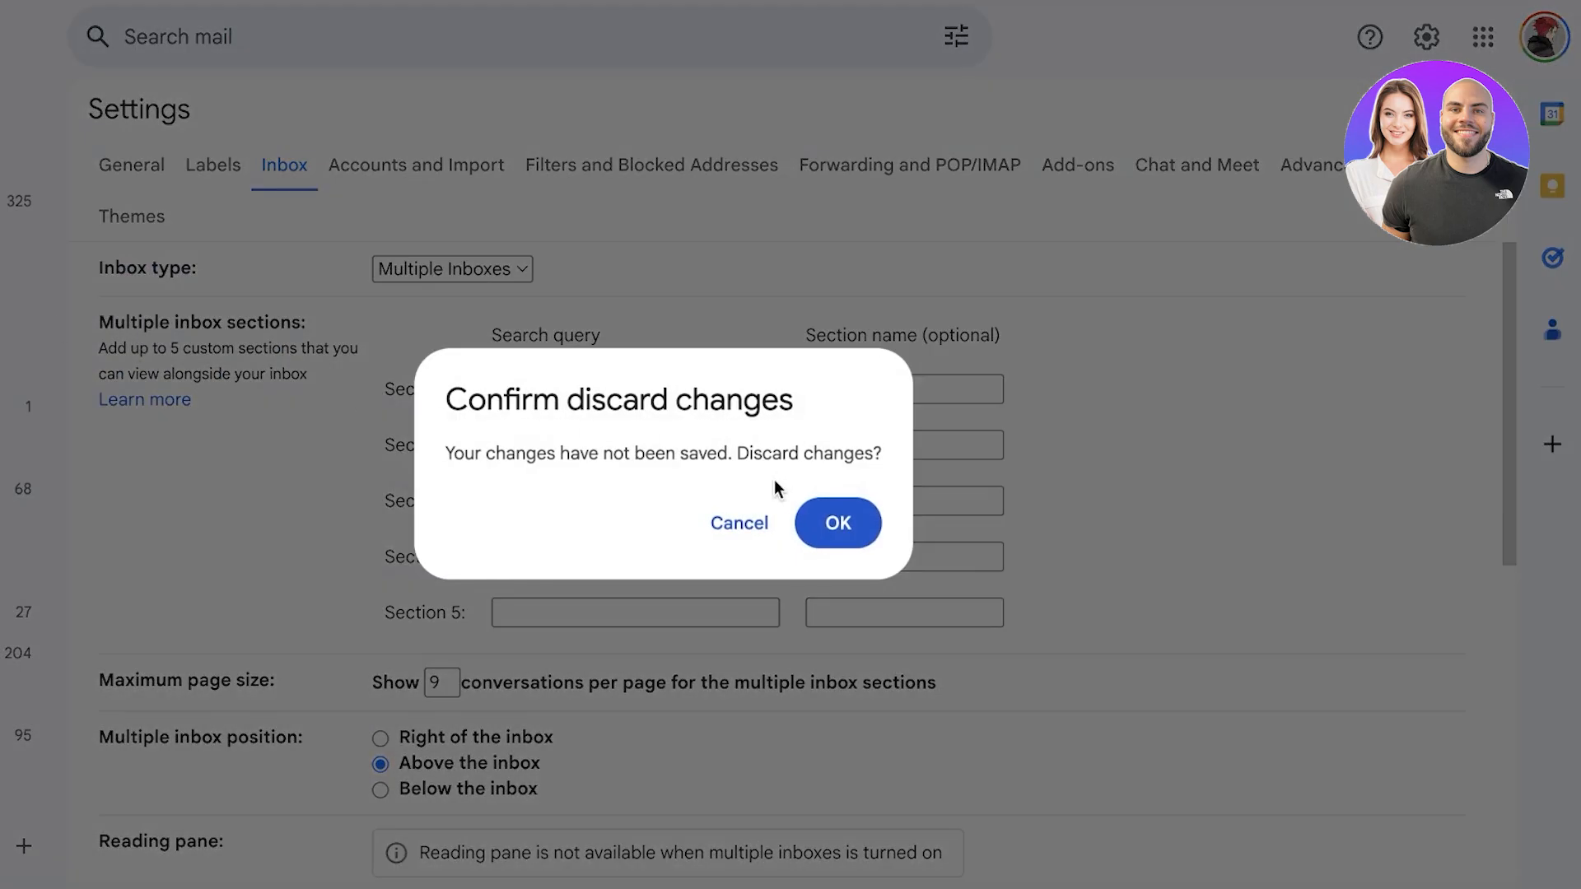
left_click(837, 524)
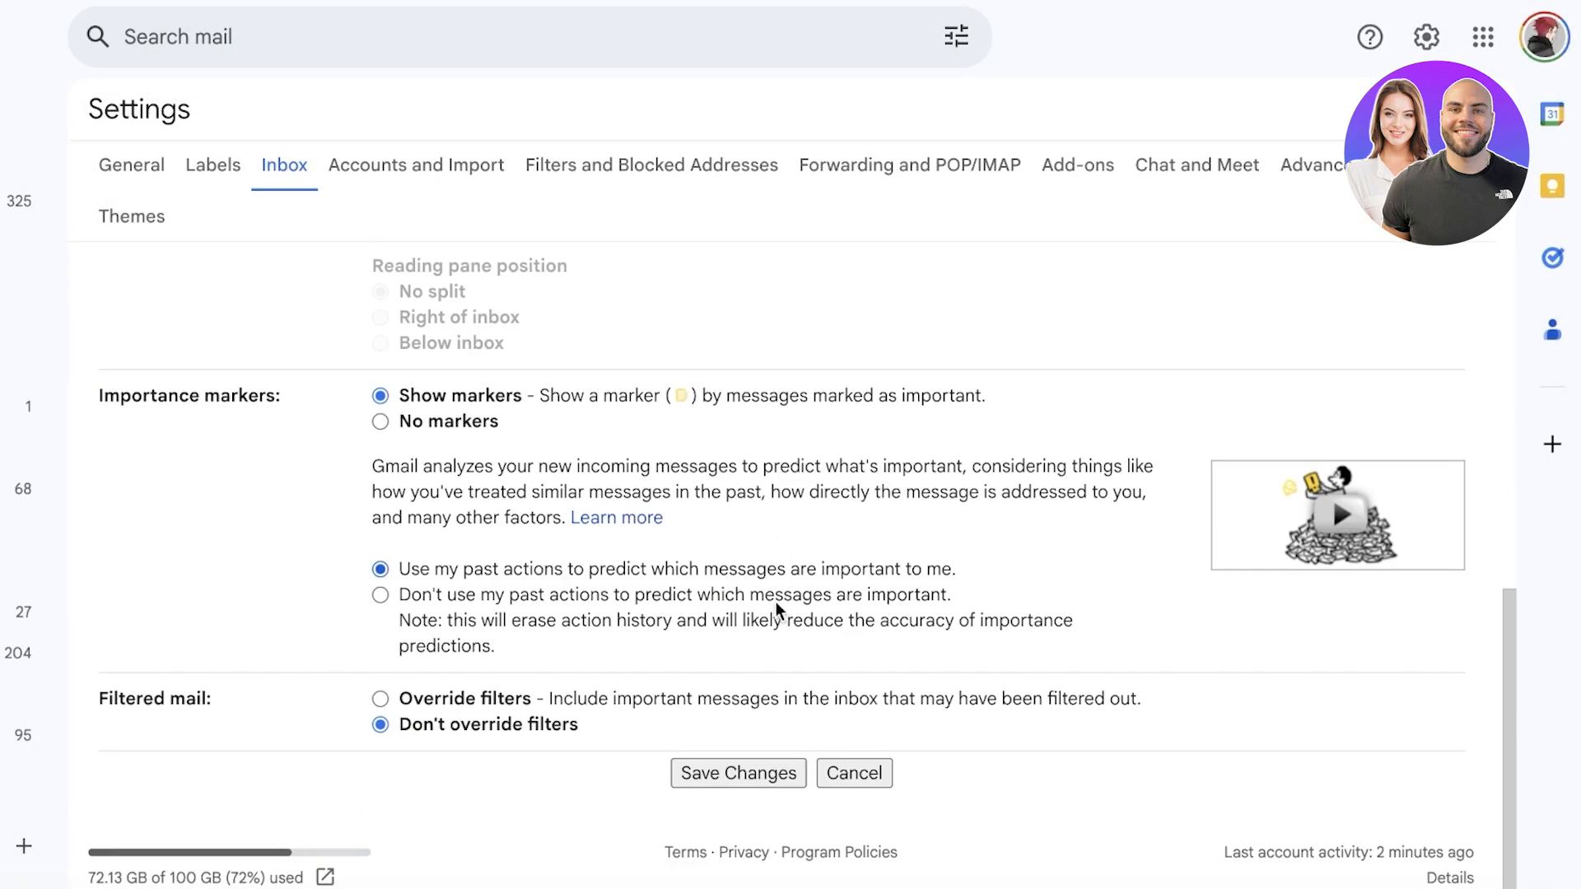
Step: Save the Inbox settings so Uni Work and Mail sections appear above the regular Inbox
left_click(738, 774)
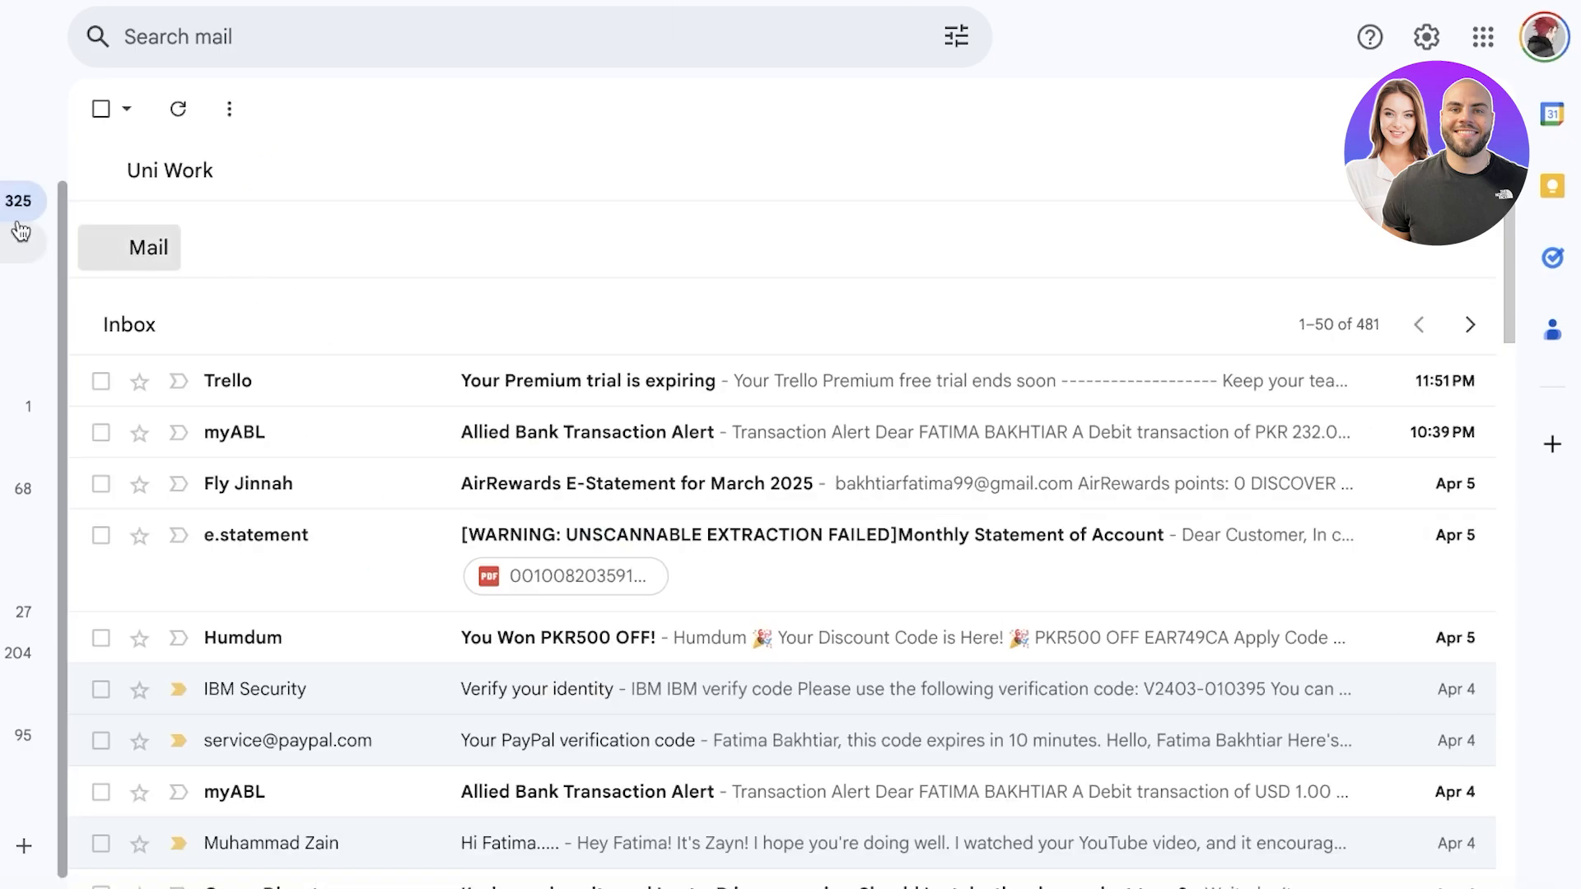
left_click(33, 38)
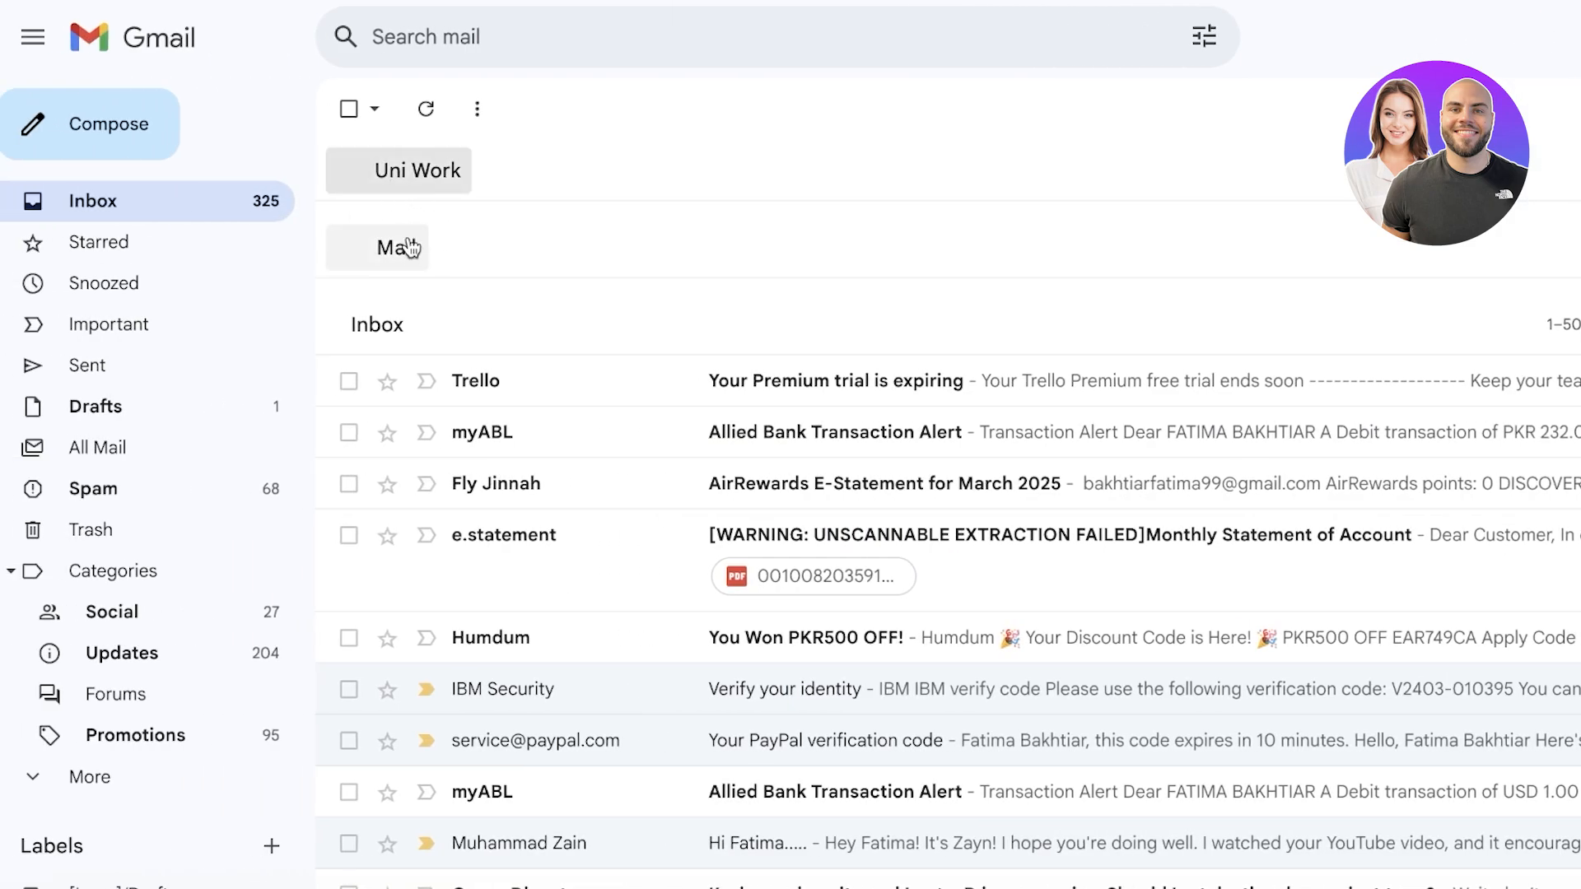
mouse_move(98, 242)
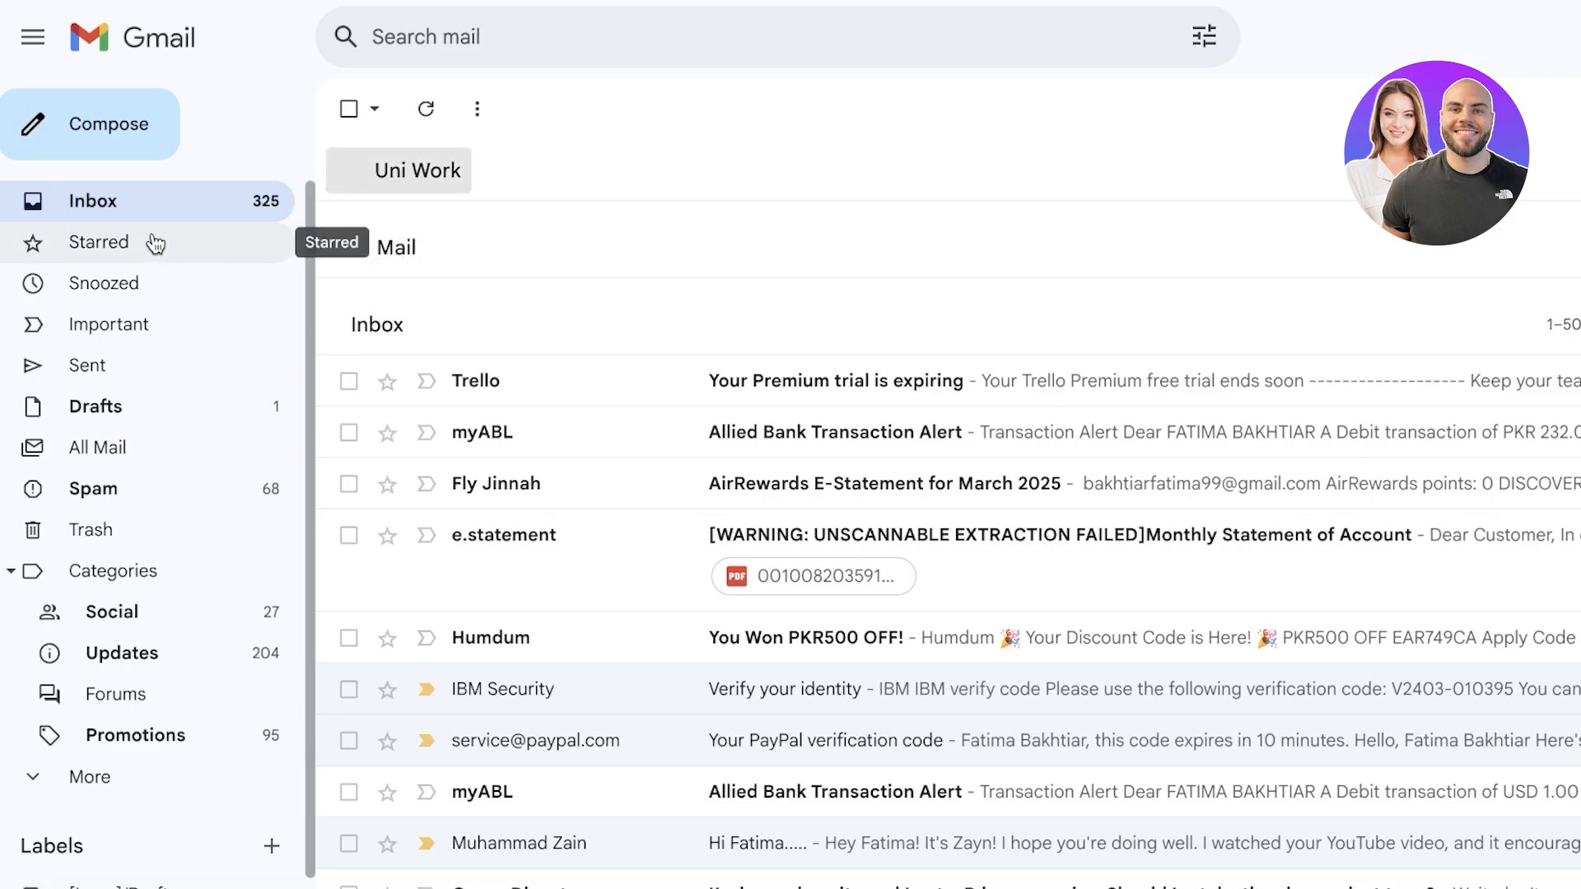
mouse_move(160, 219)
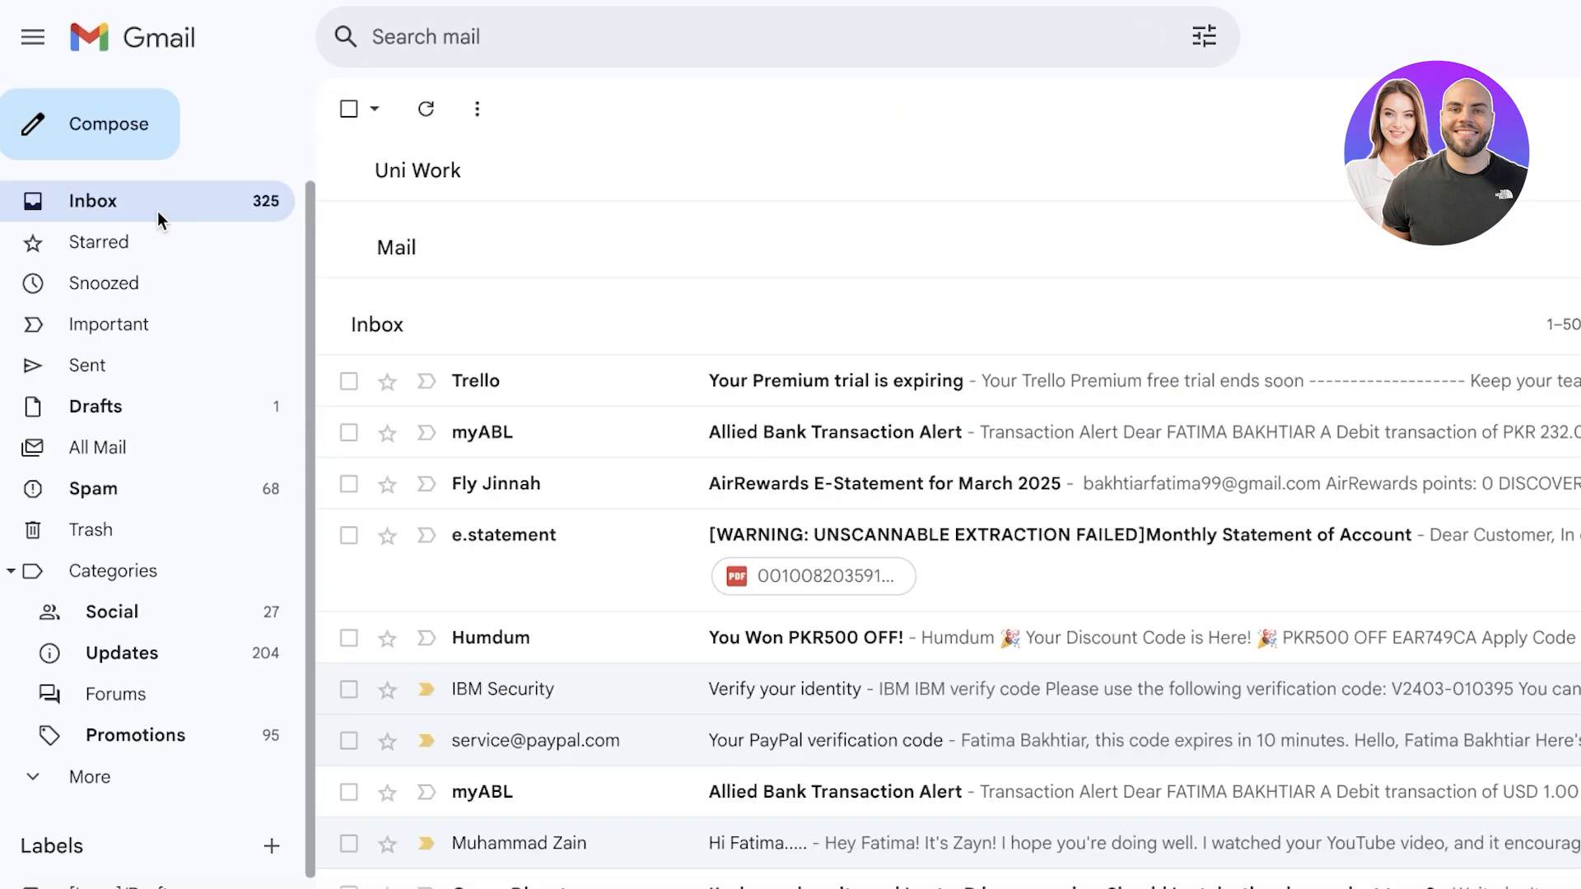
mouse_move(965, 453)
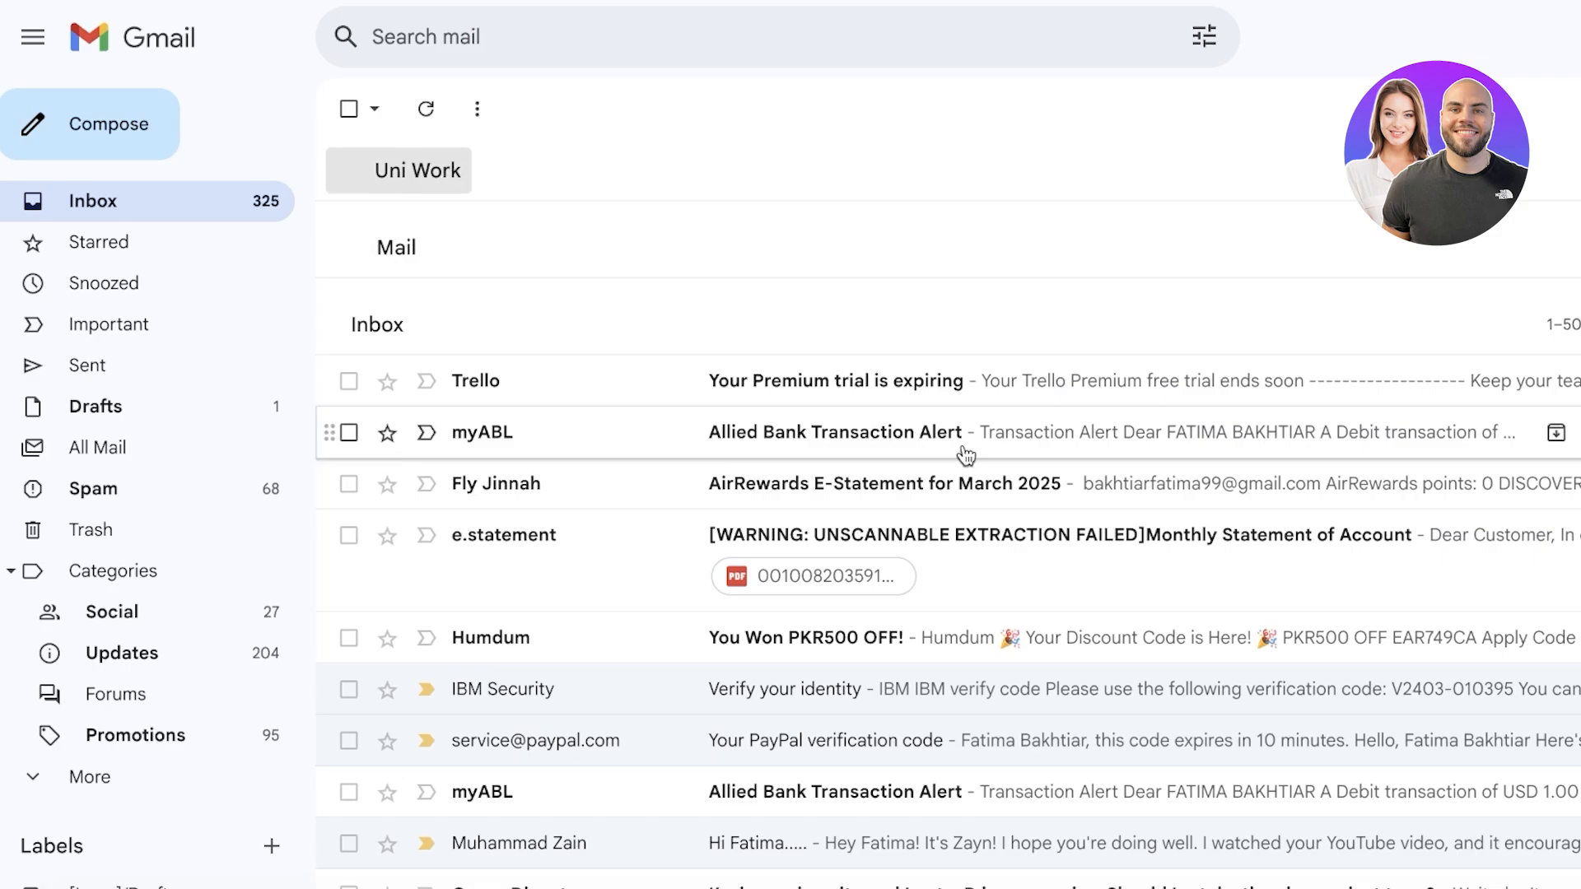
mouse_move(460, 148)
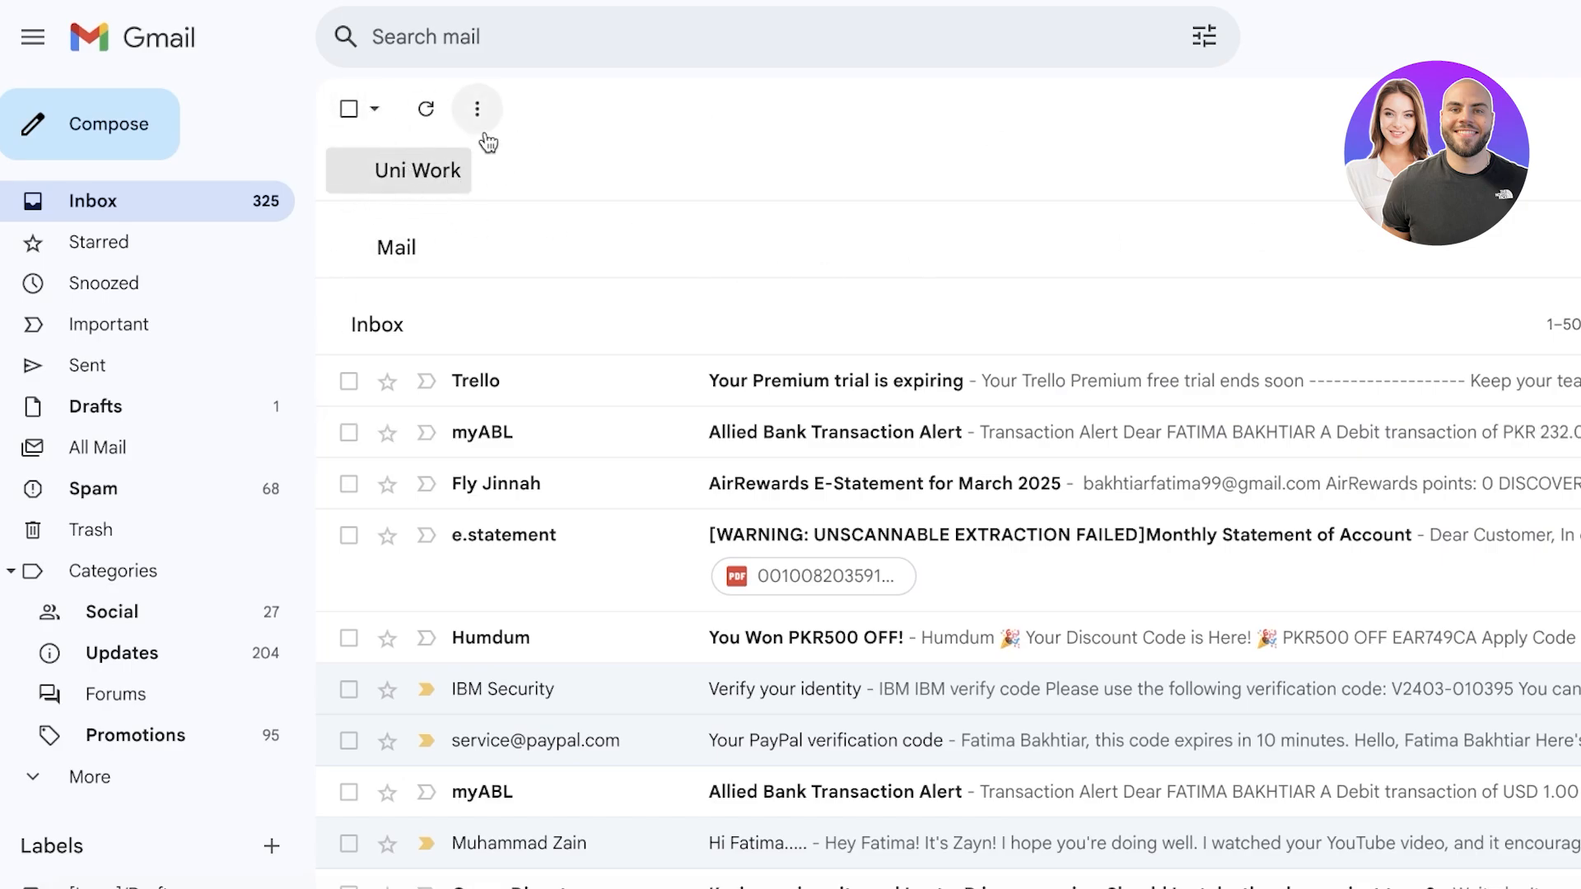
mouse_move(476, 109)
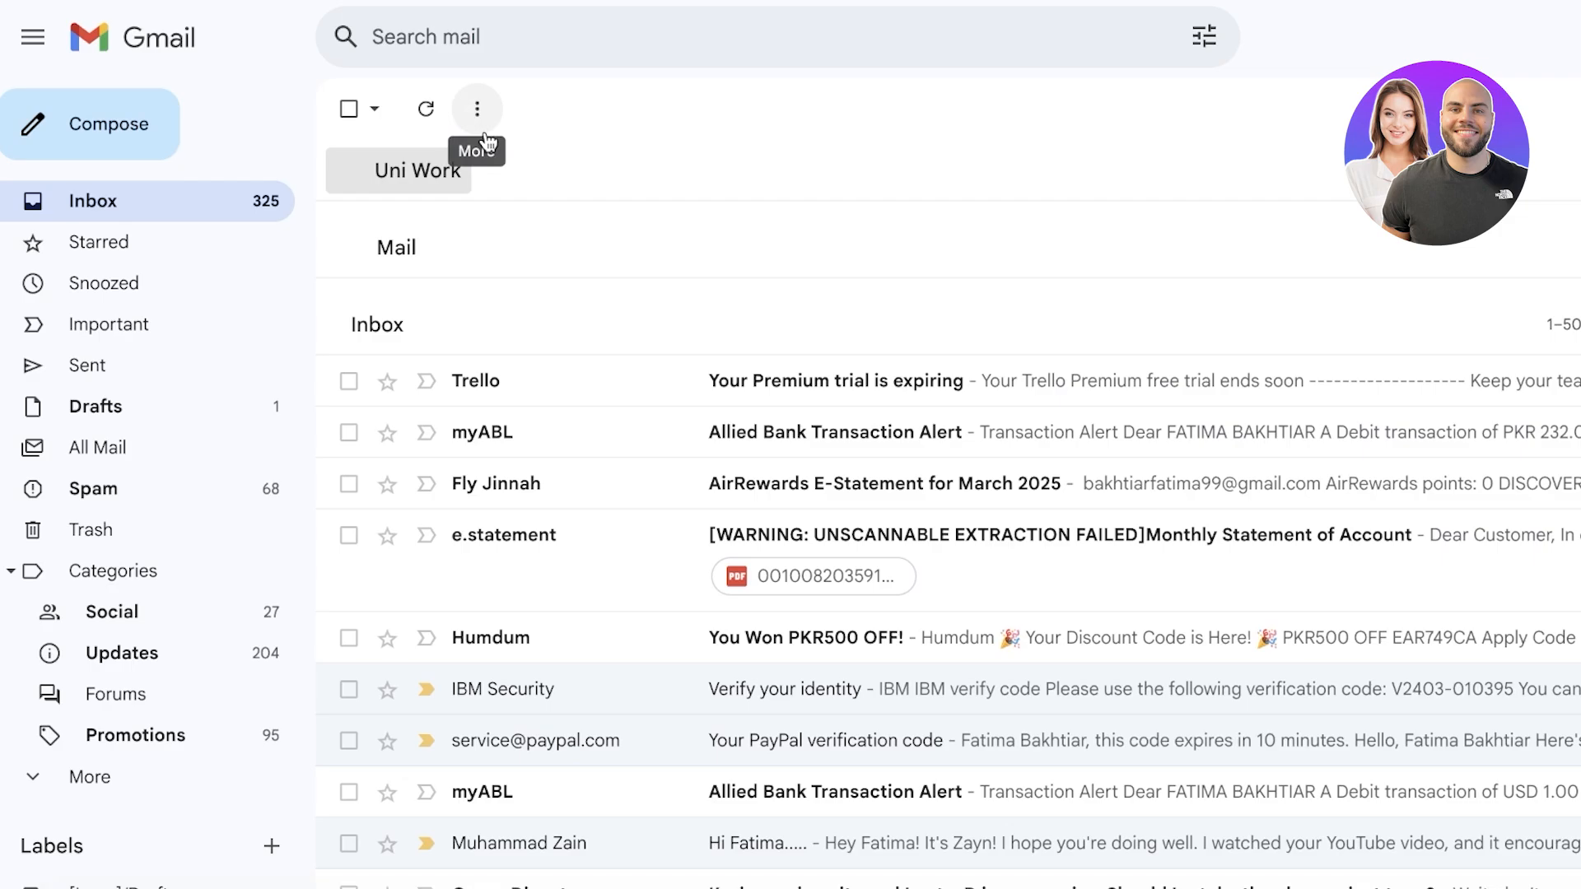